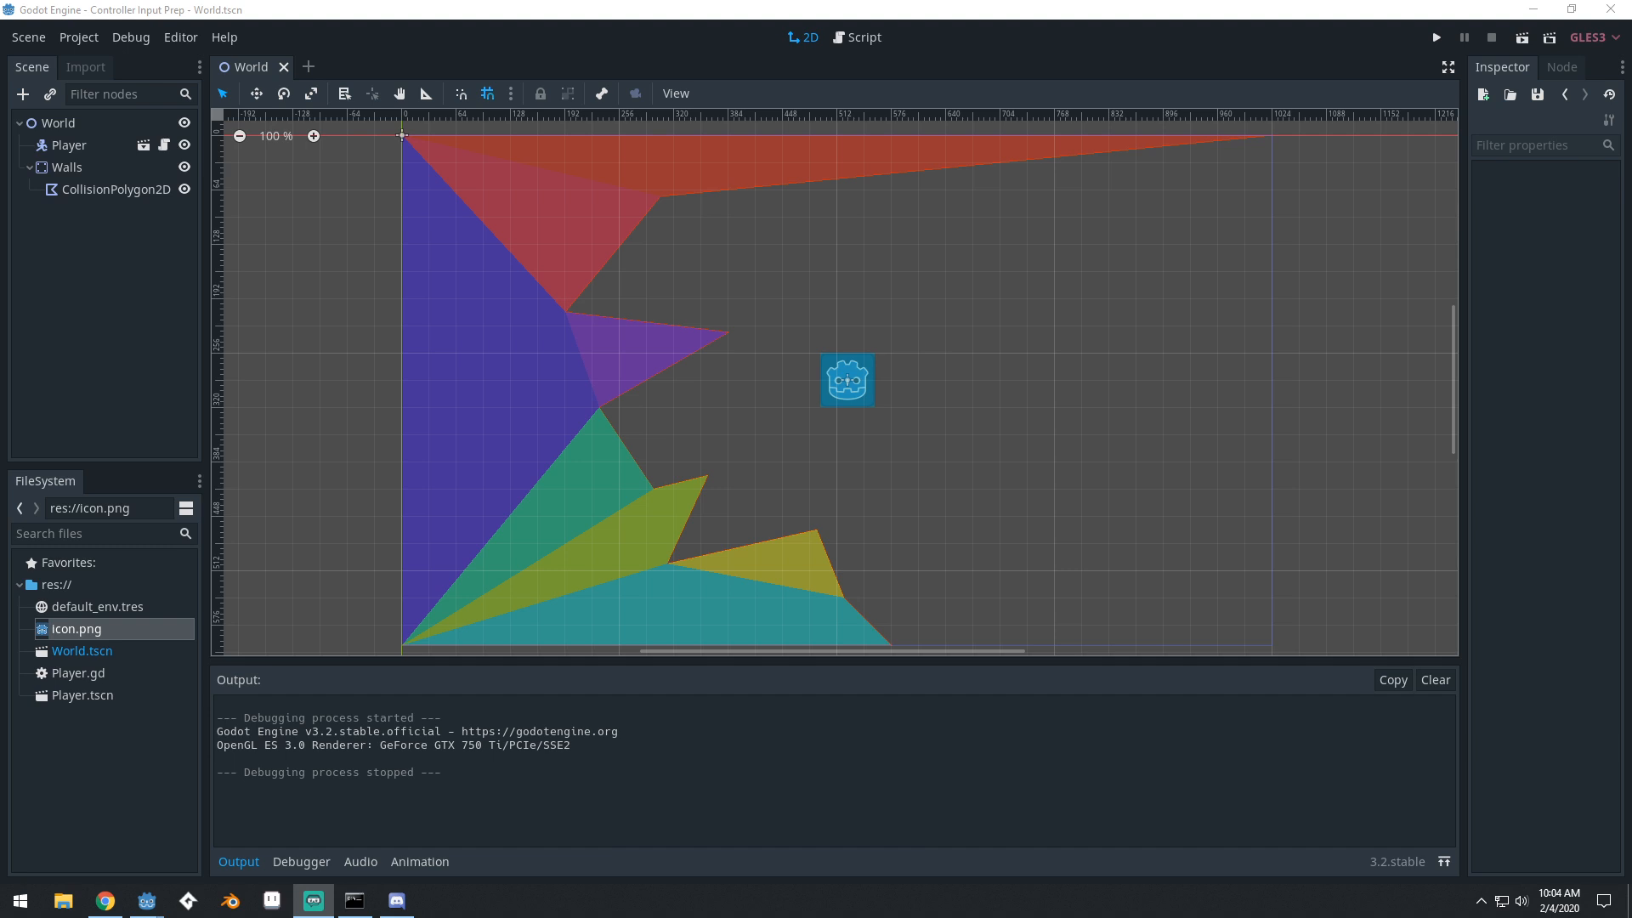
mouse_move(1143, 366)
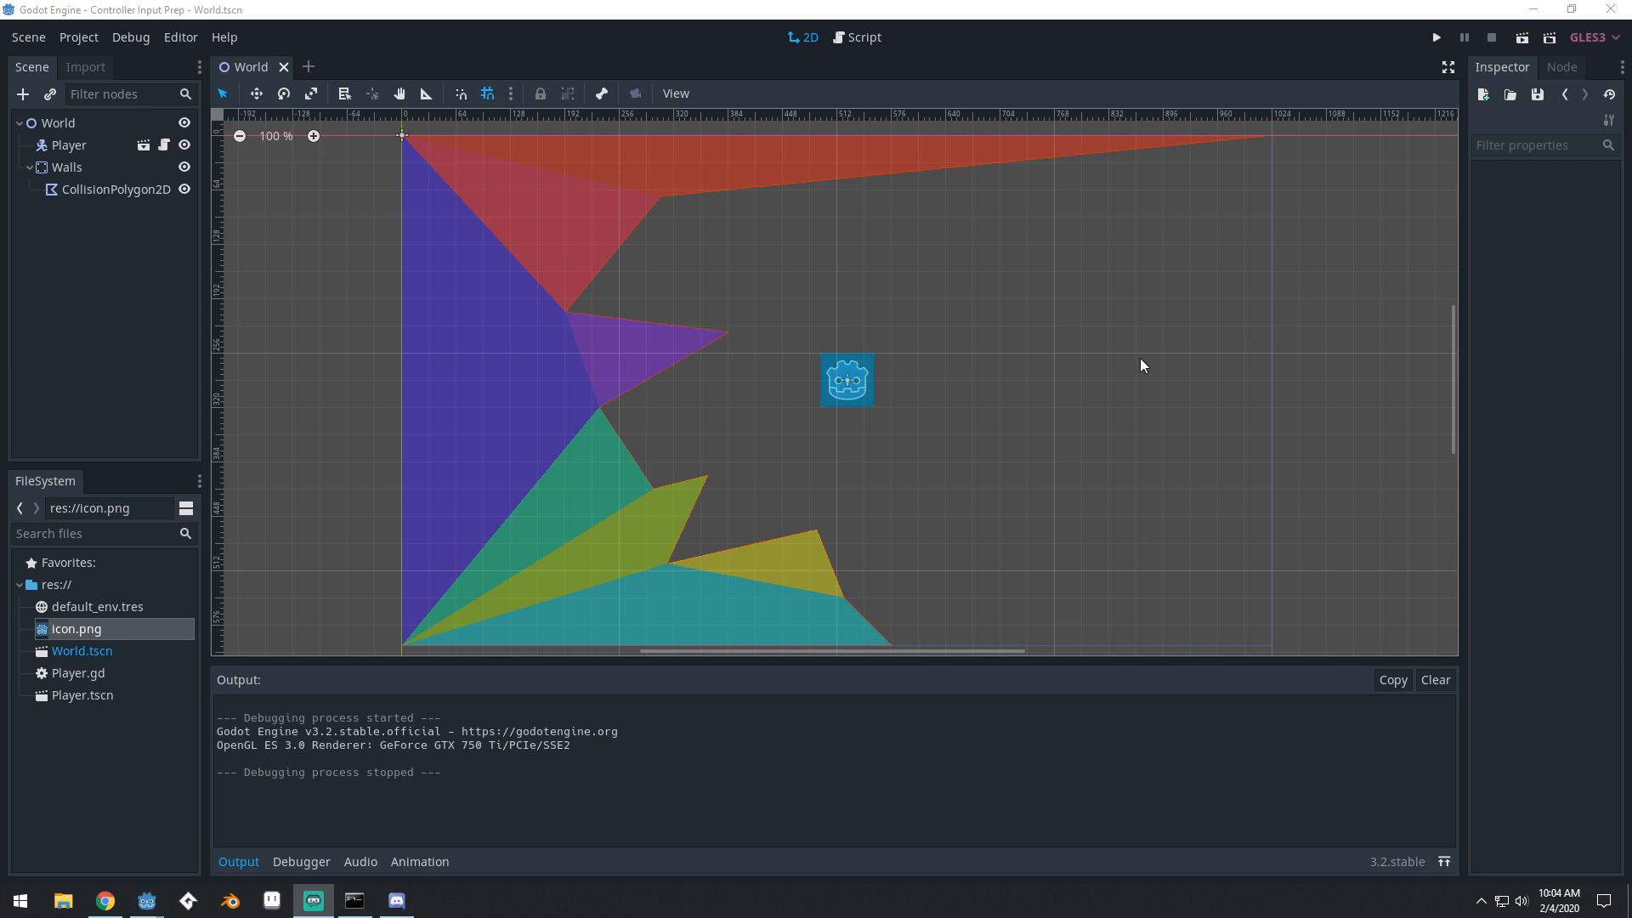
Inspect the World and Walls nodes, then switch to the Player scene and select its Sprite and root nodes
left_click(58, 122)
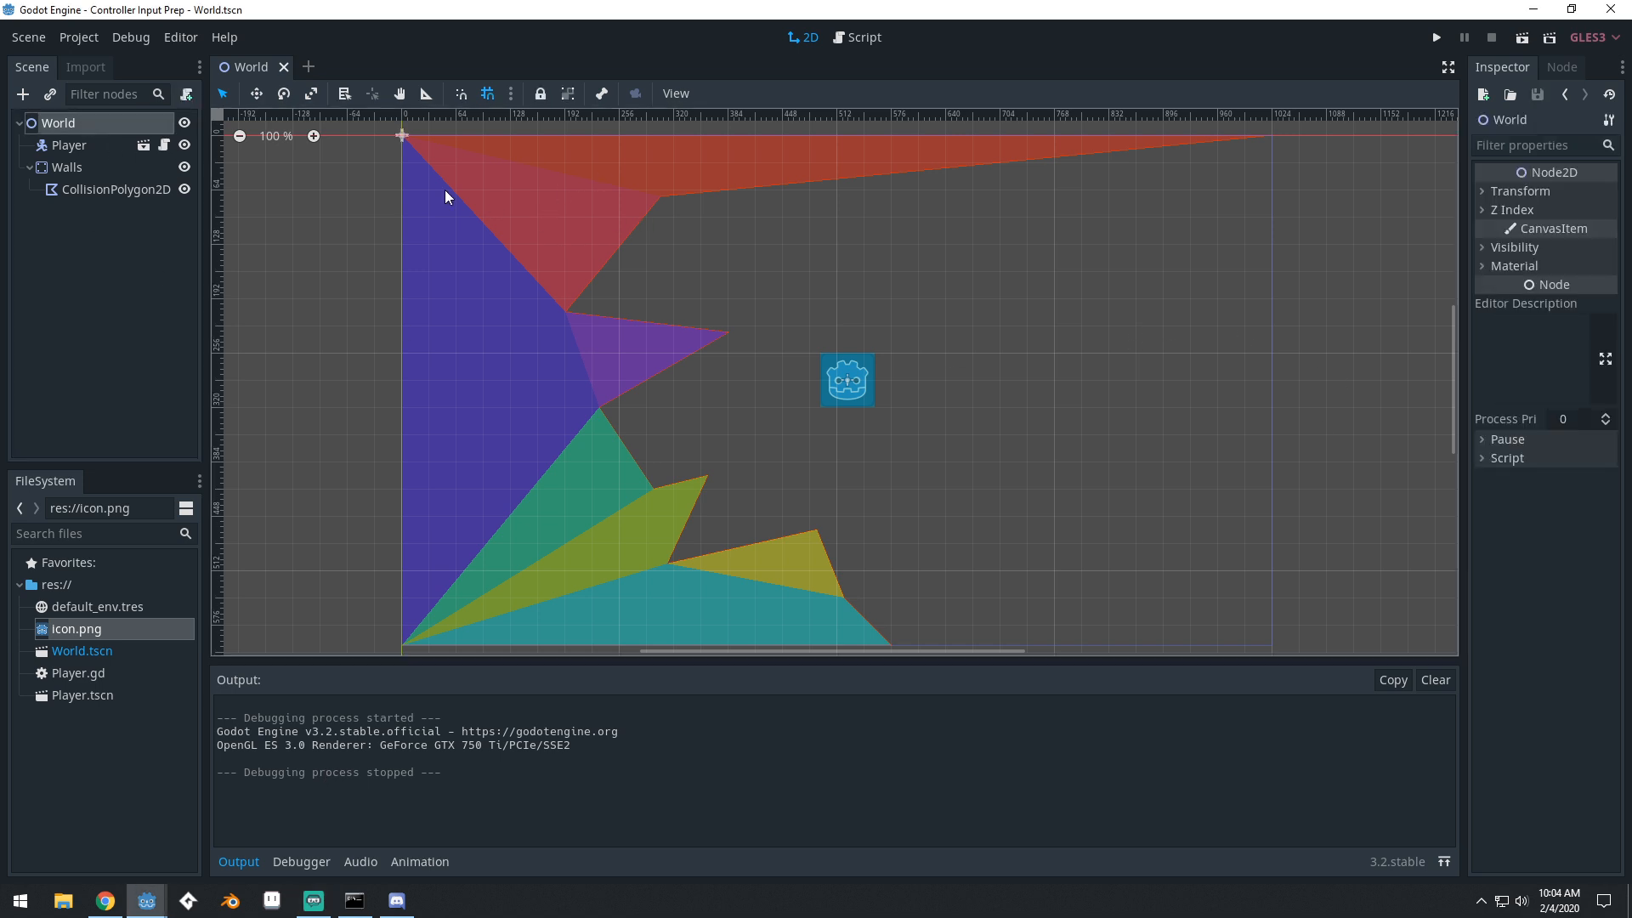
left_click(68, 168)
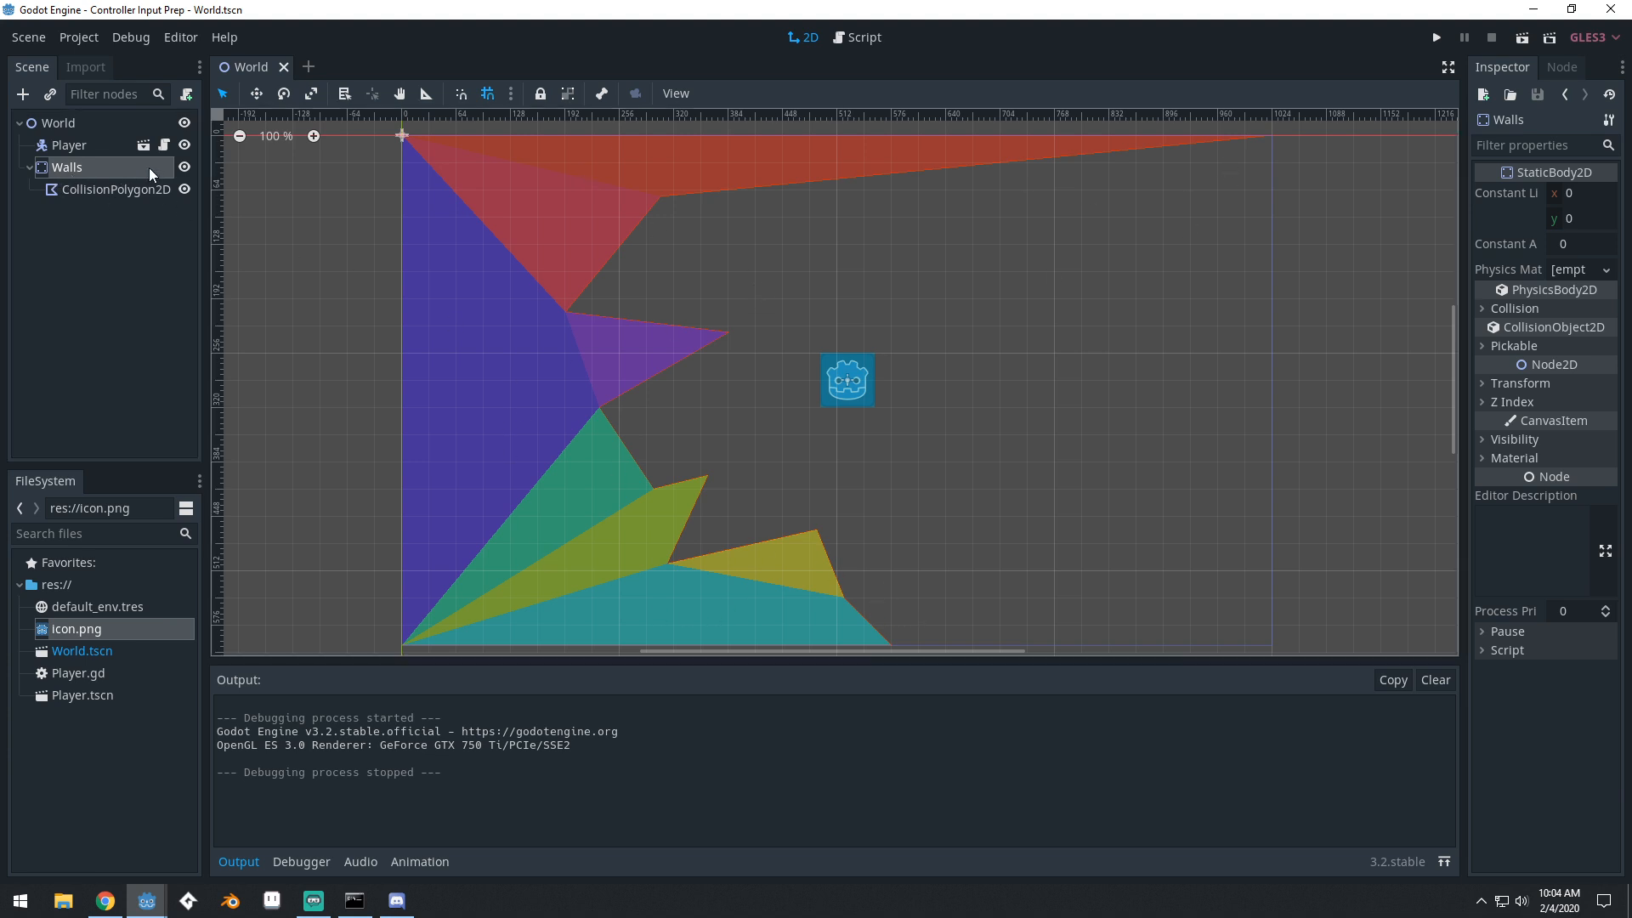
left_click(70, 144)
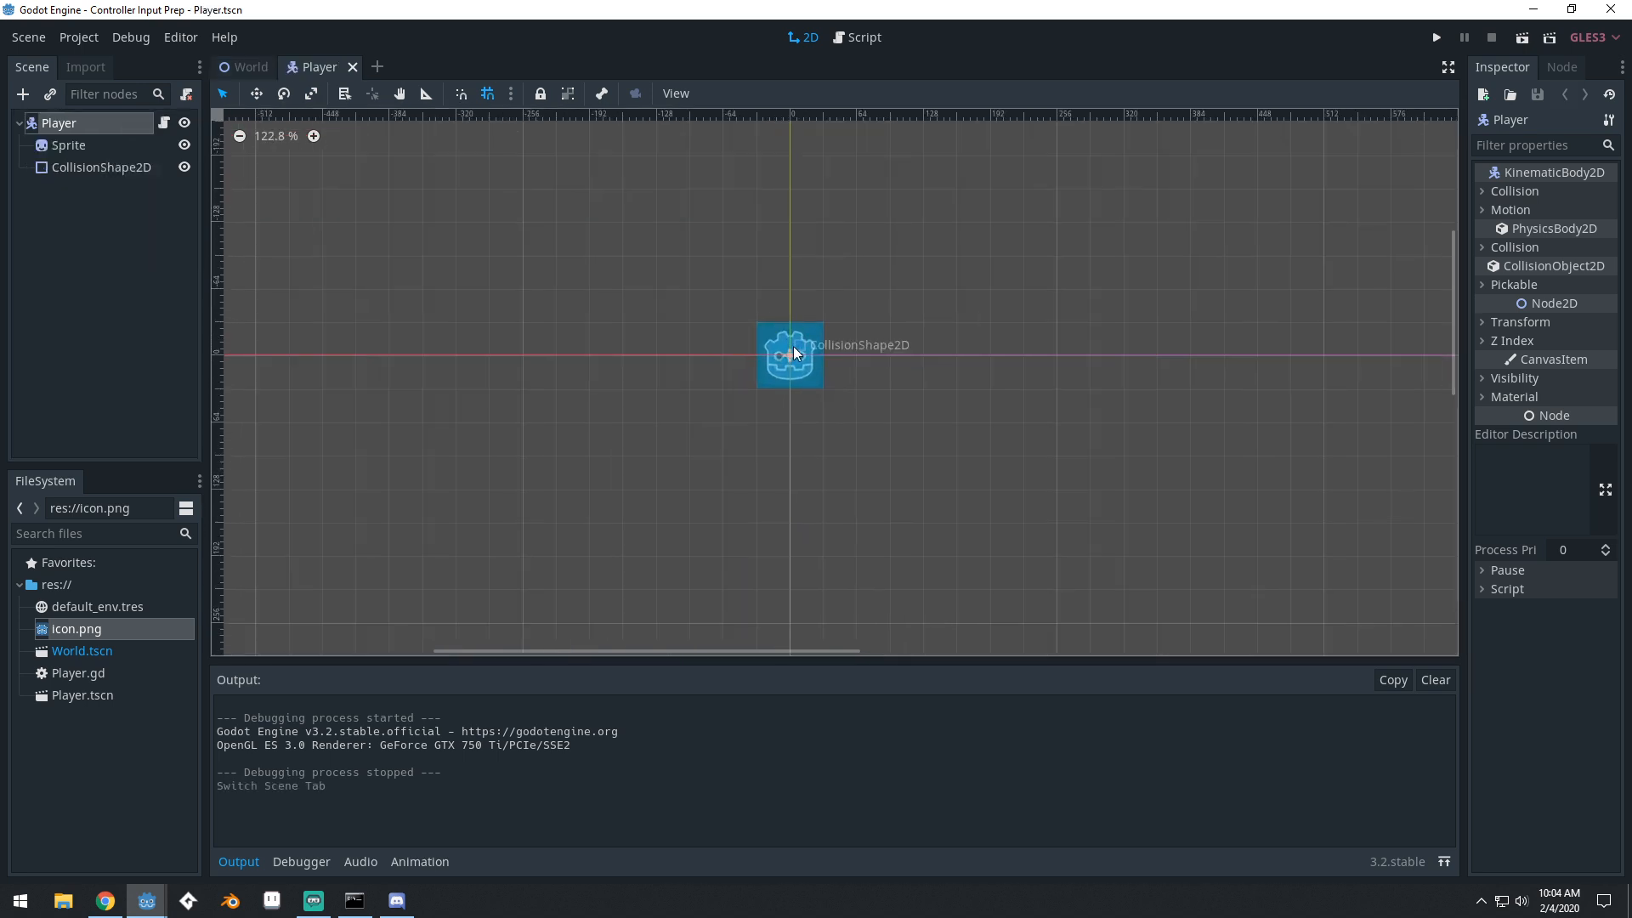
left_click(68, 144)
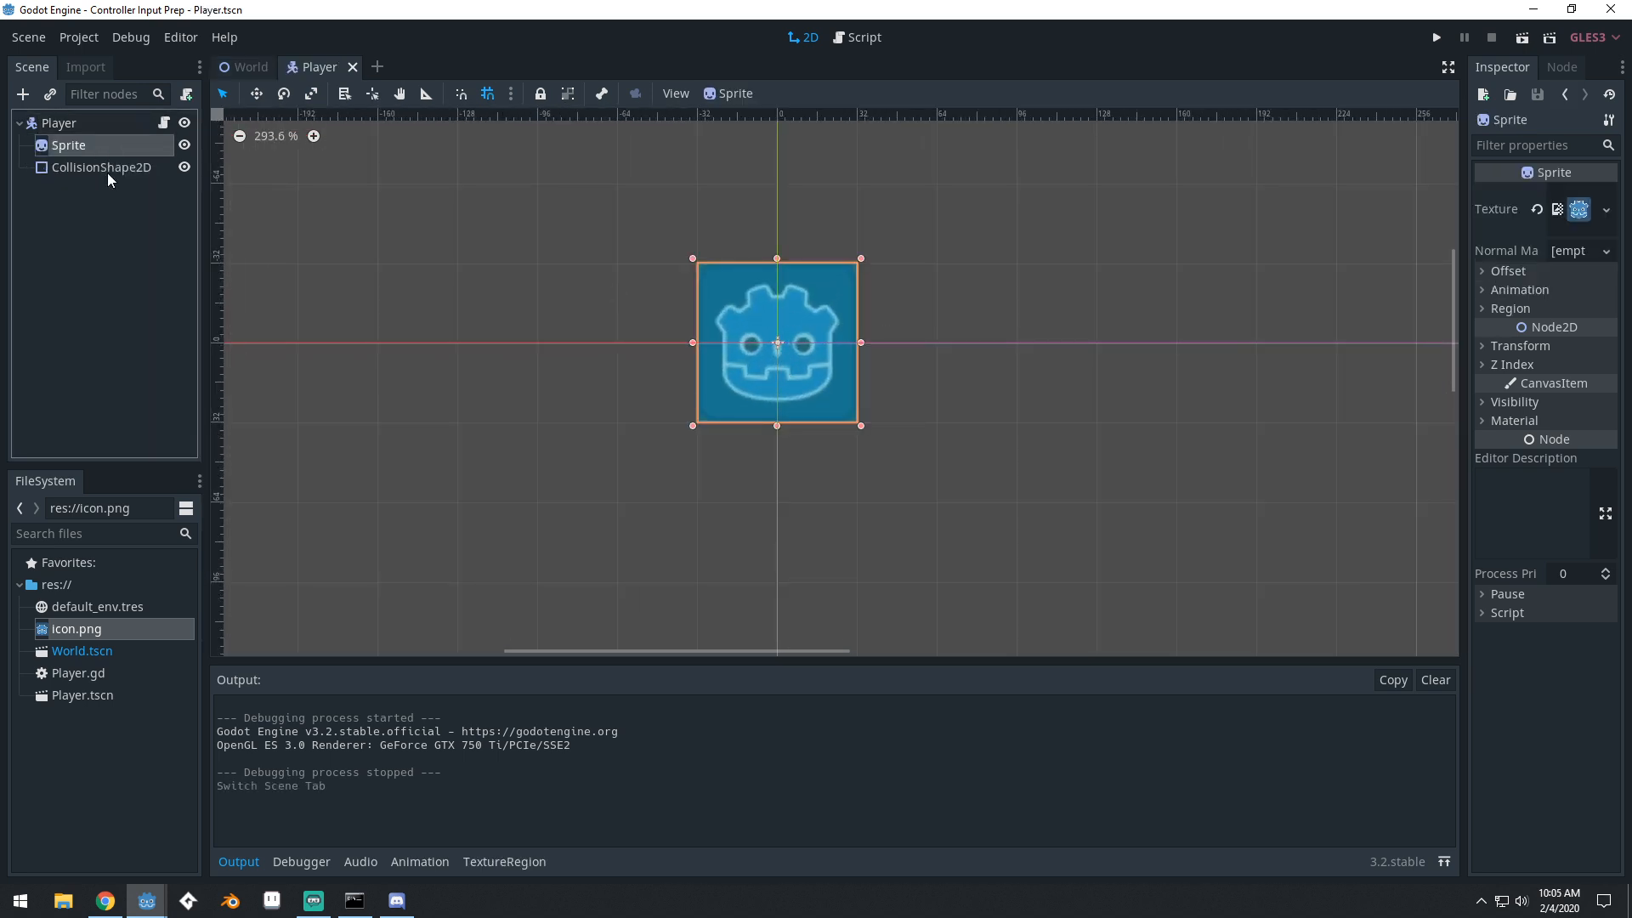
left_click(57, 122)
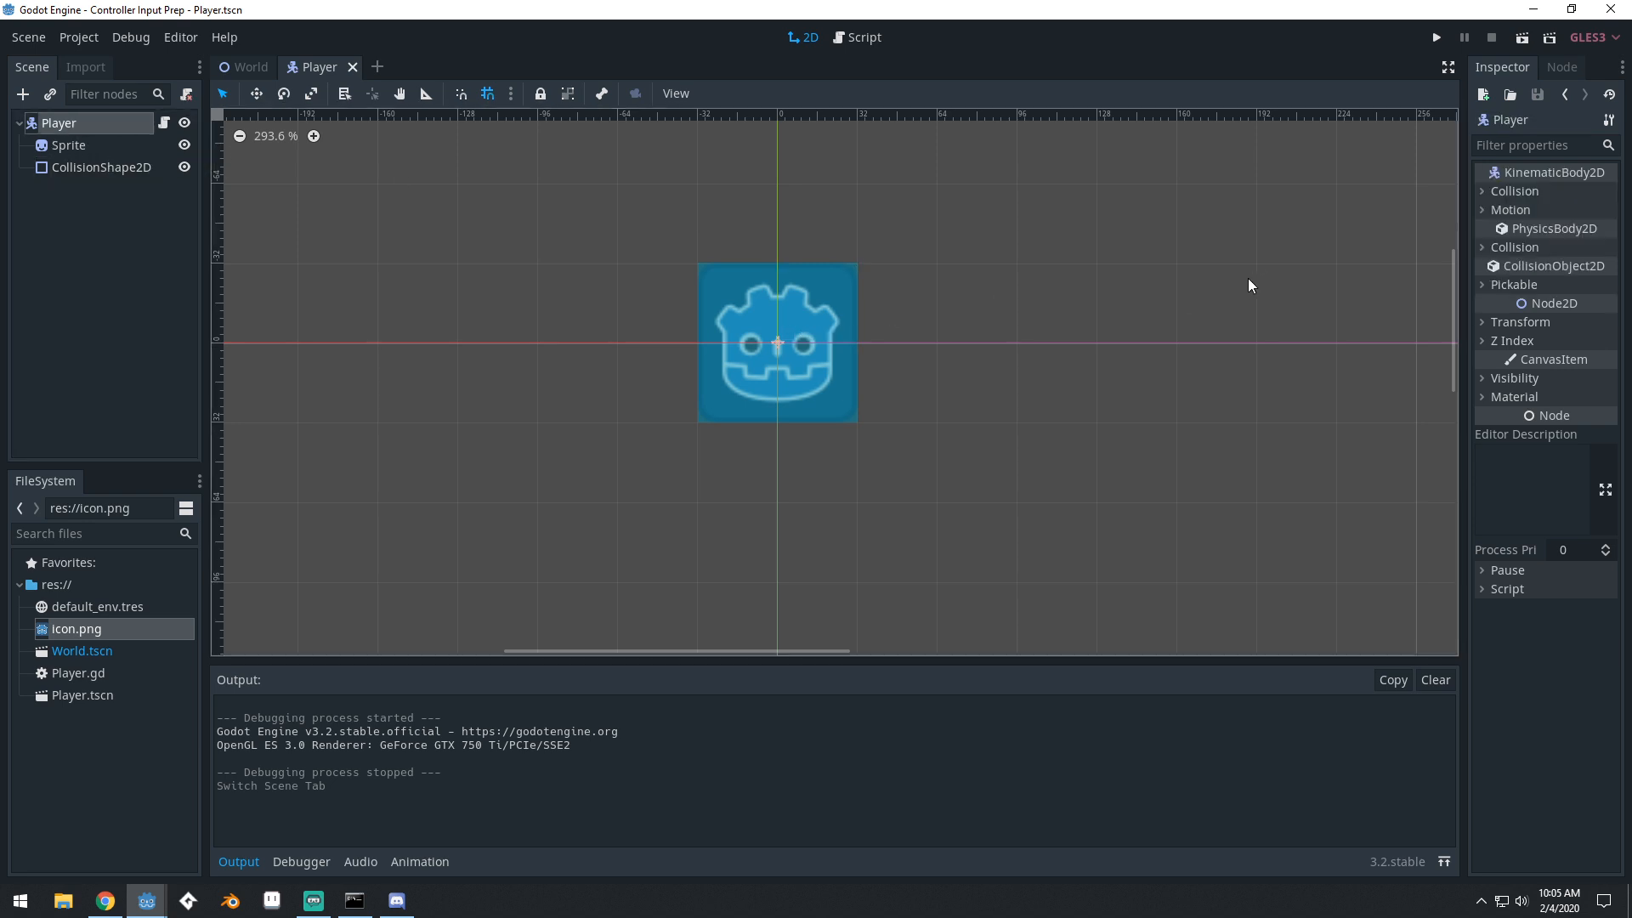
mouse_move(530, 249)
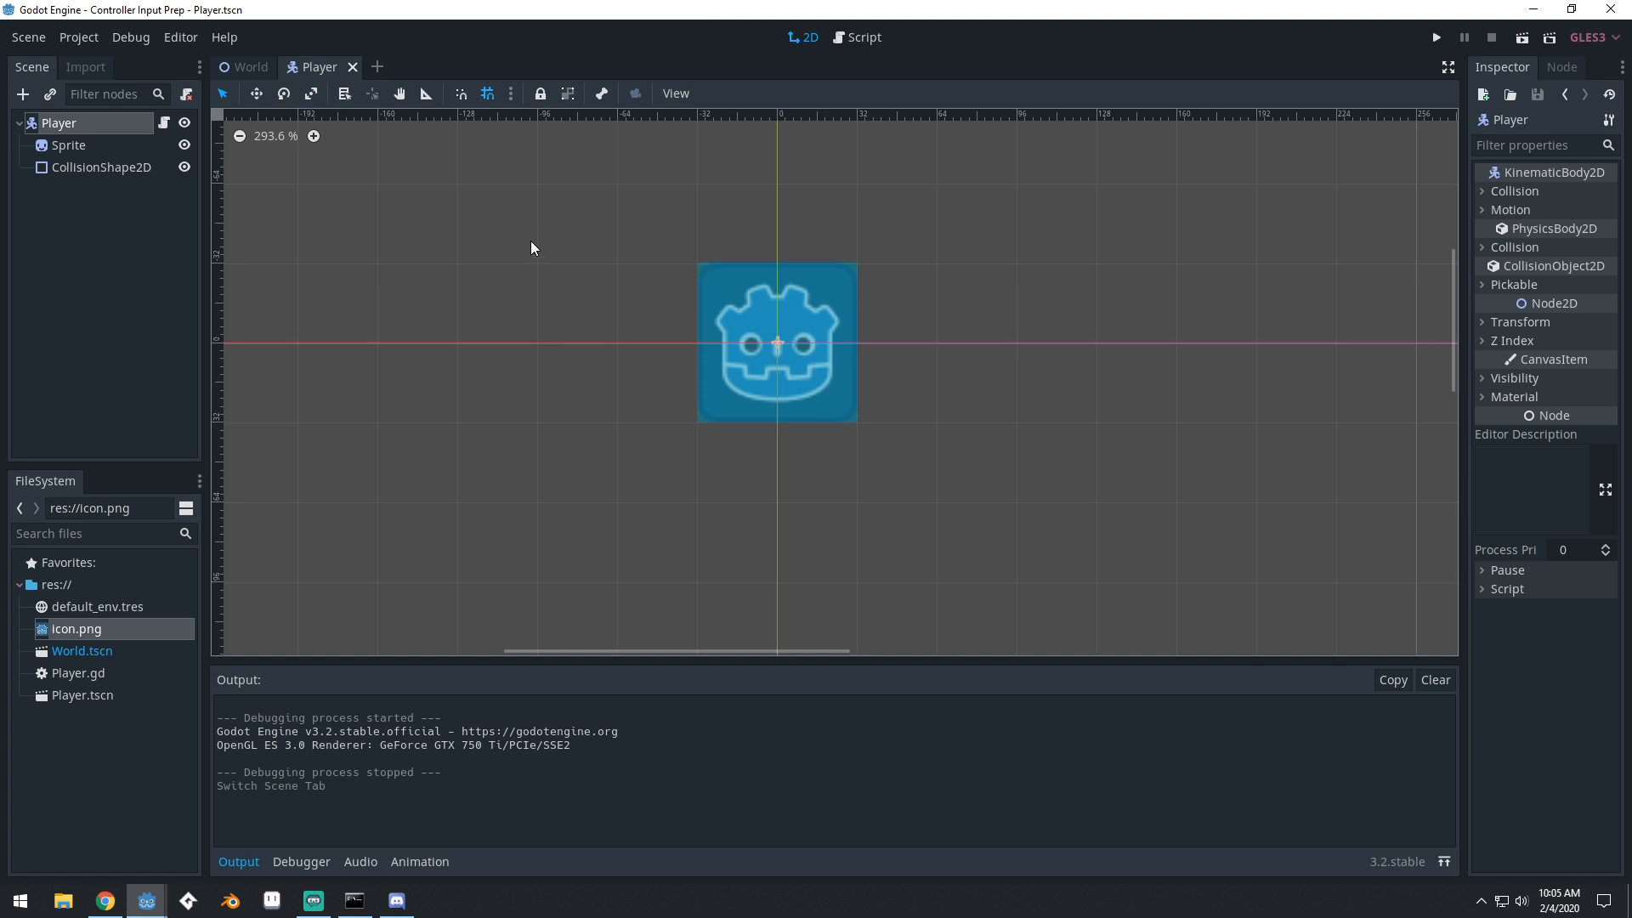
mouse_move(262, 85)
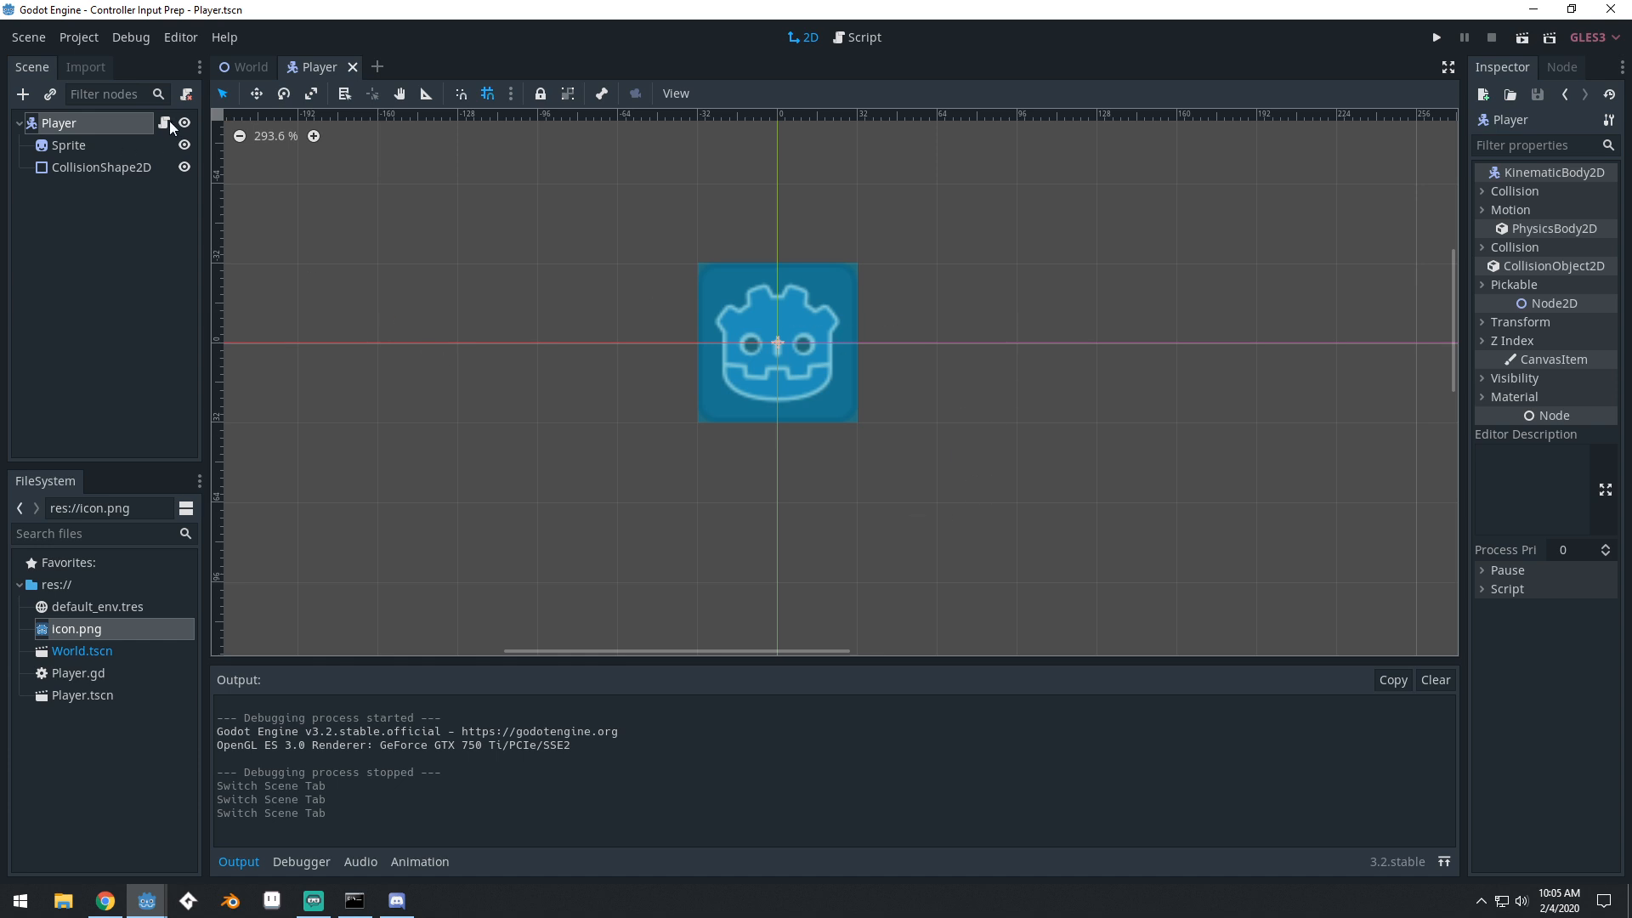
Review Player.gd's MAX_SPEED and ACCELERATION constants and the input_vector check on line 14
left_click(864, 36)
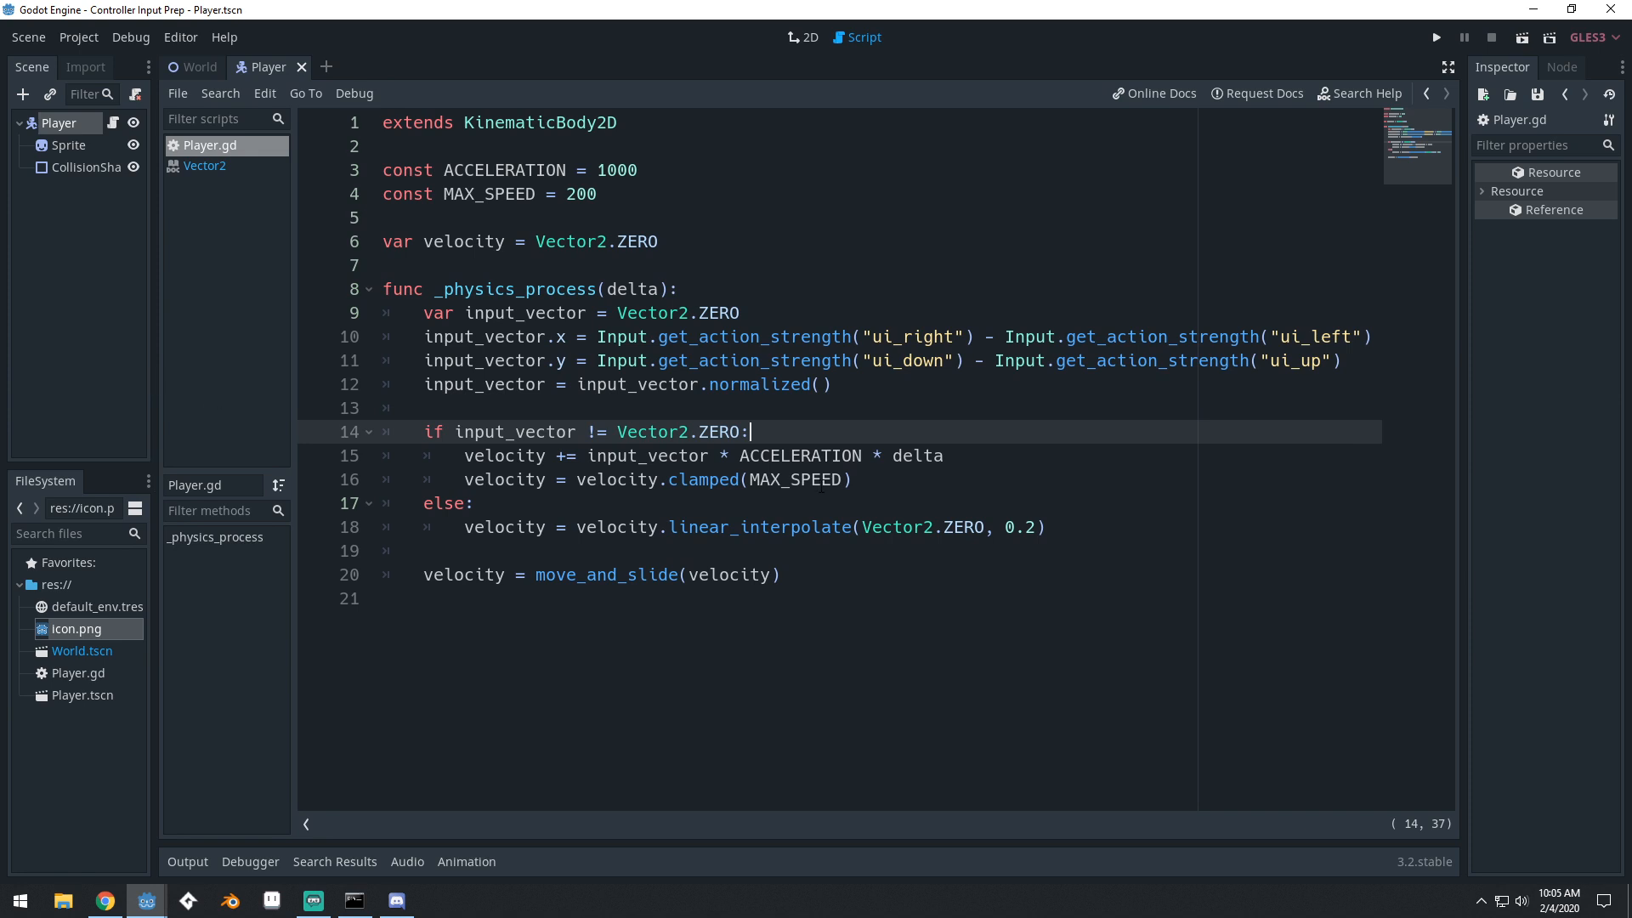
mouse_move(862, 587)
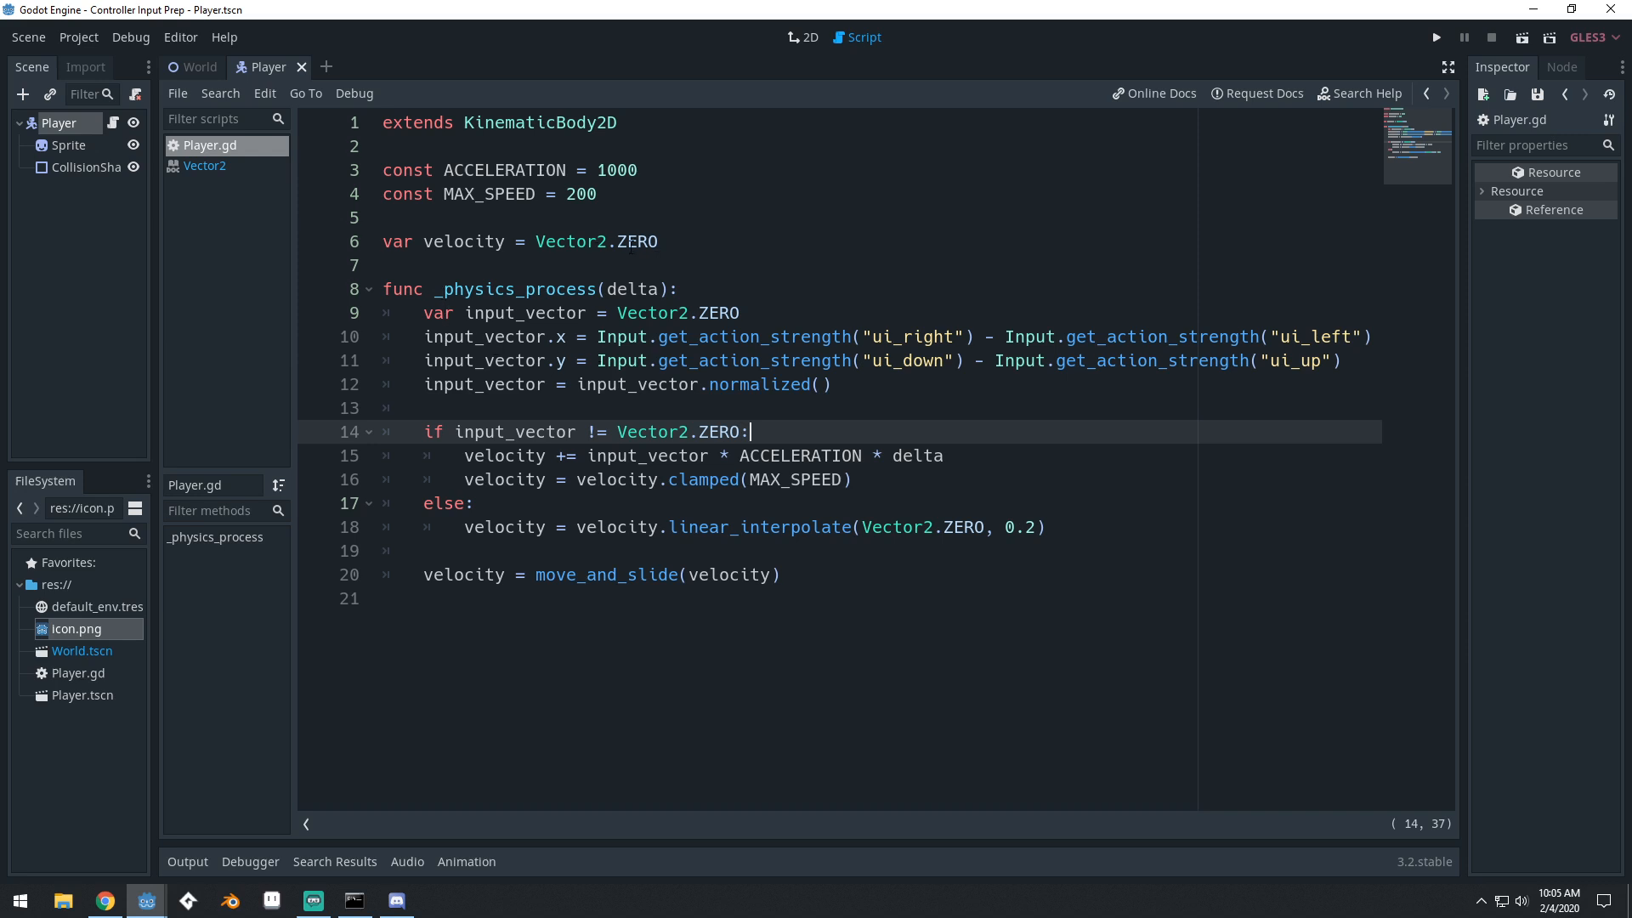
left_click(641, 170)
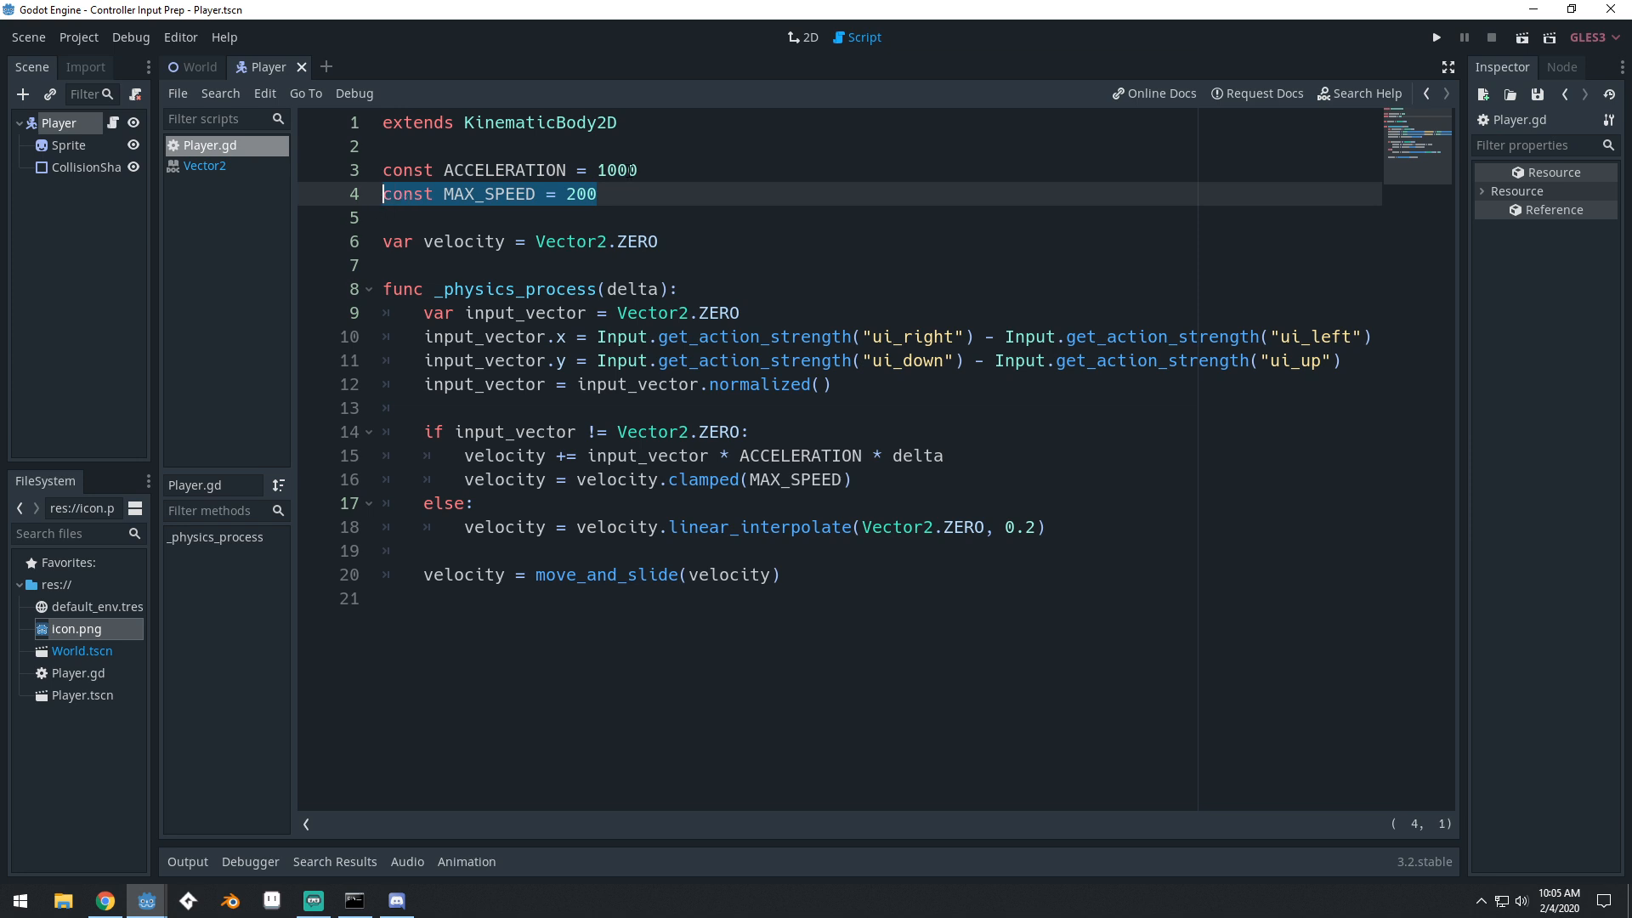
double_click(503, 170)
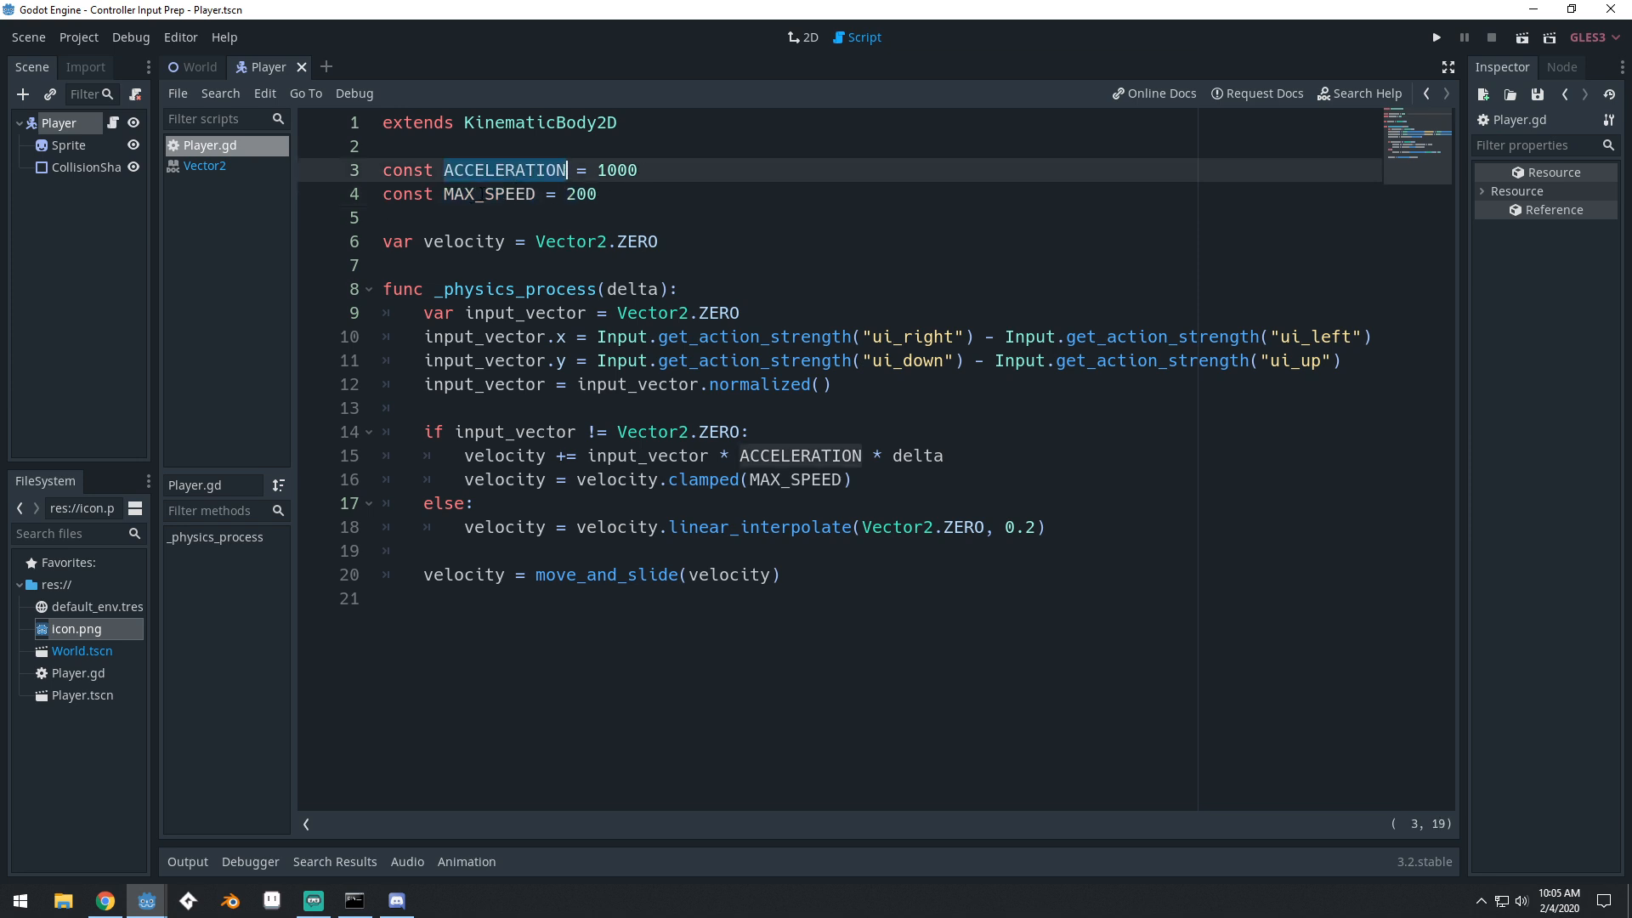
double_click(915, 456)
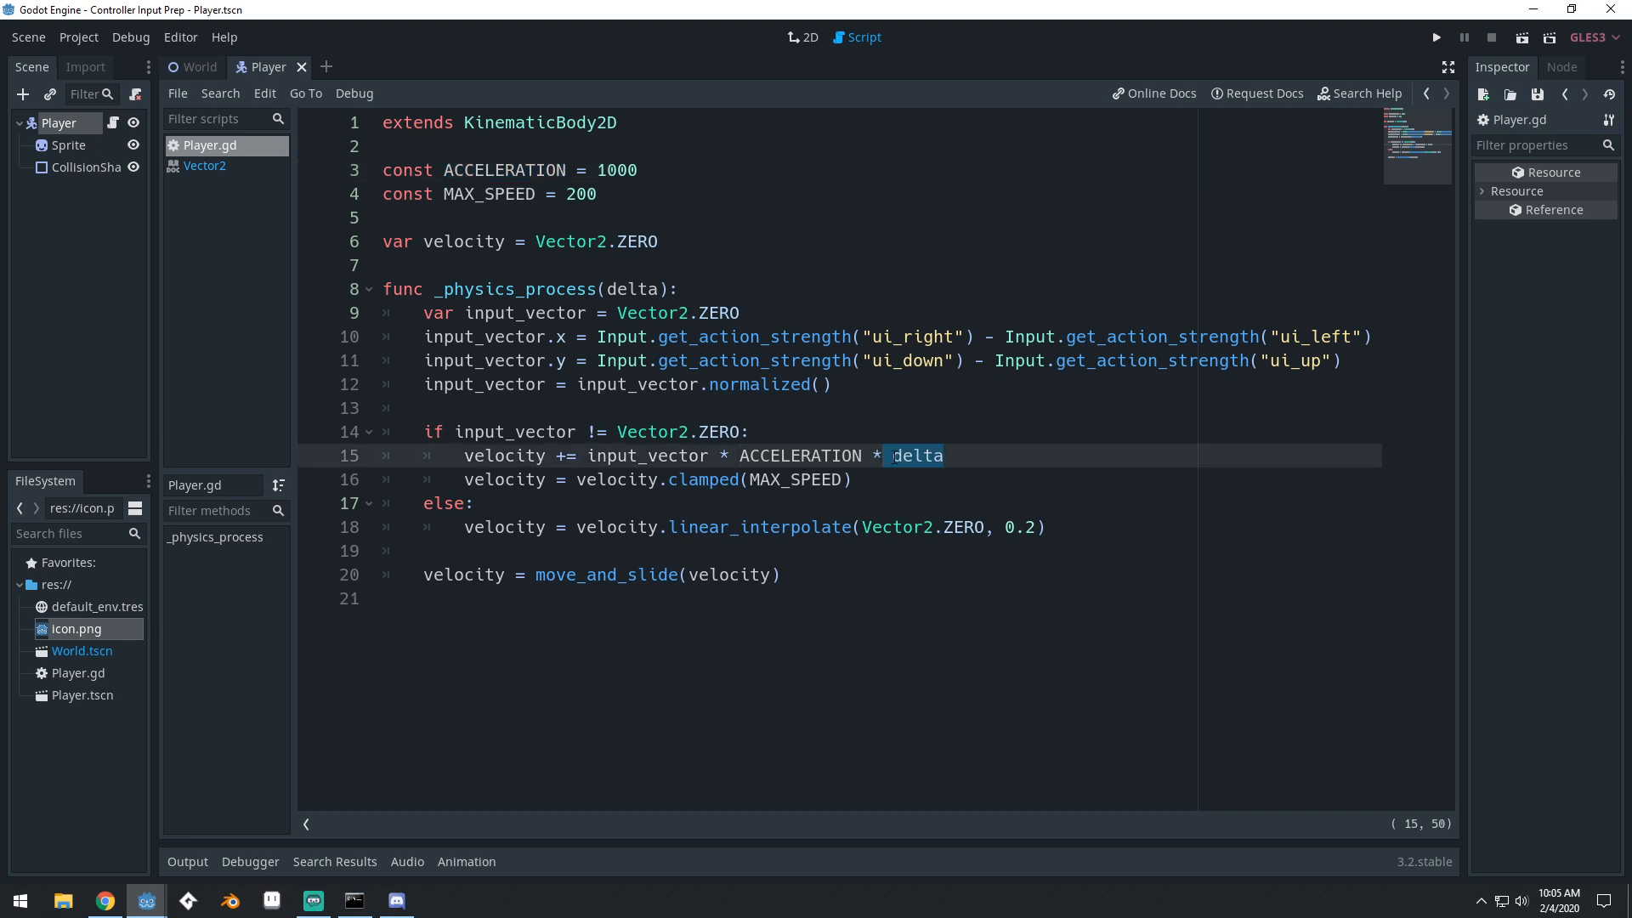
left_click(746, 432)
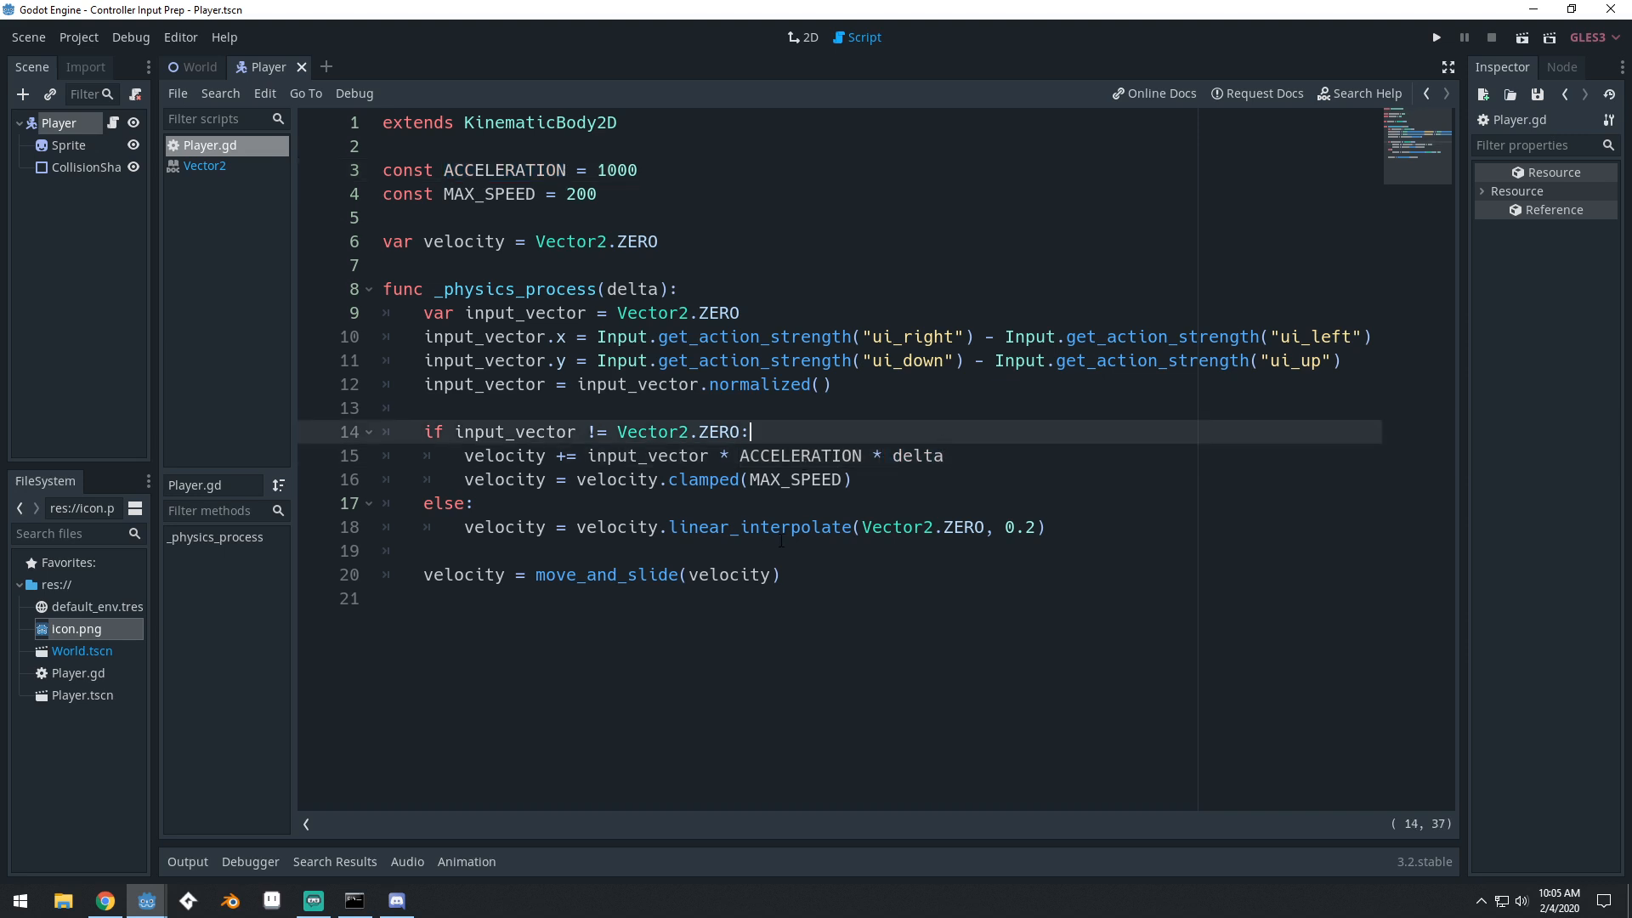
mouse_move(921, 560)
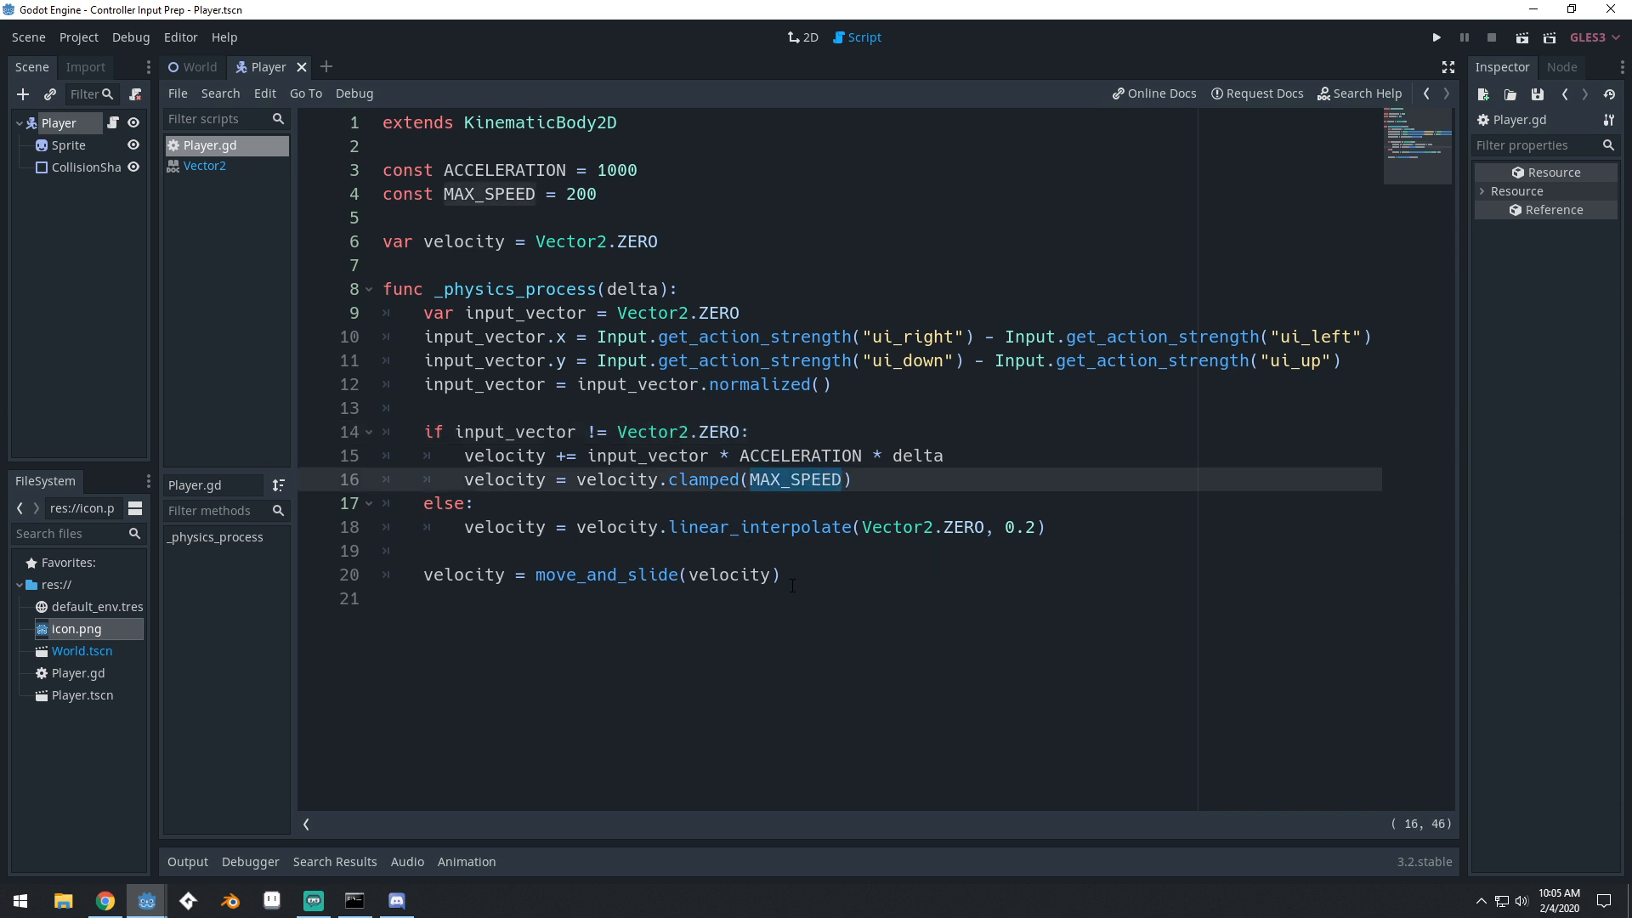
Highlight the move_and_slide call and input_vector variable, then run the game in a test window
double_click(605, 574)
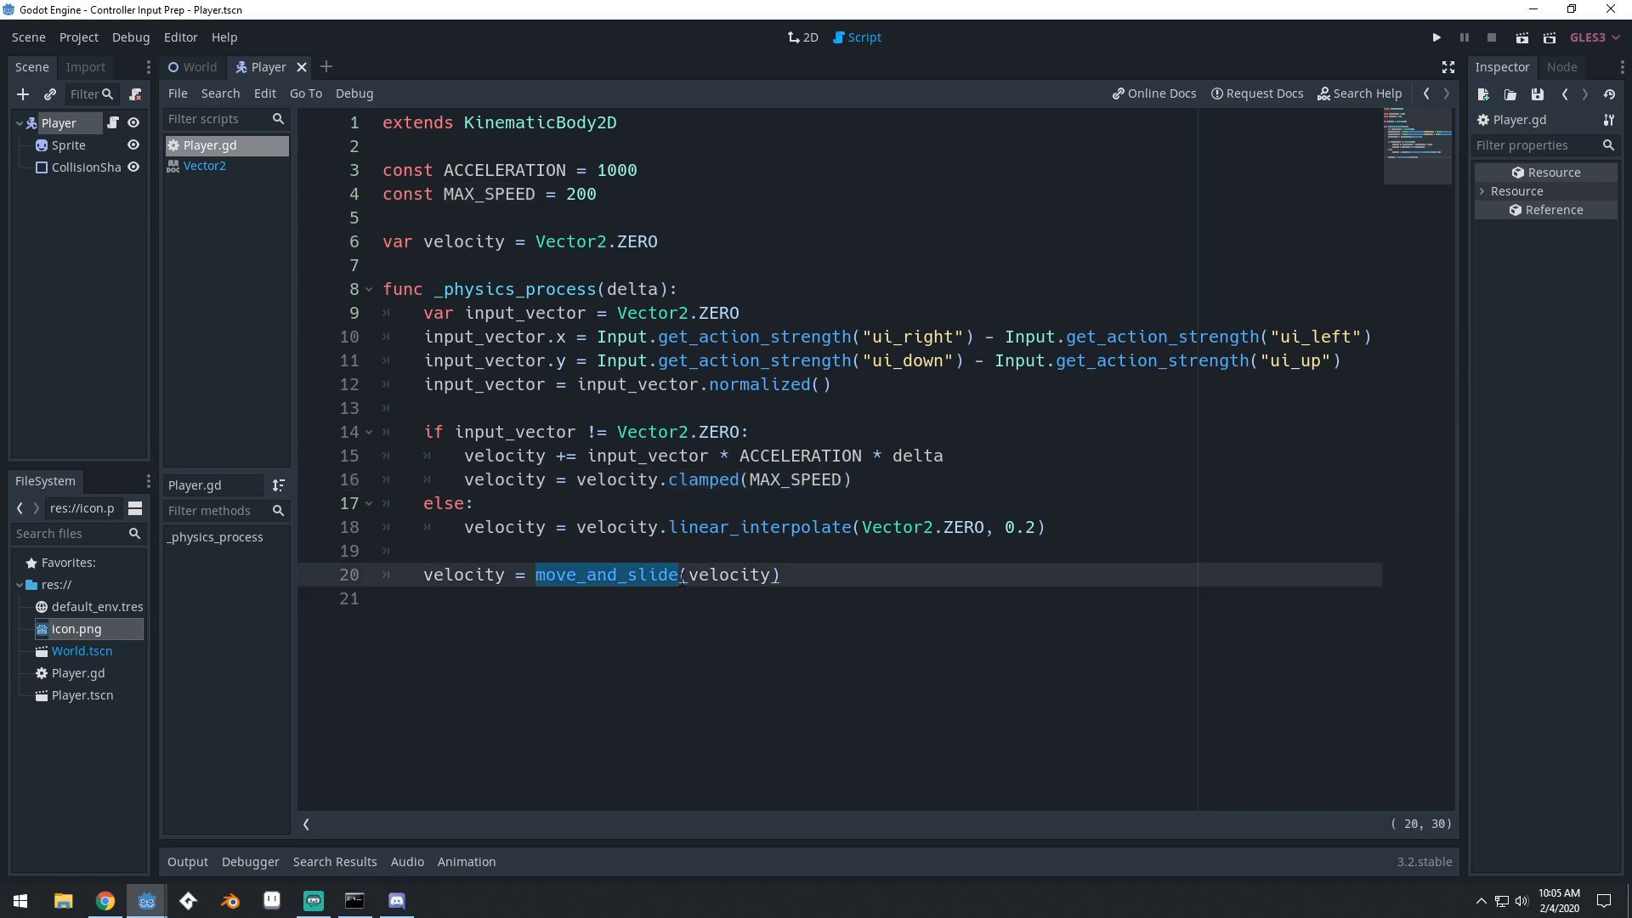
left_click(386, 597)
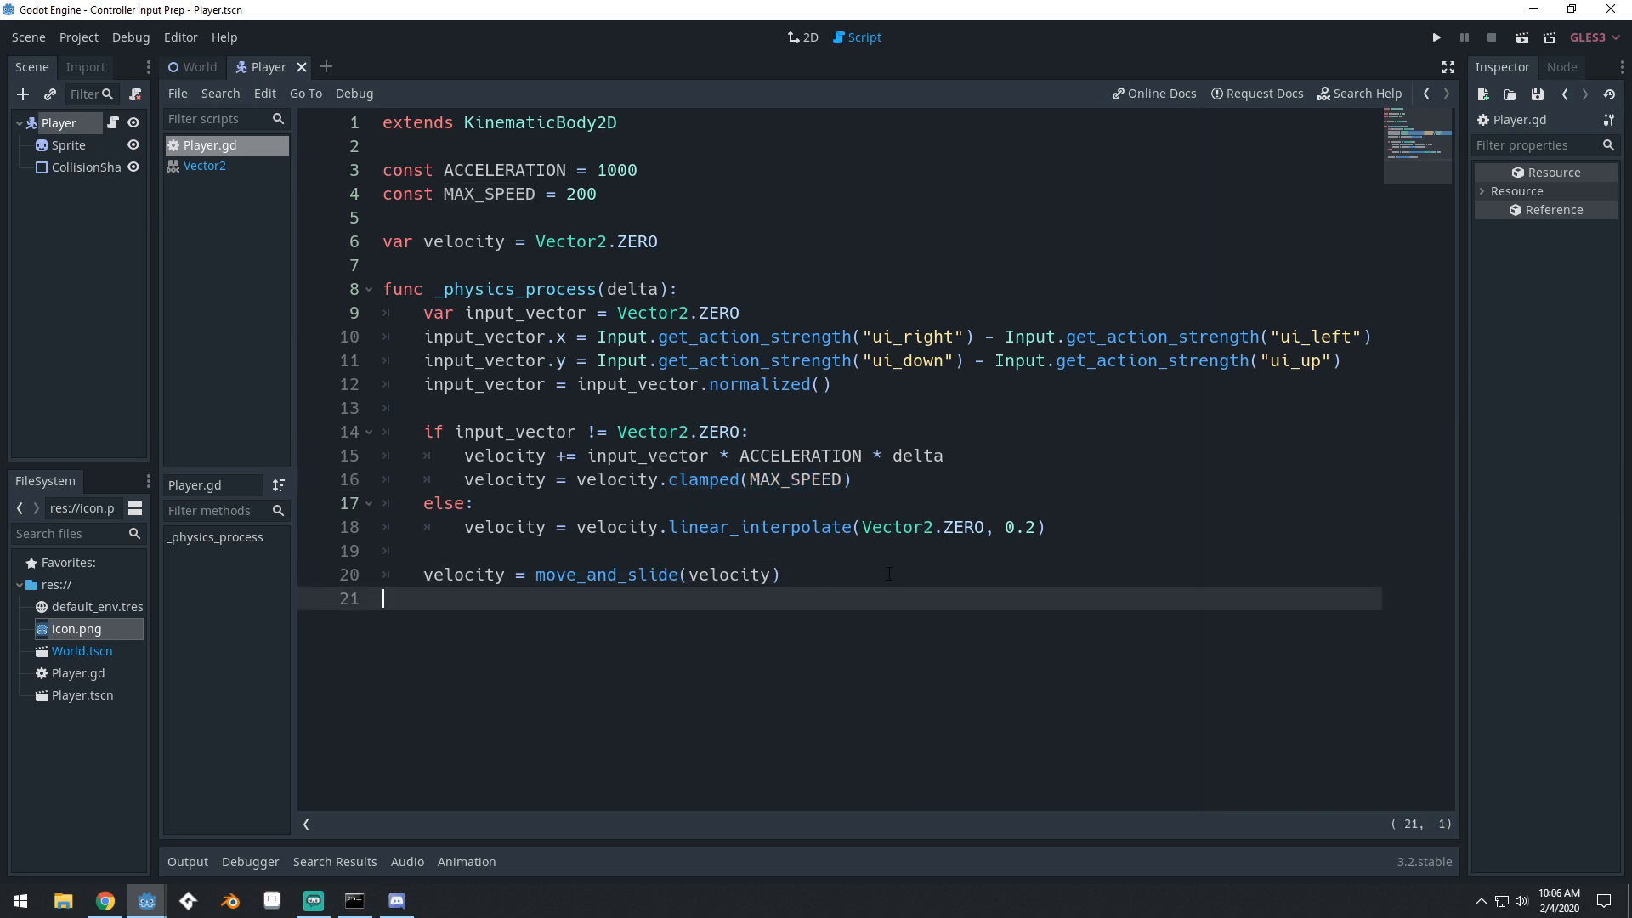
mouse_move(981, 384)
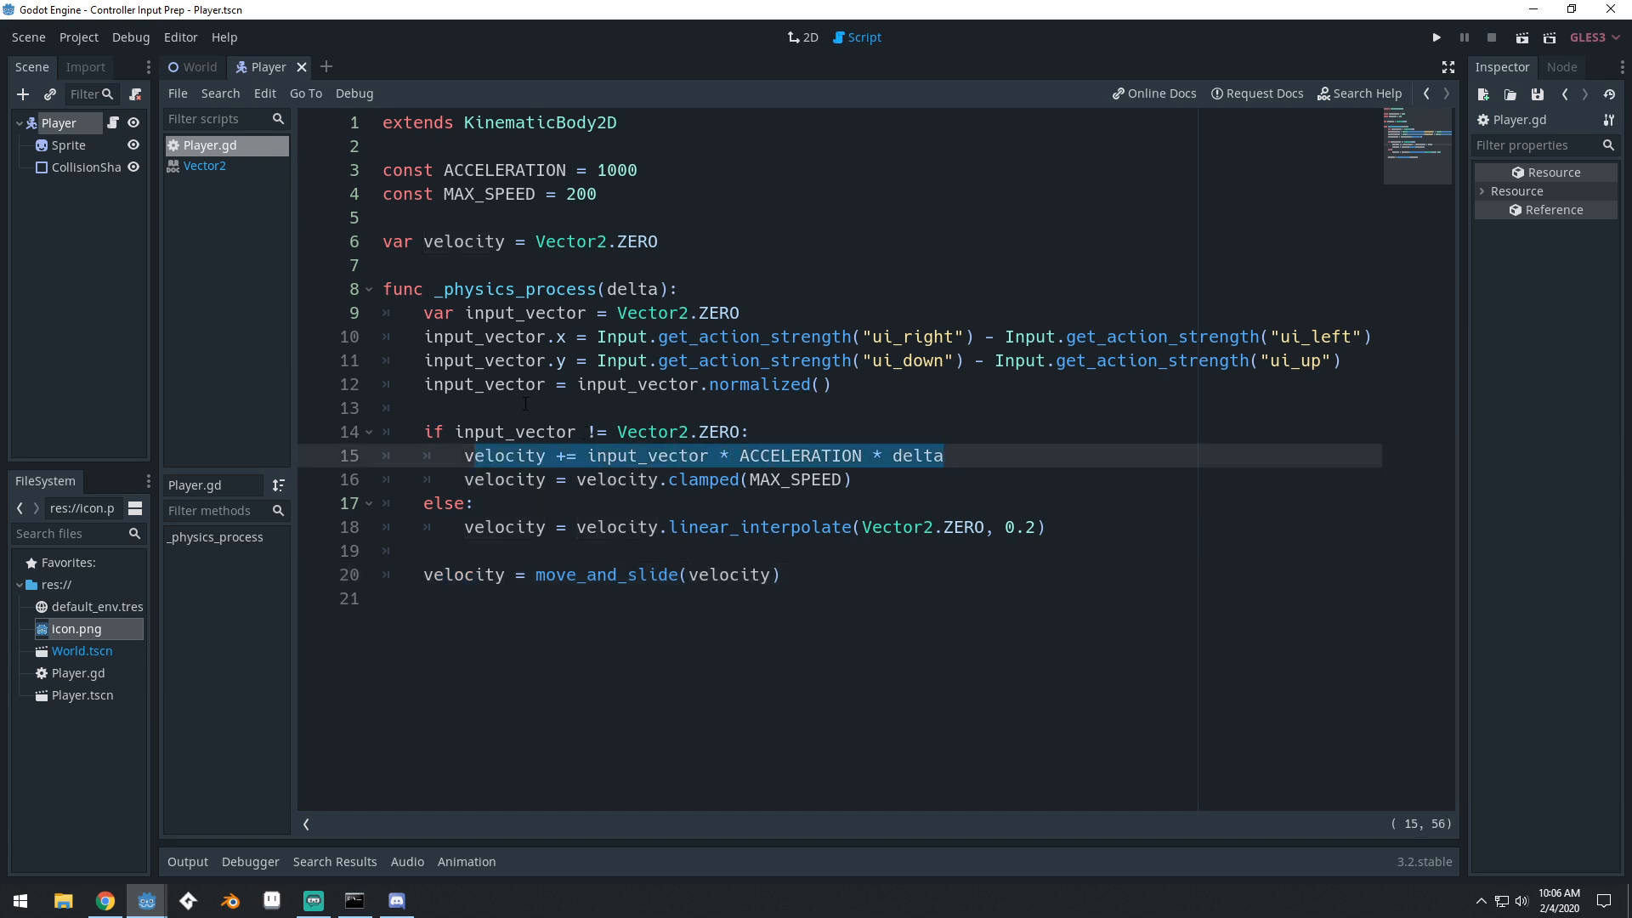
double_click(525, 313)
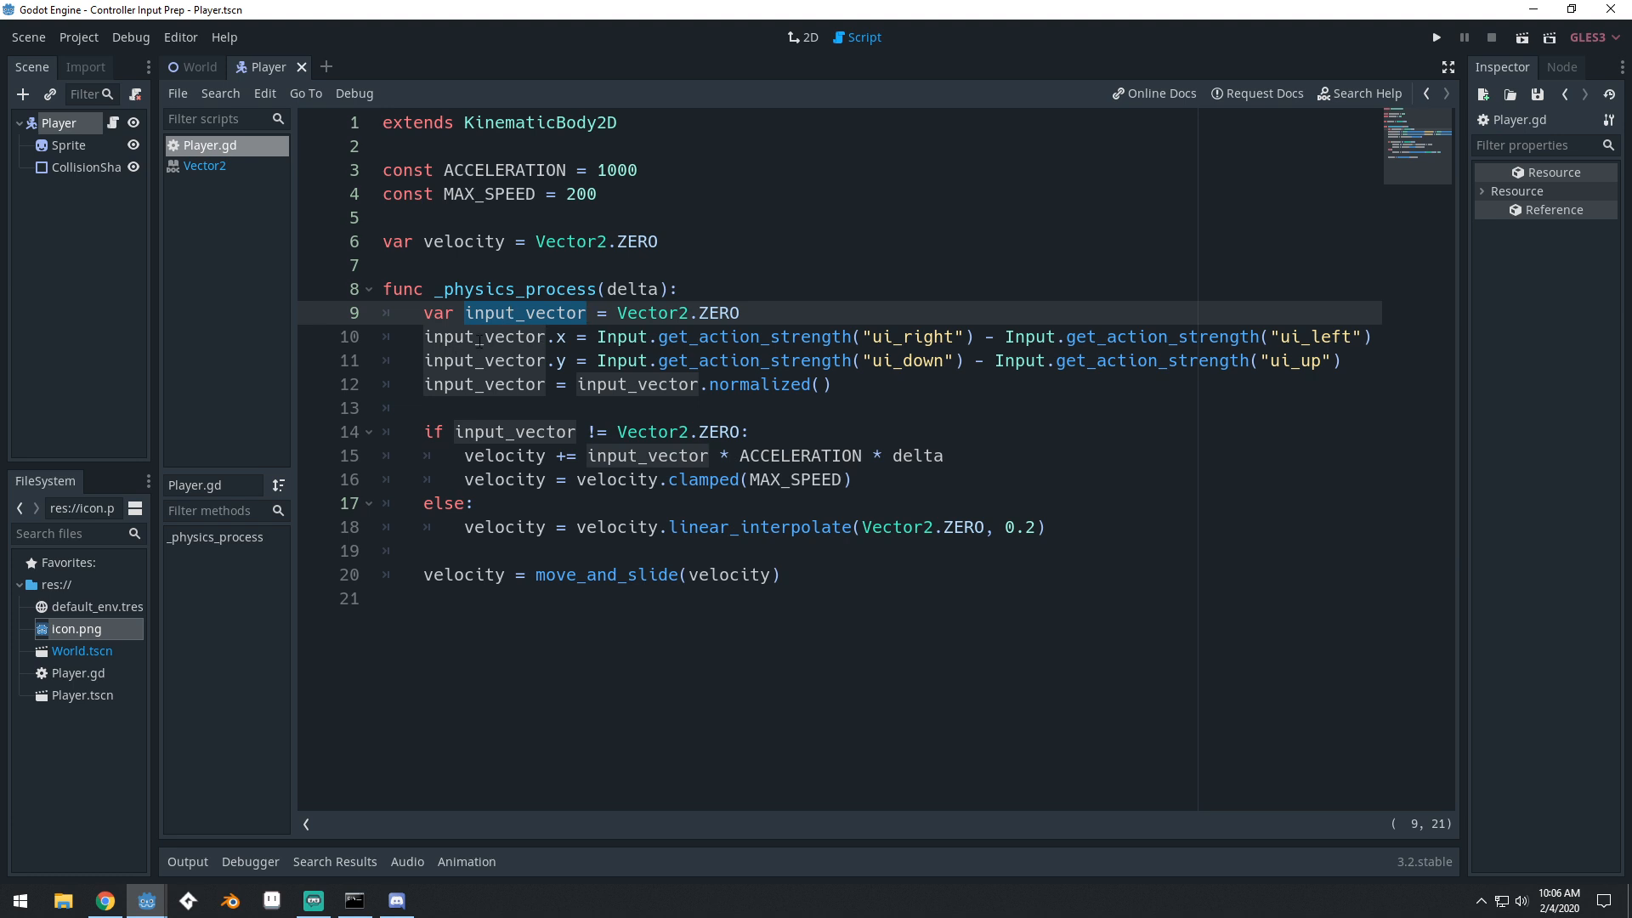
left_click(1435, 35)
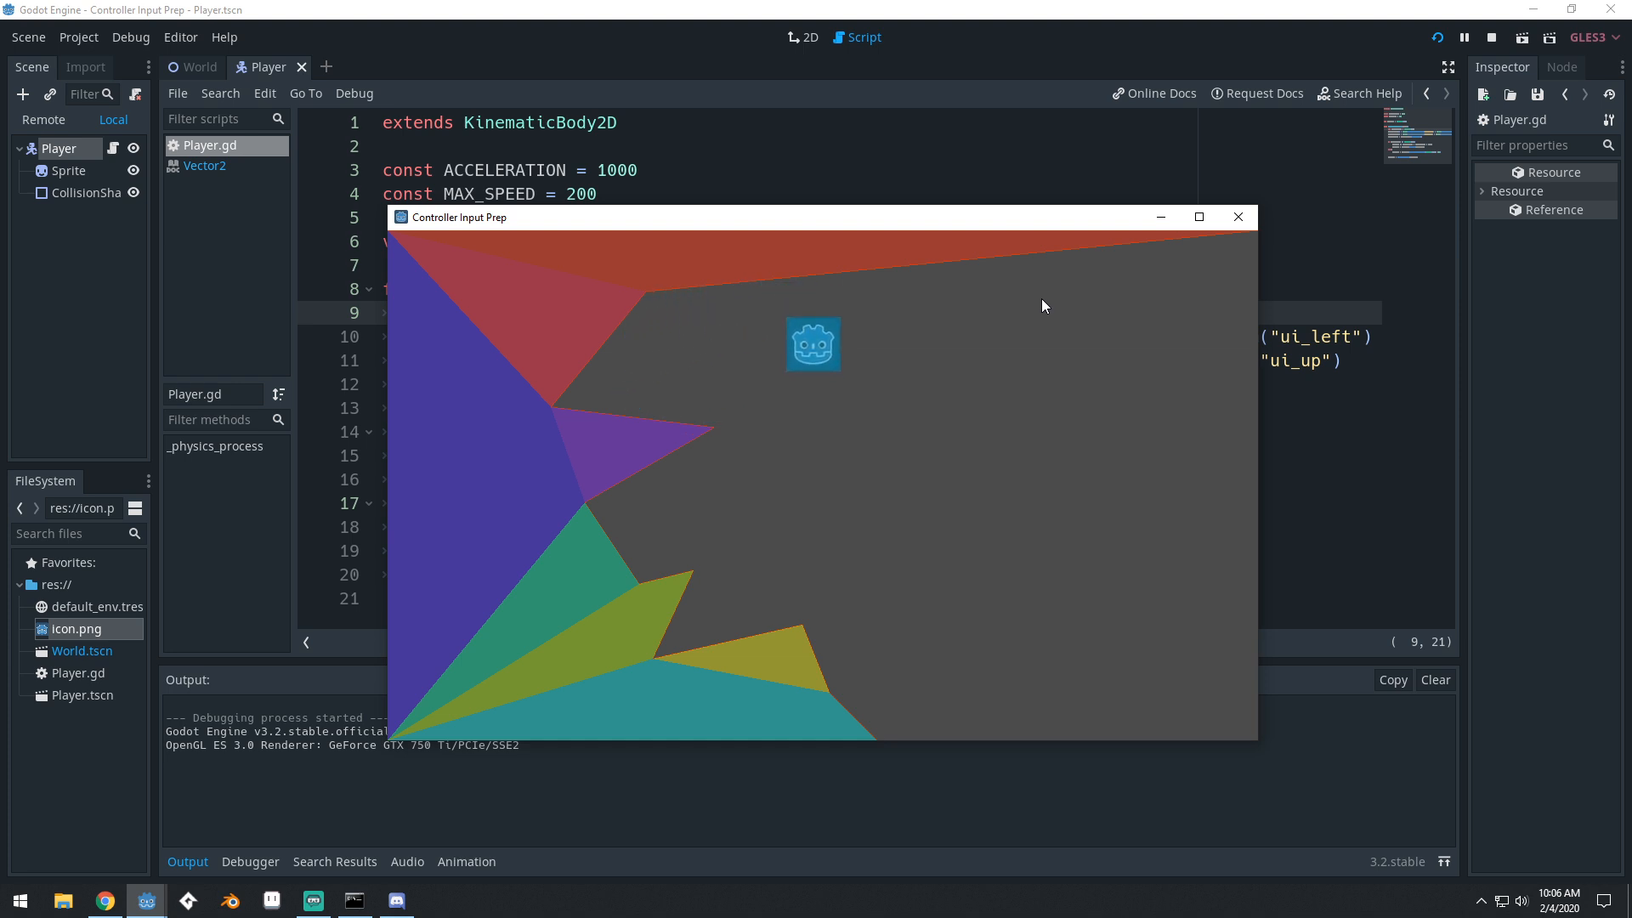
mouse_move(1027, 270)
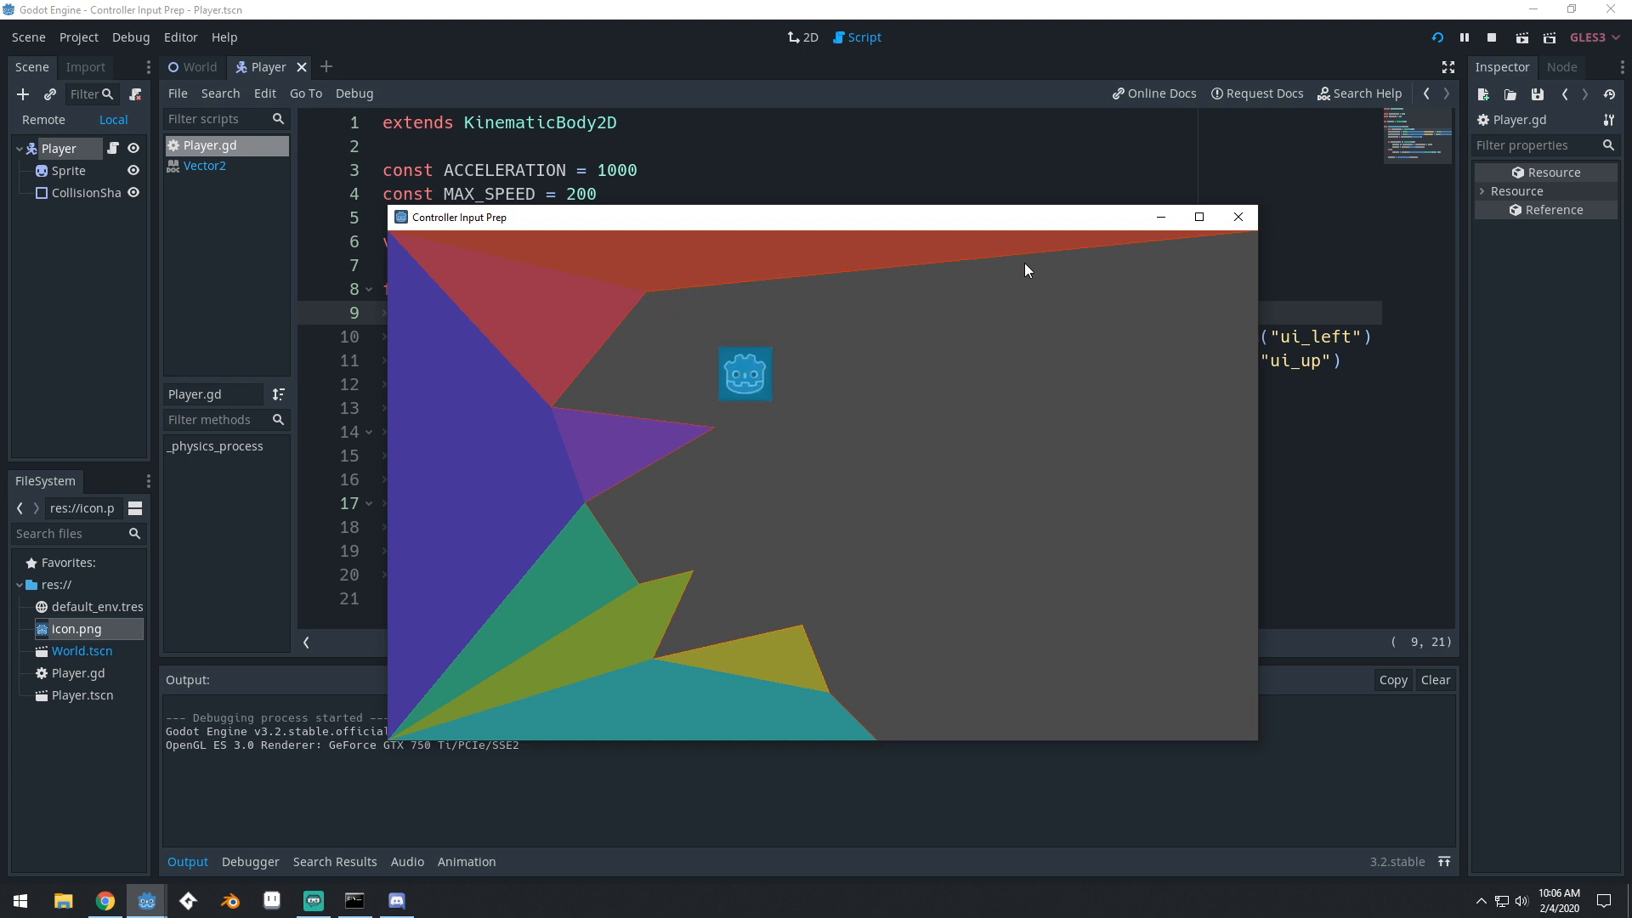
left_click(131, 38)
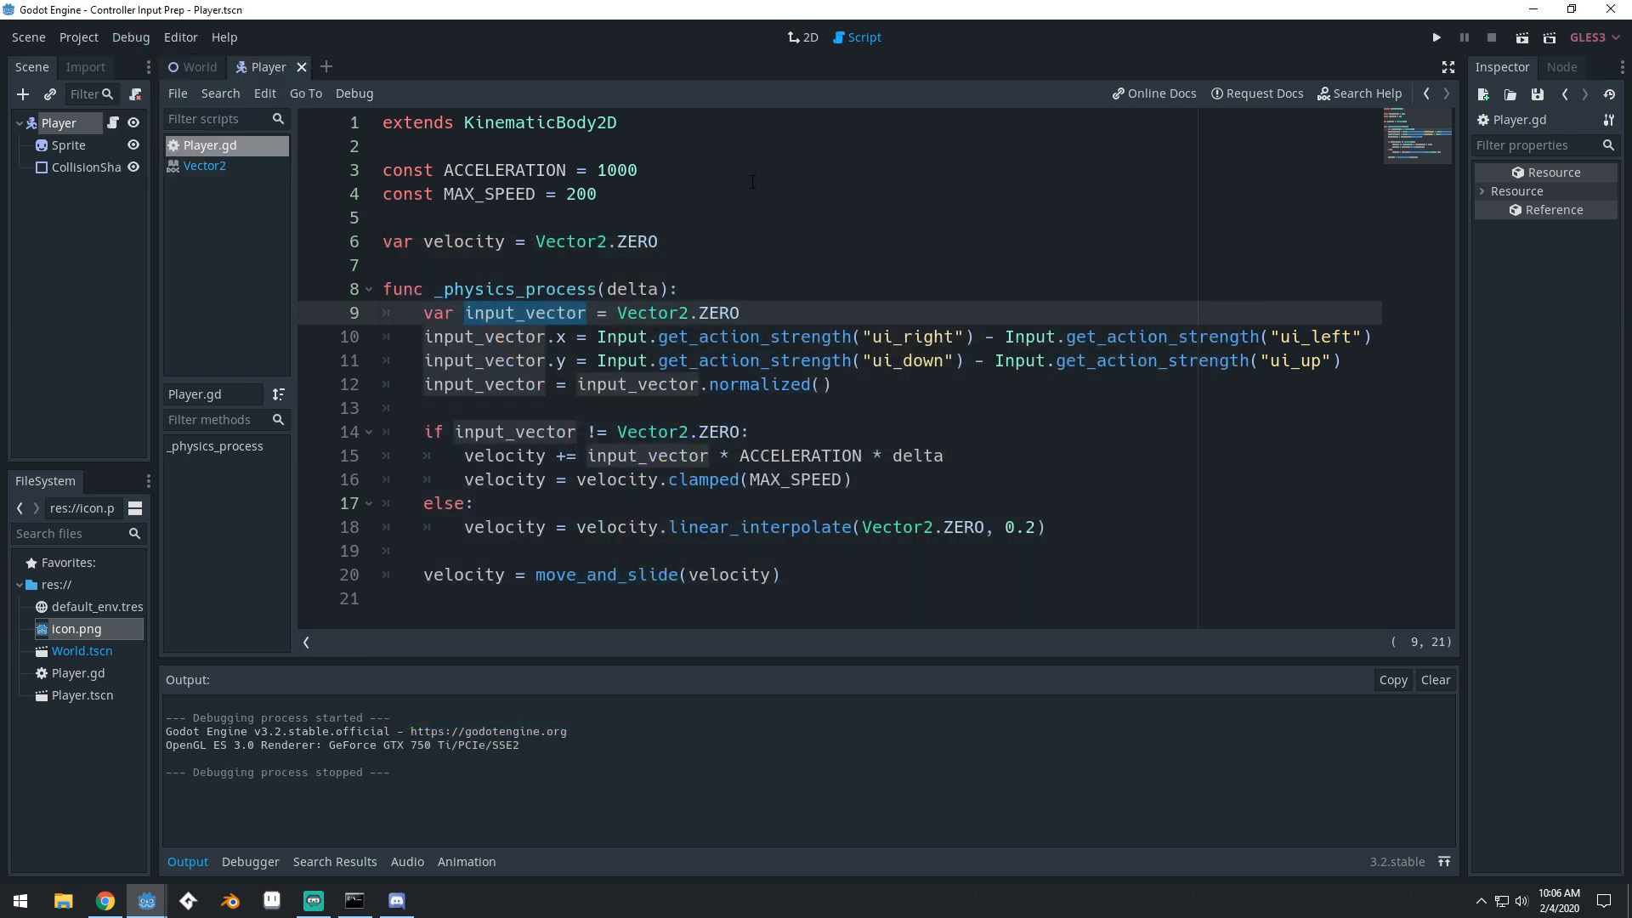
left_click(424, 406)
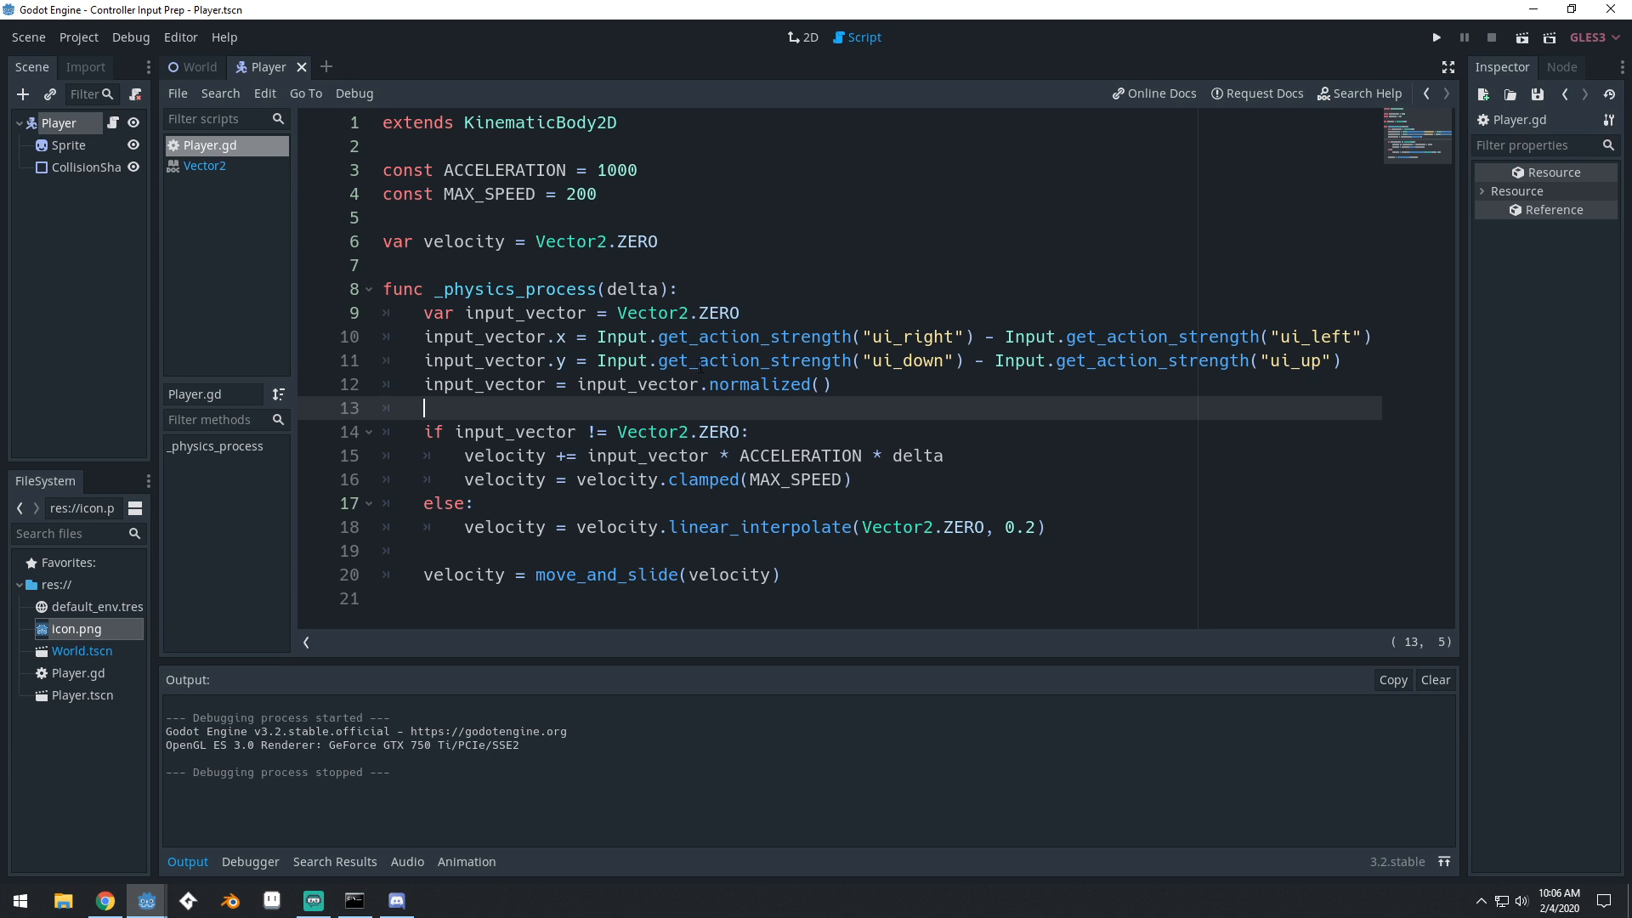
left_click(658, 336)
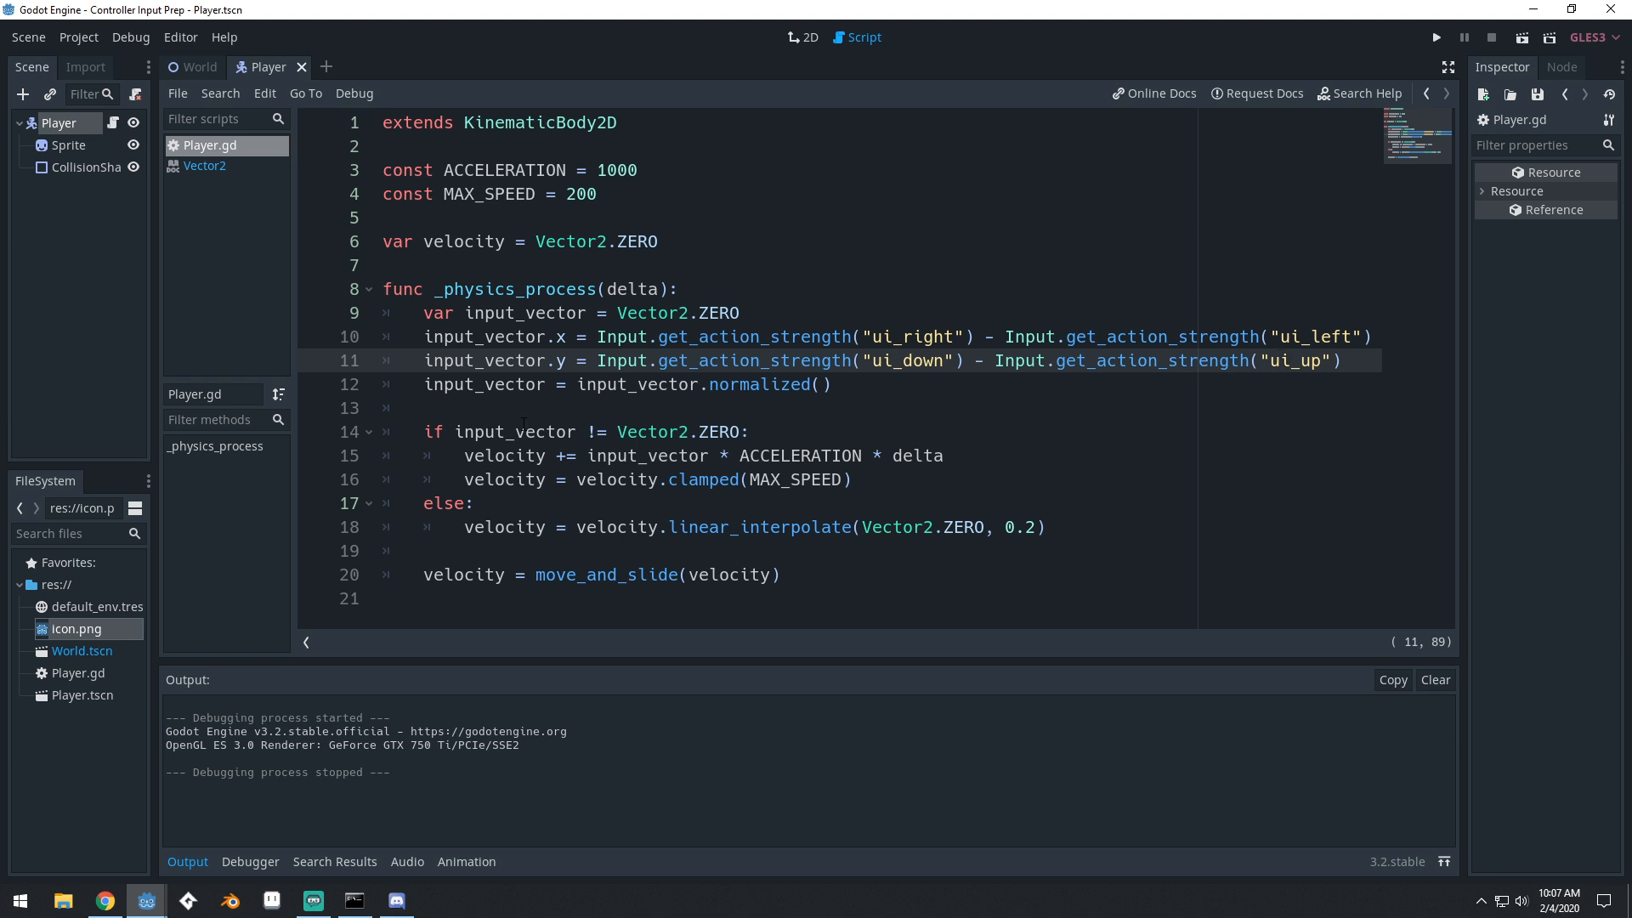
mouse_move(1087, 383)
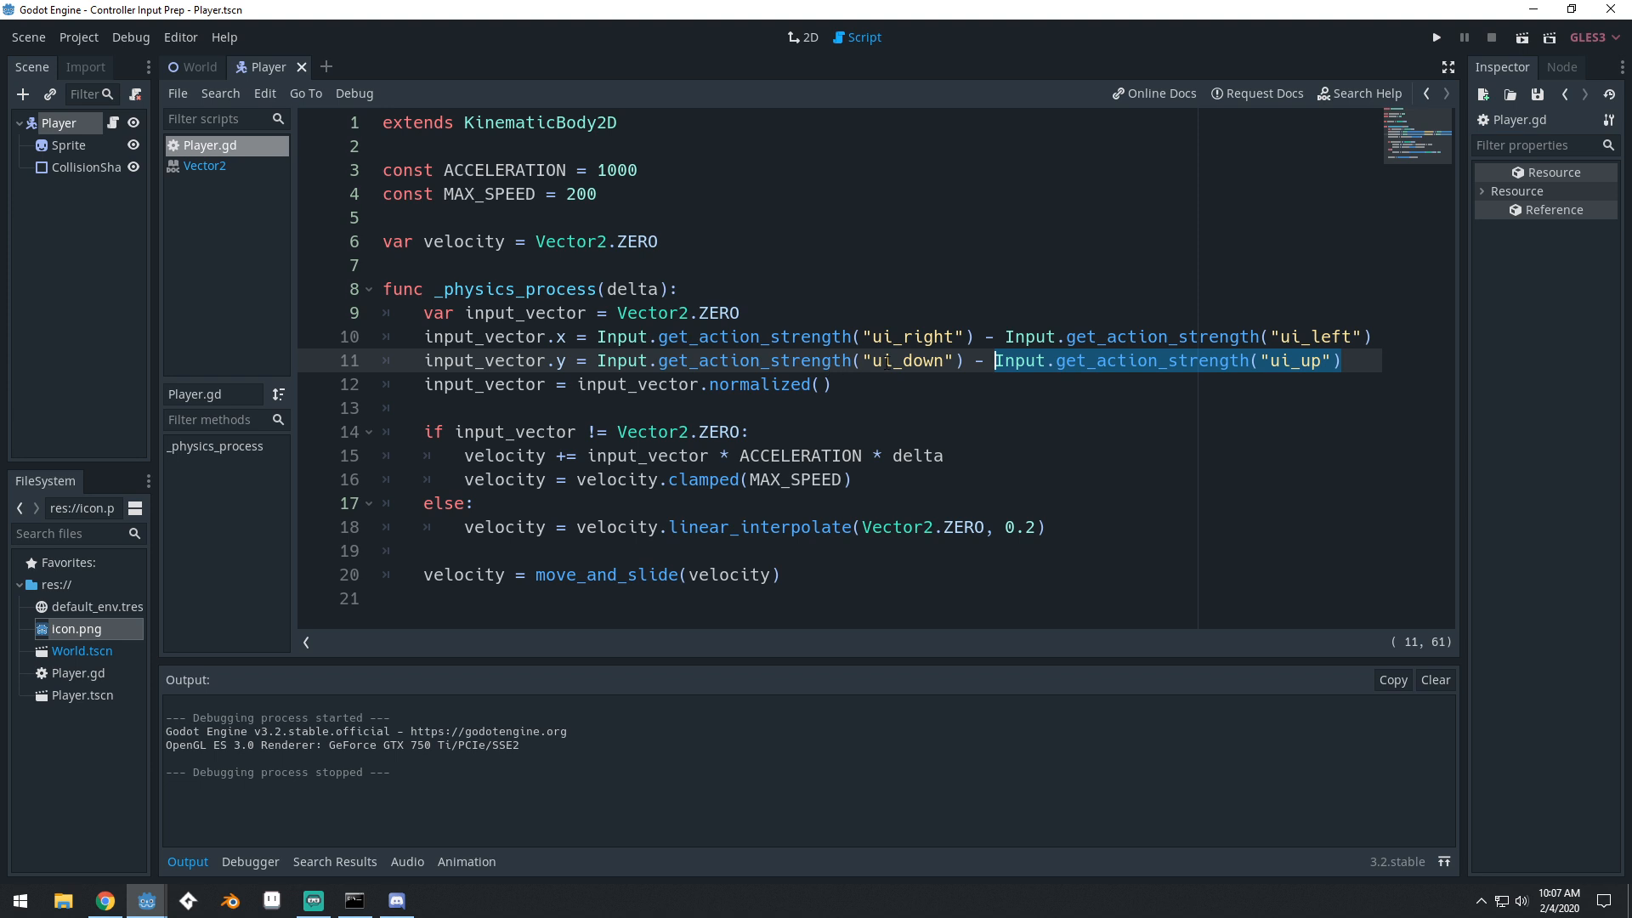
left_click(823, 384)
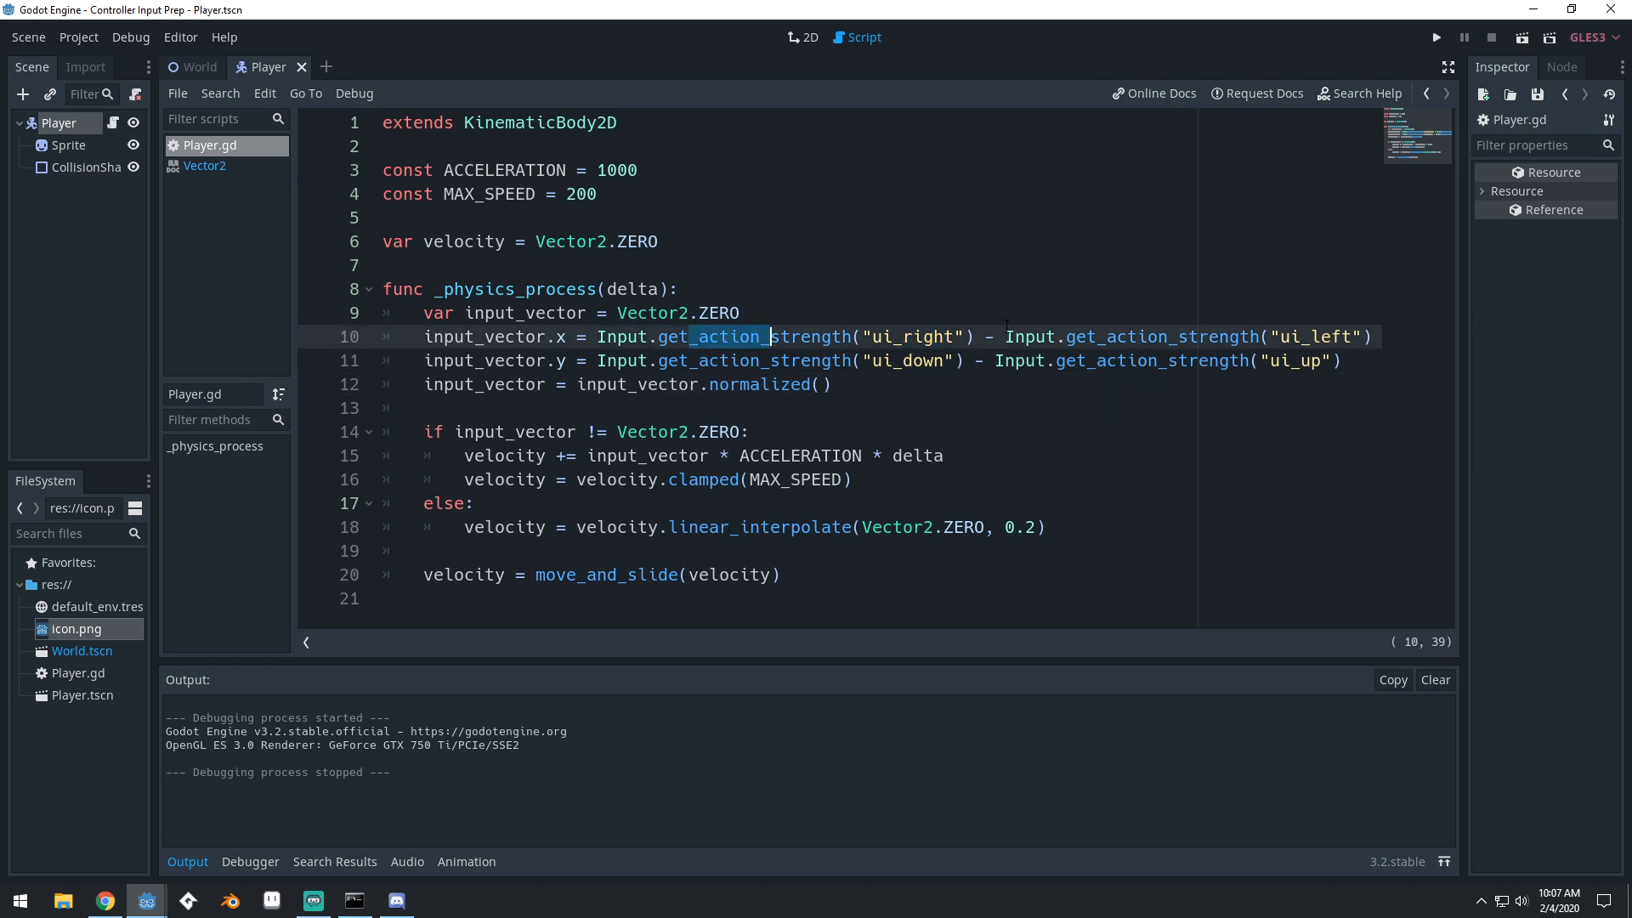
left_click(742, 313)
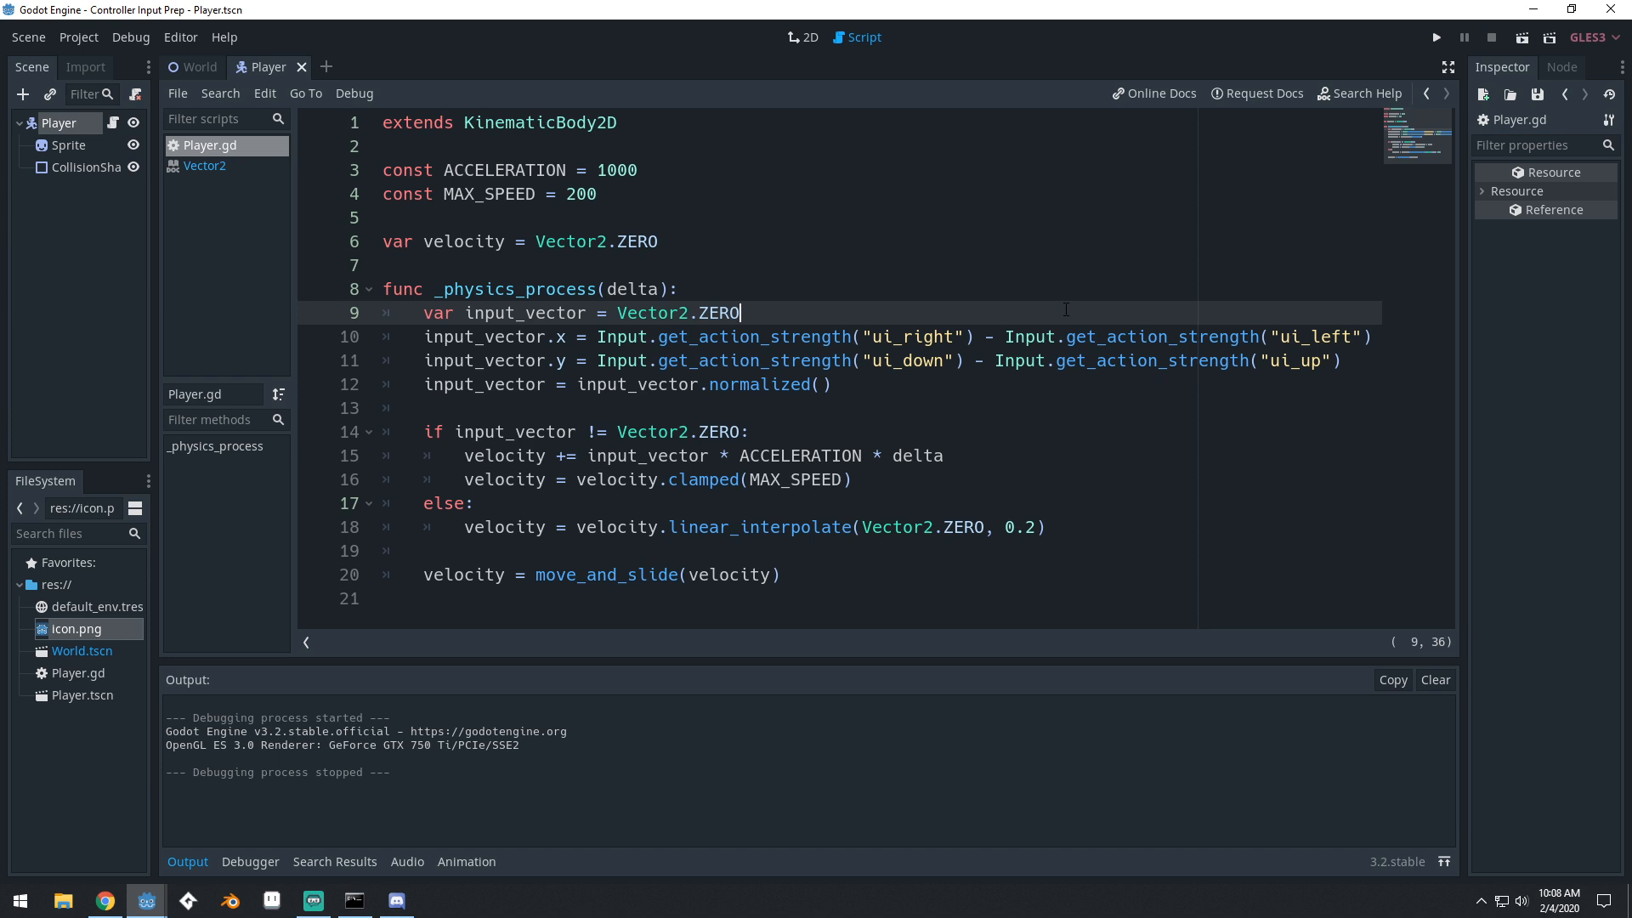
left_click(656, 240)
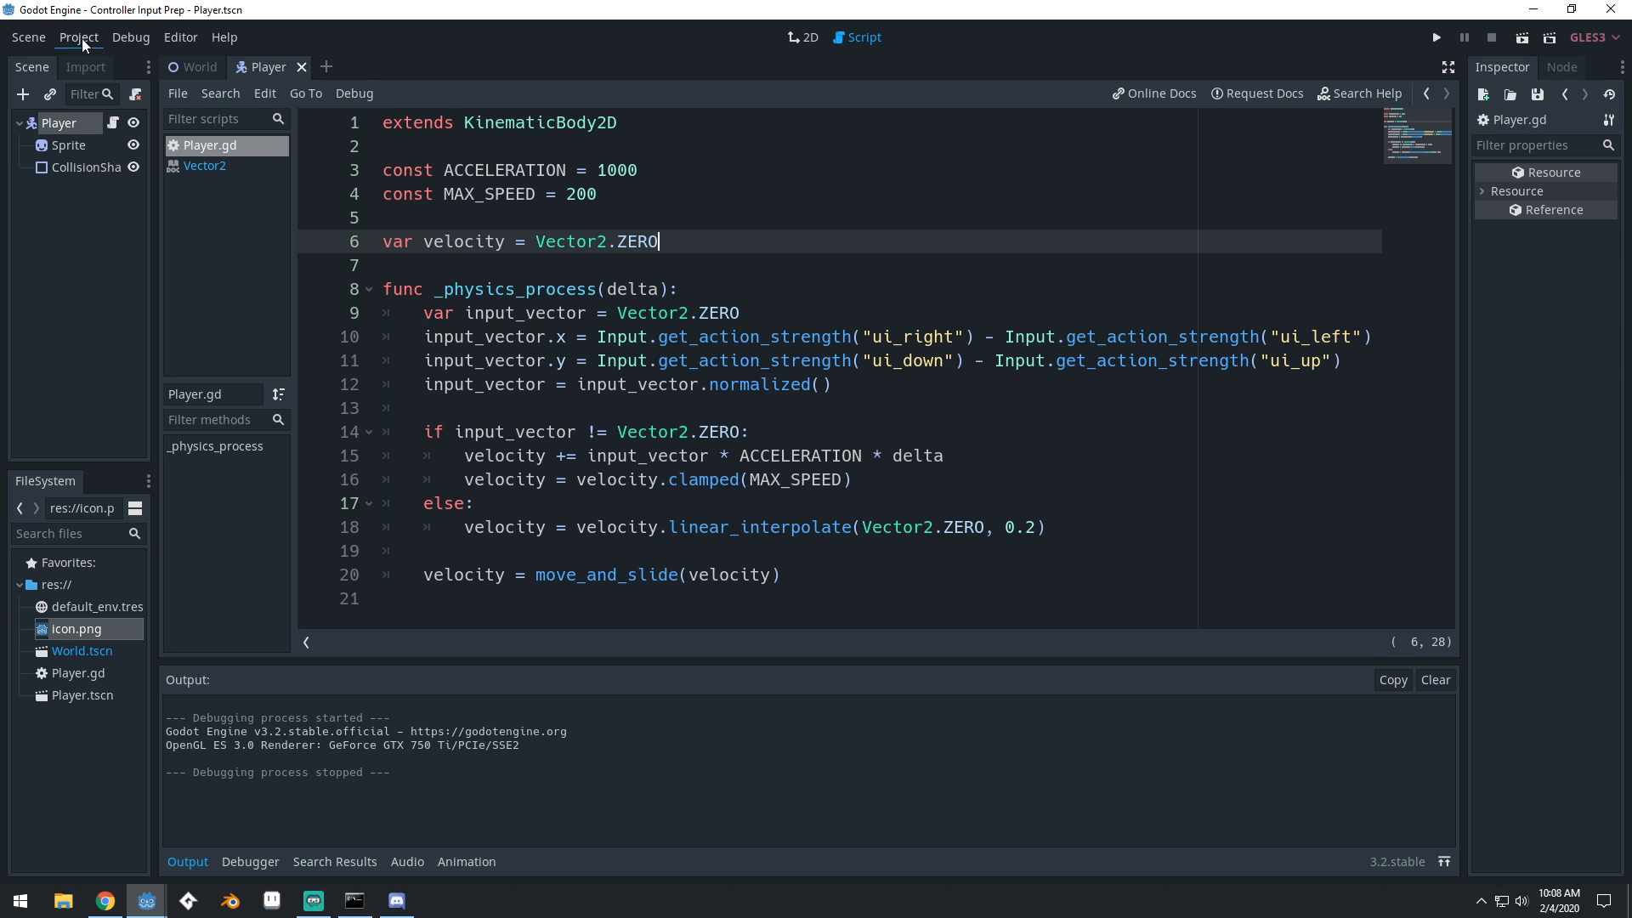
left_click(79, 35)
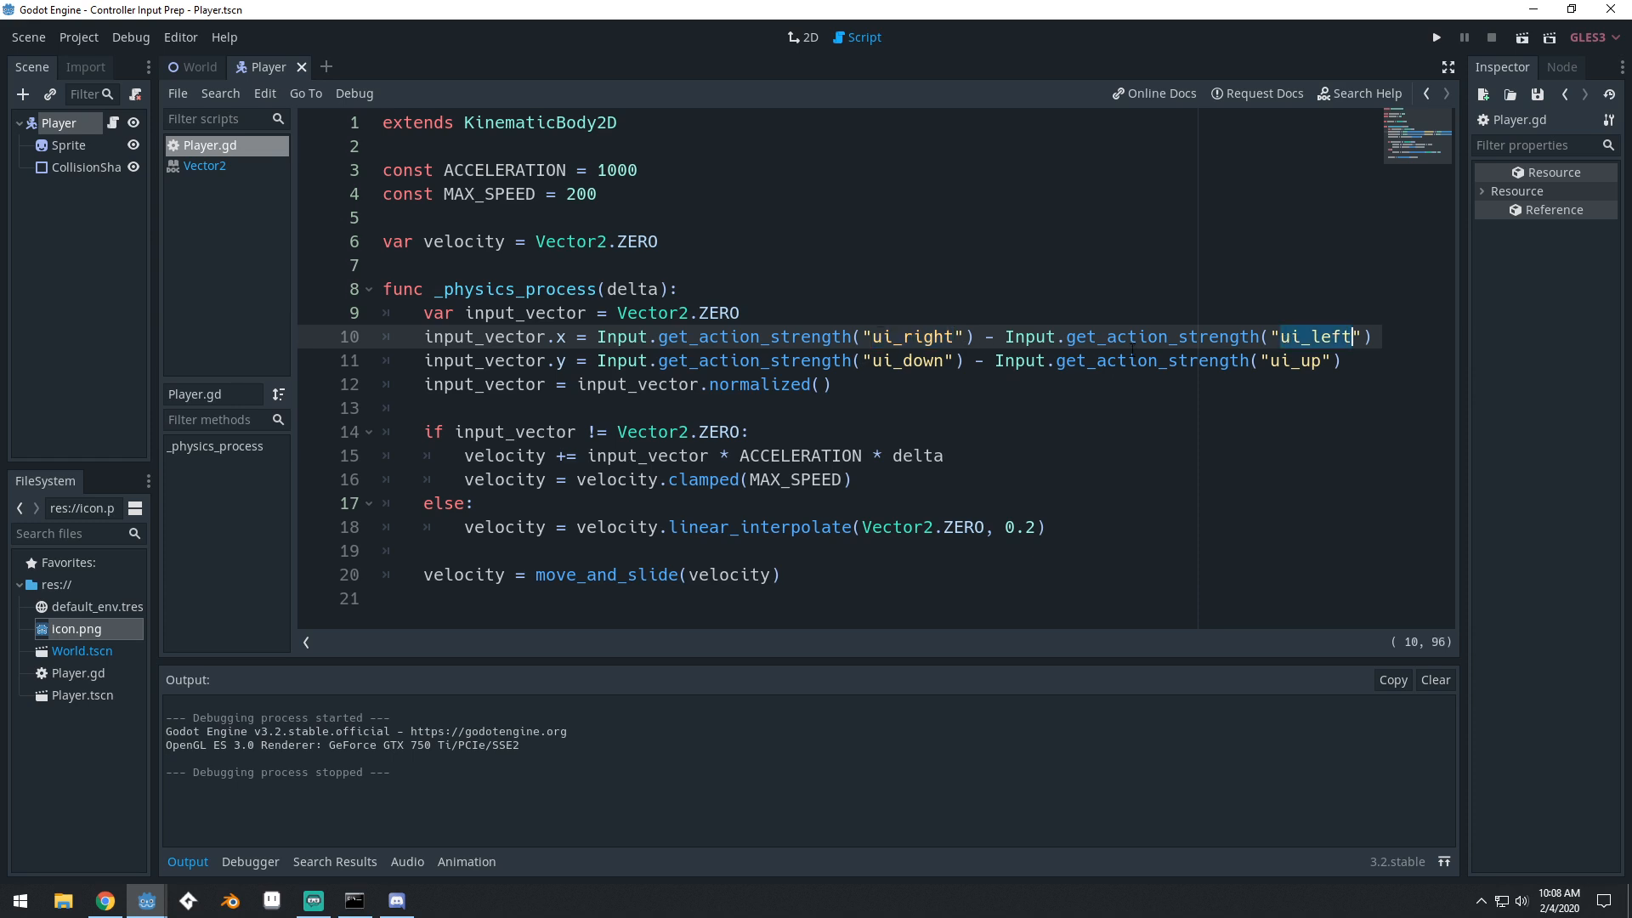
left_click(78, 36)
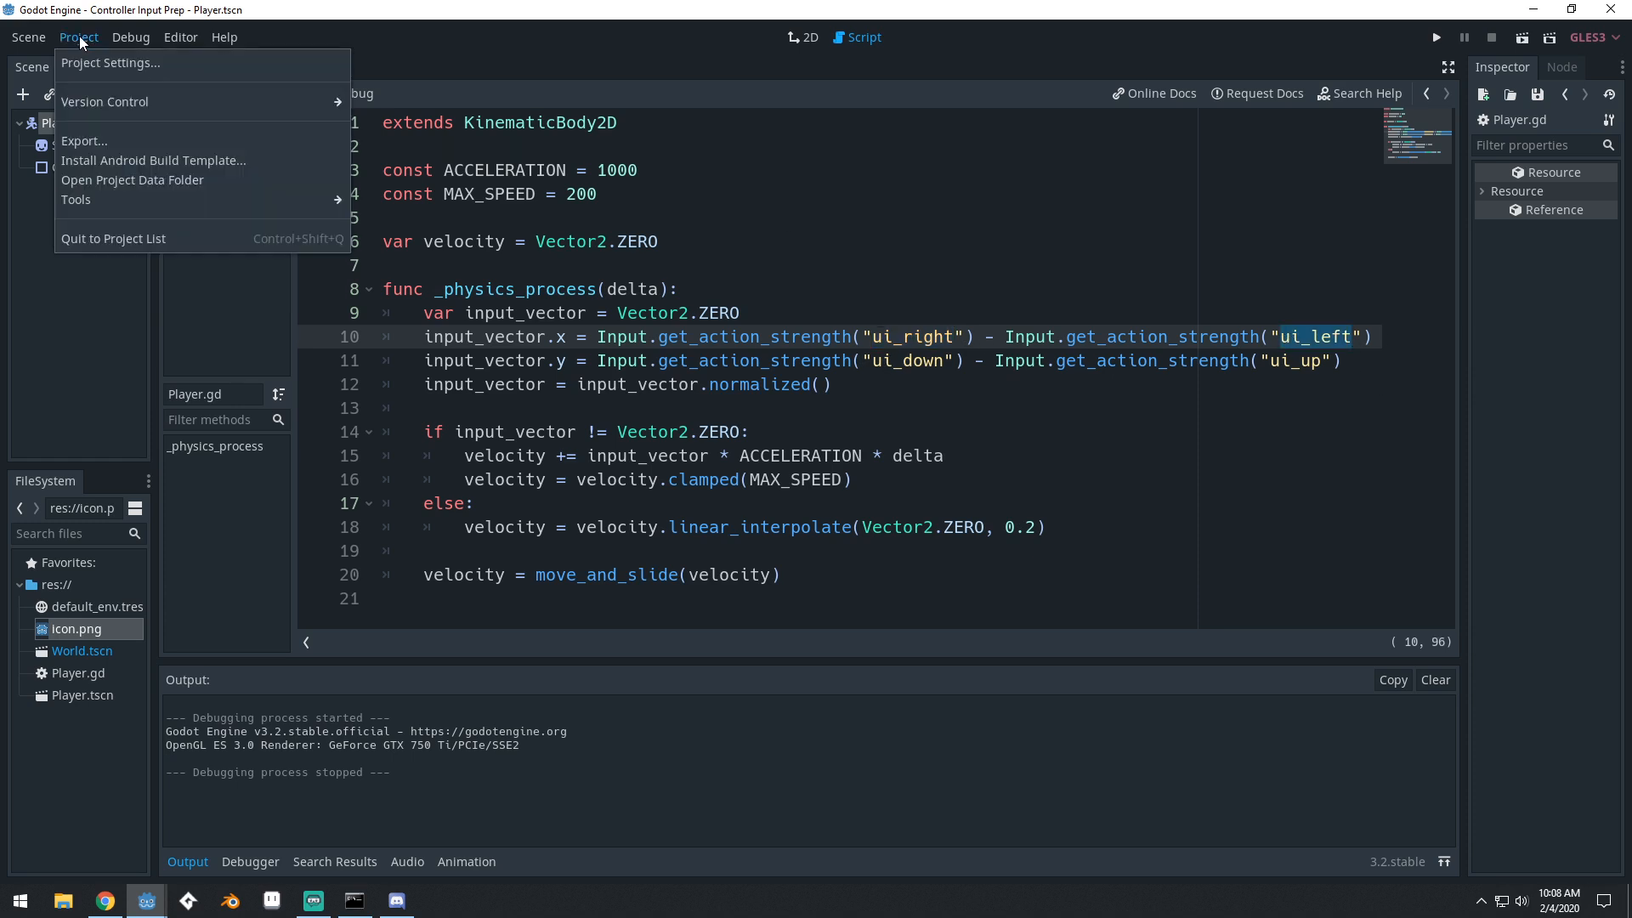
left_click(110, 63)
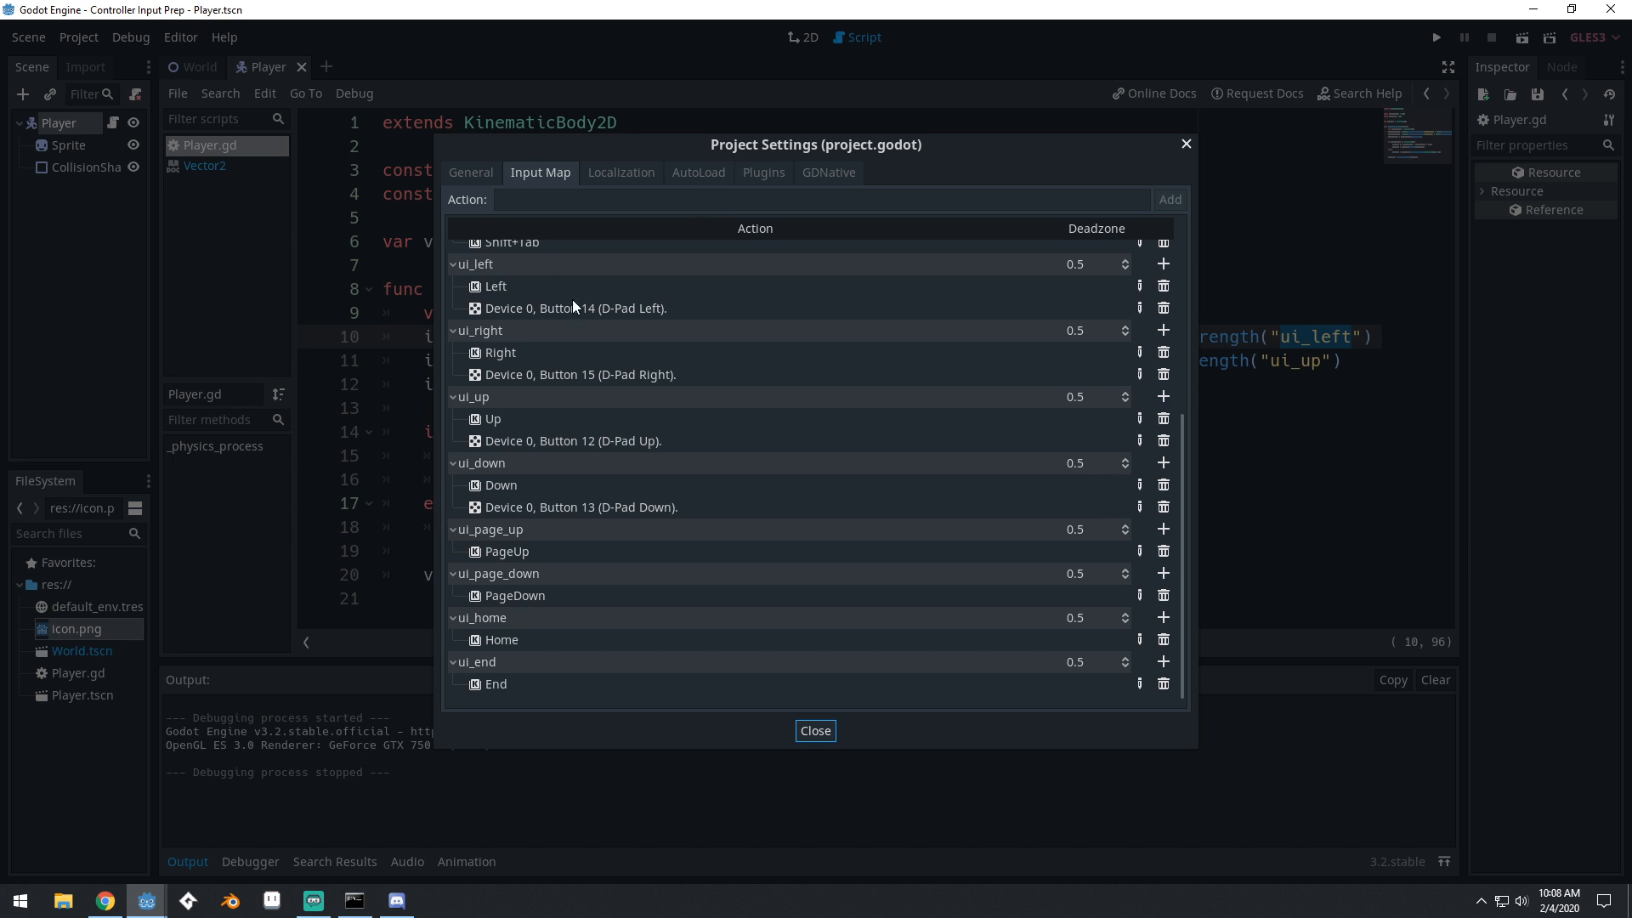
scroll("up", 3)
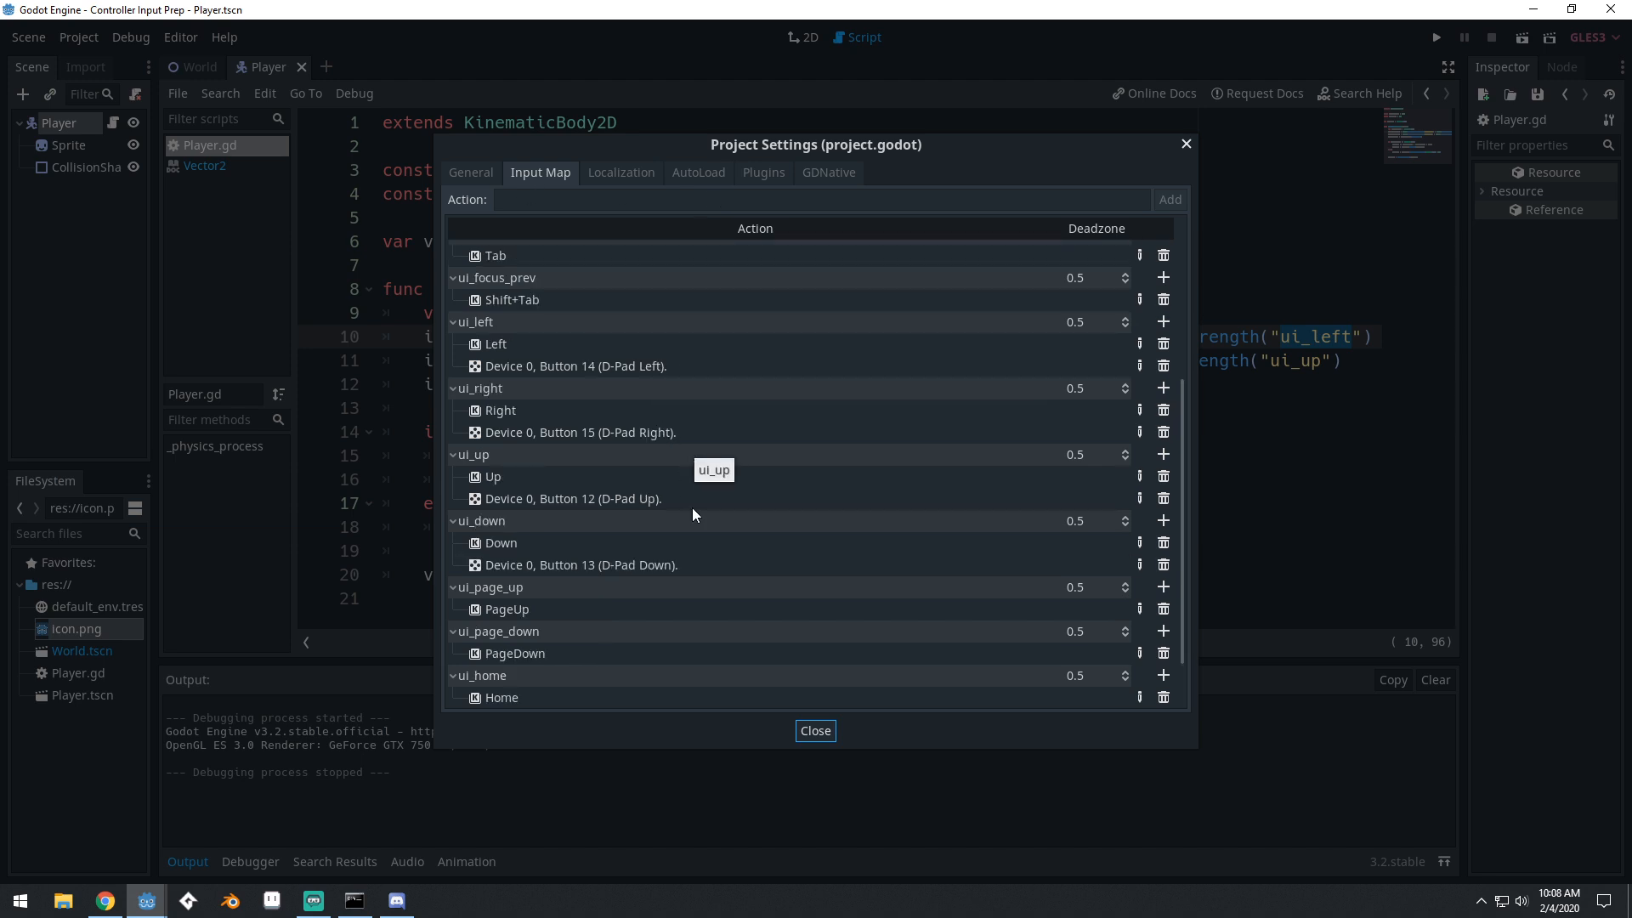
mouse_move(633, 415)
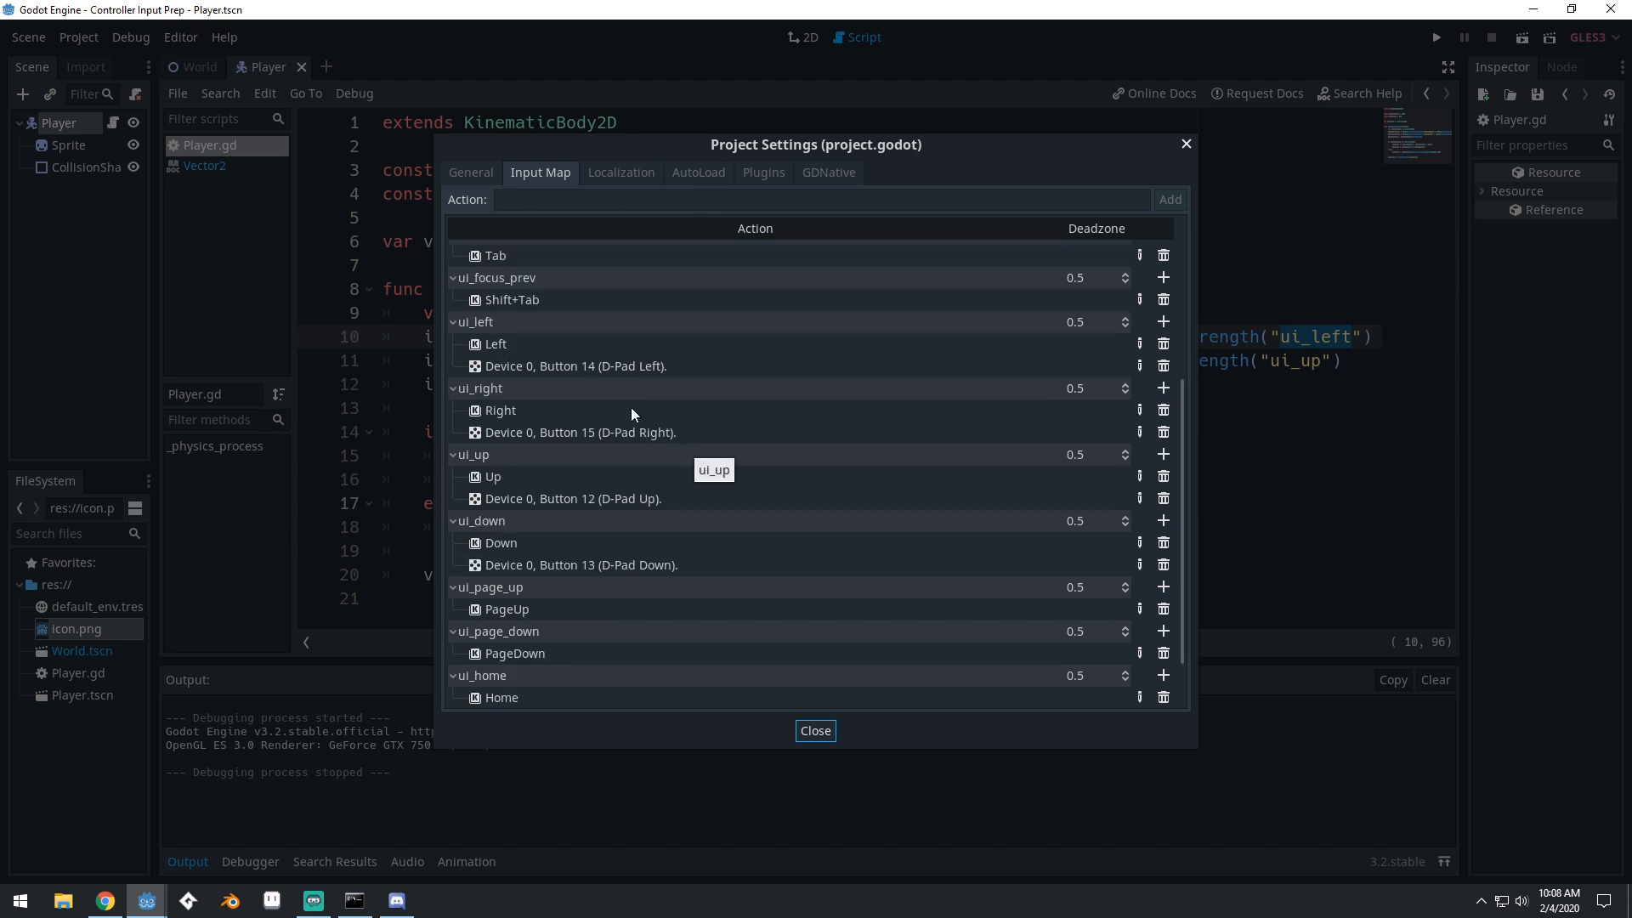
mouse_move(611, 378)
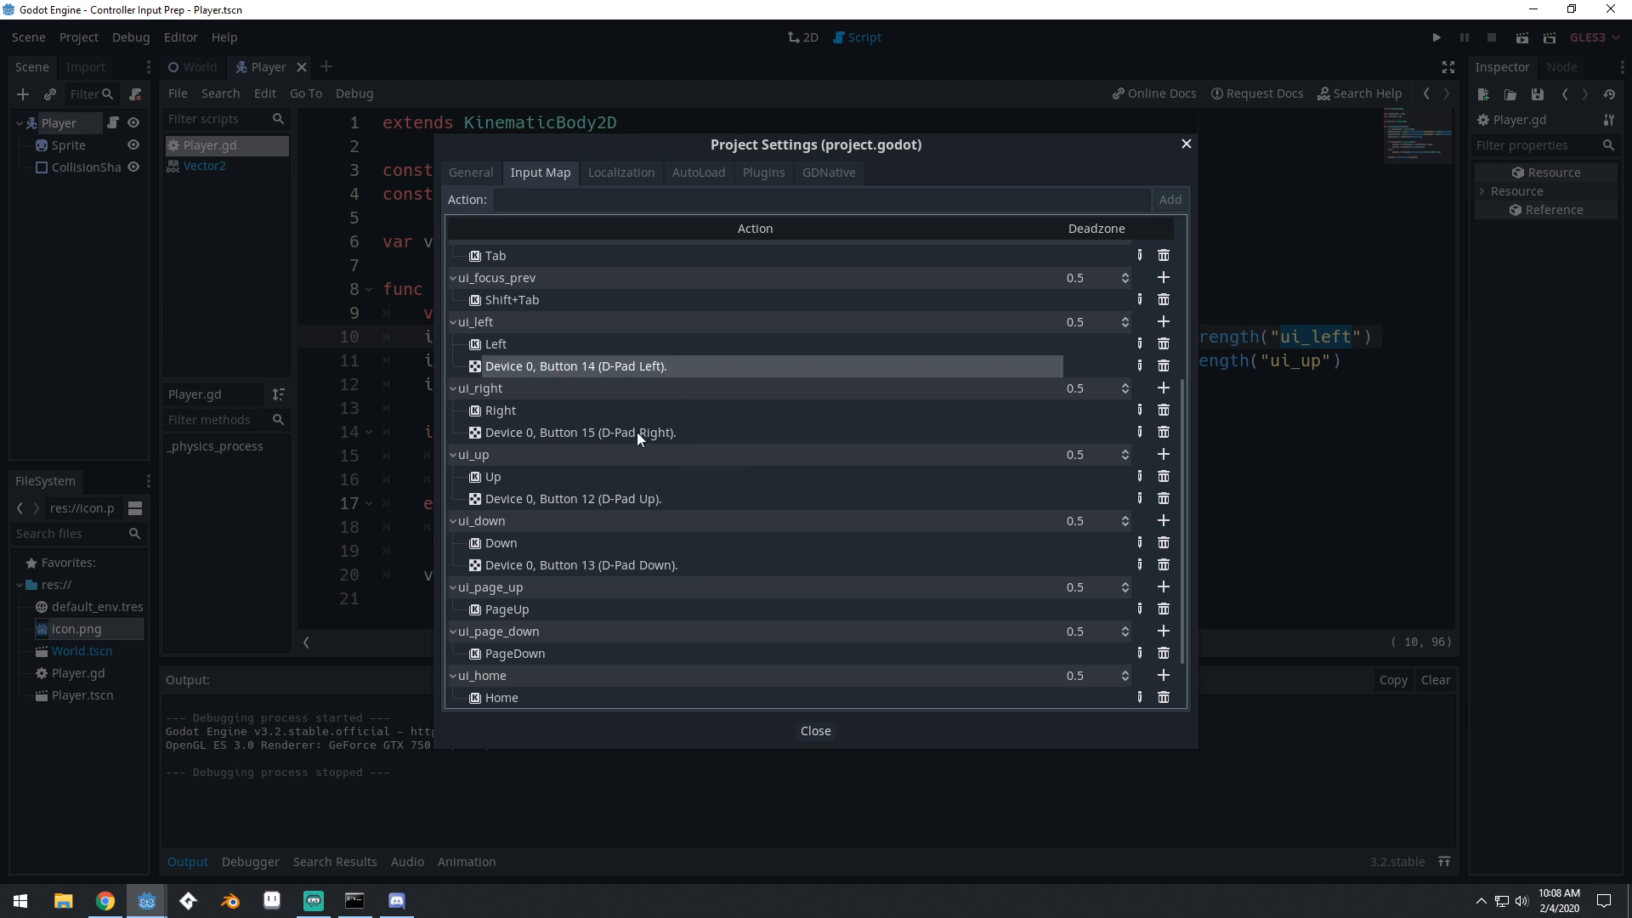
left_click(815, 730)
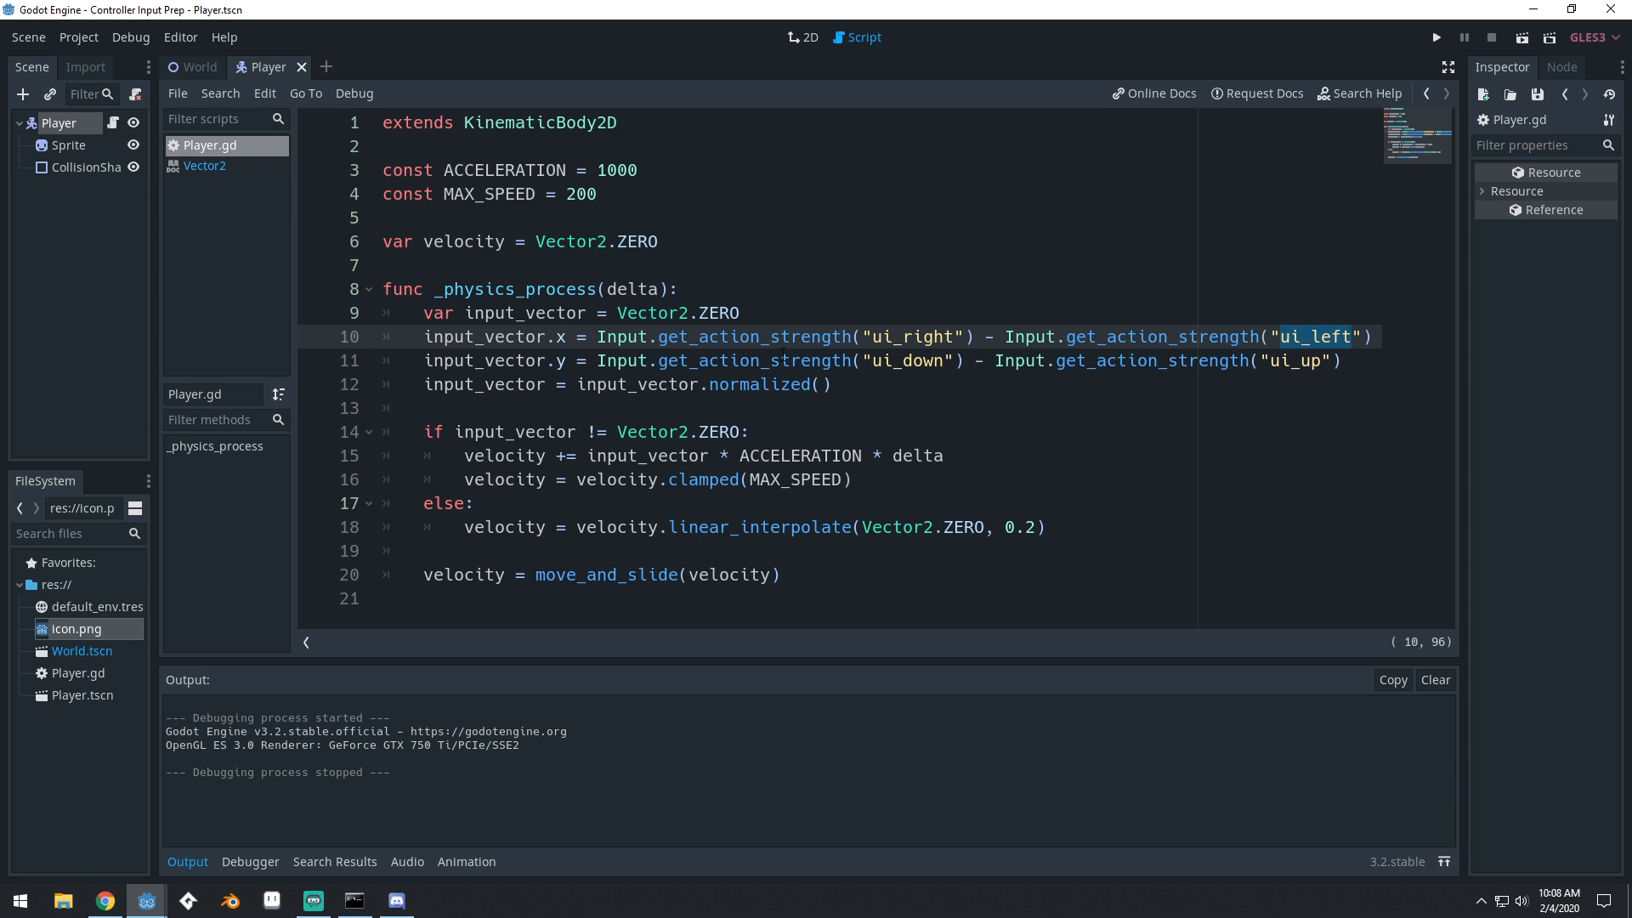
mouse_move(1437, 37)
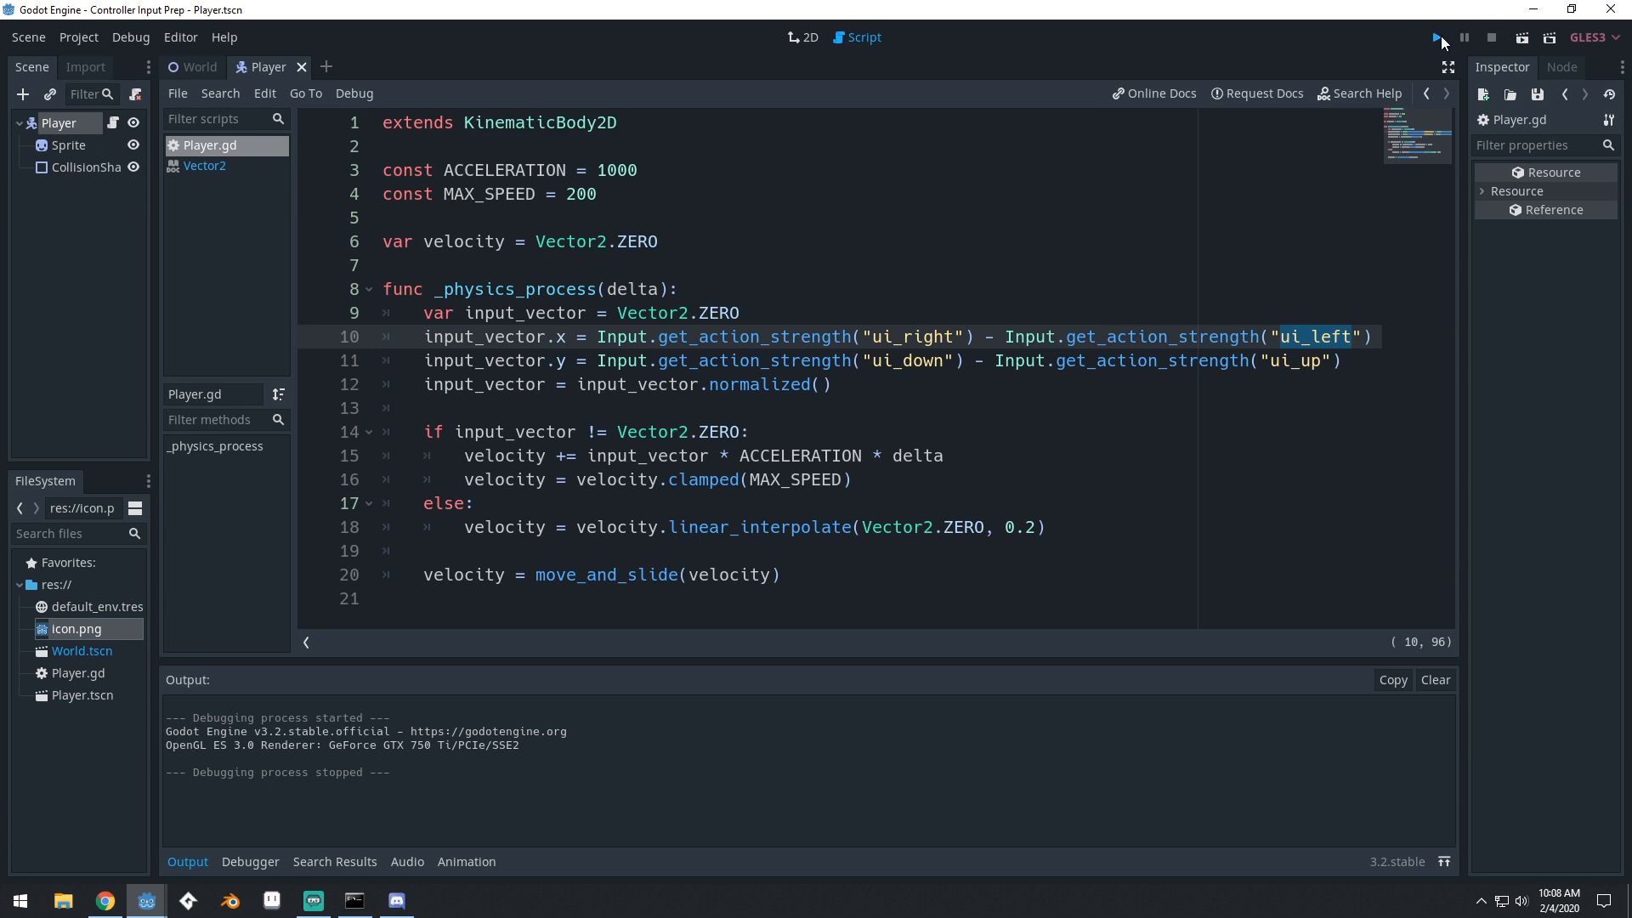
left_click(1437, 38)
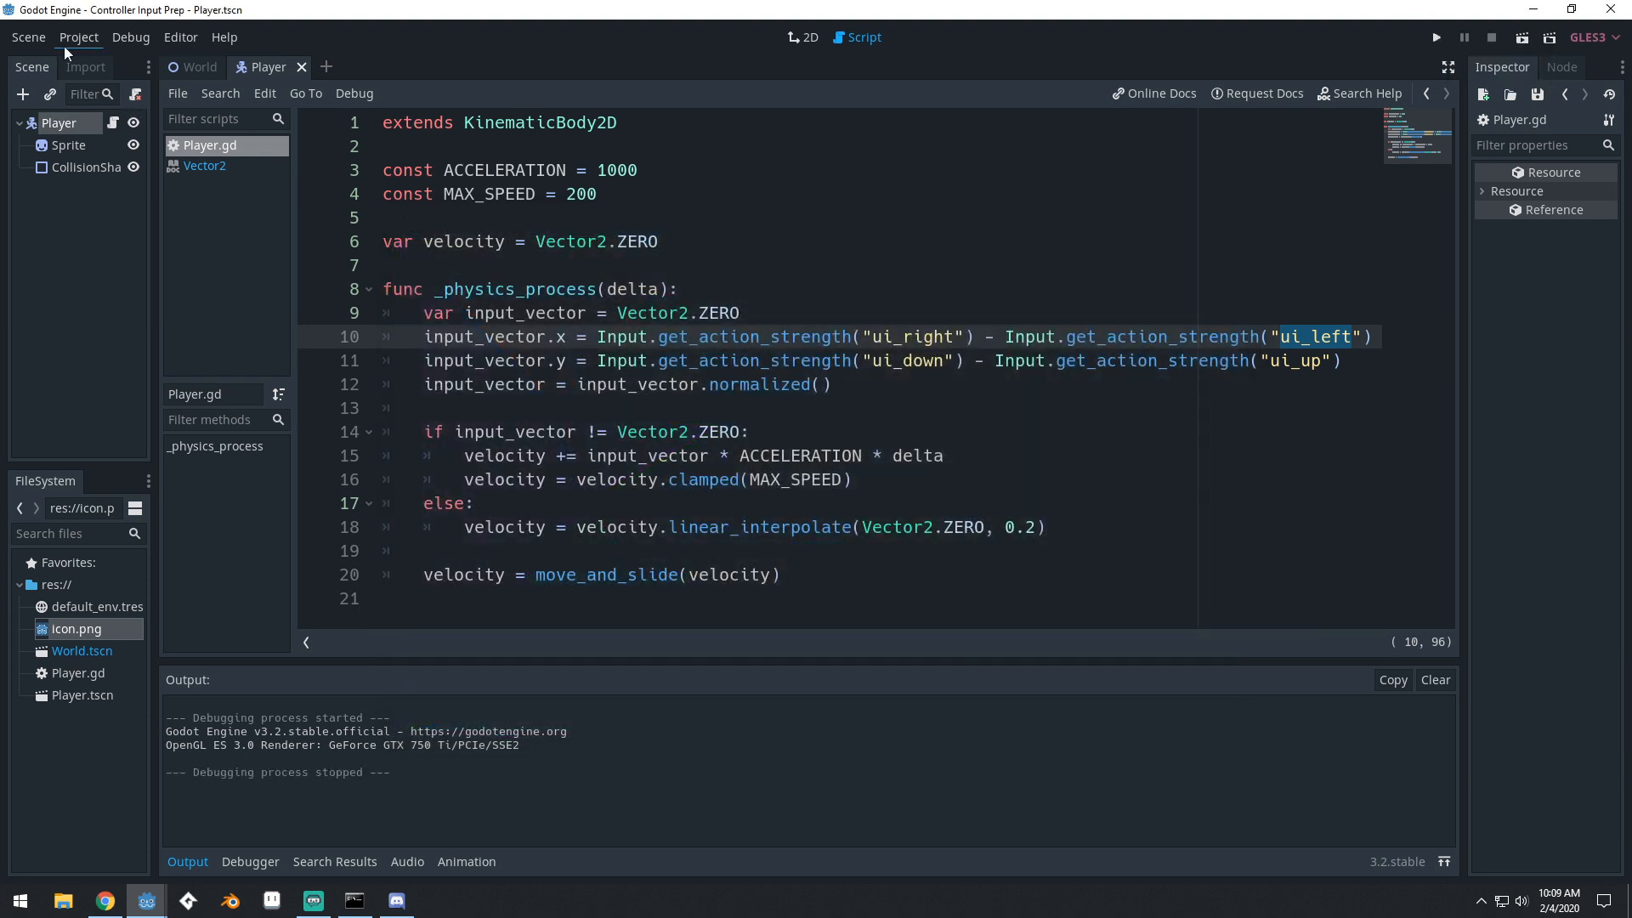
In the Input Map, add Joy Axis events Left Stick Left to ui_left and Left Stick Right to ui_right
left_click(79, 36)
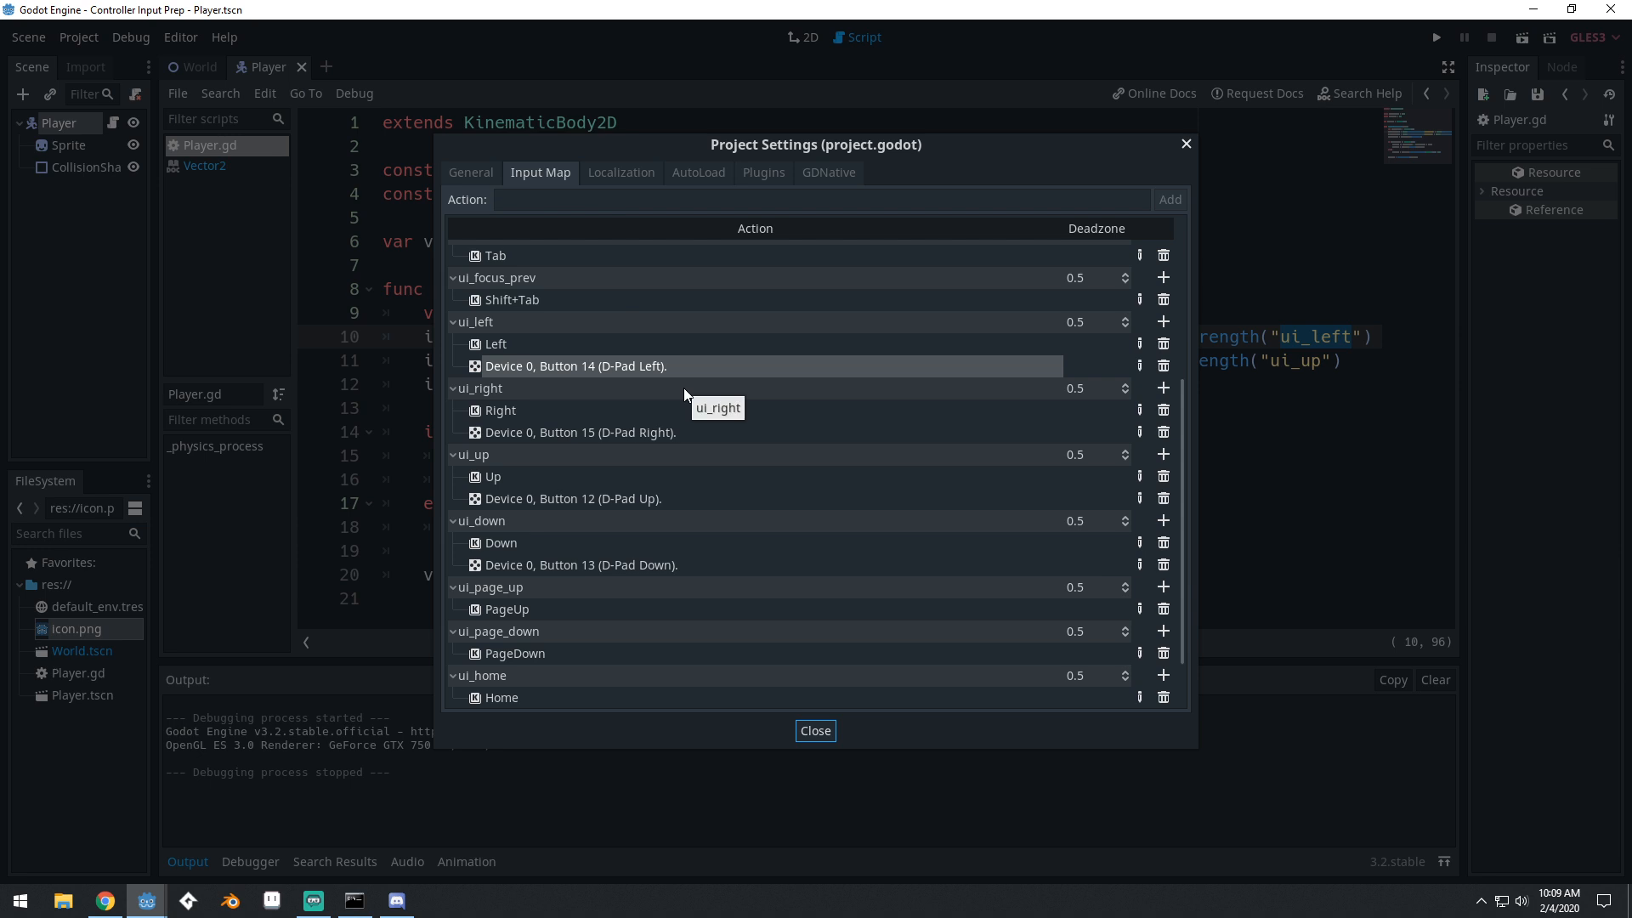
scroll("up", 3)
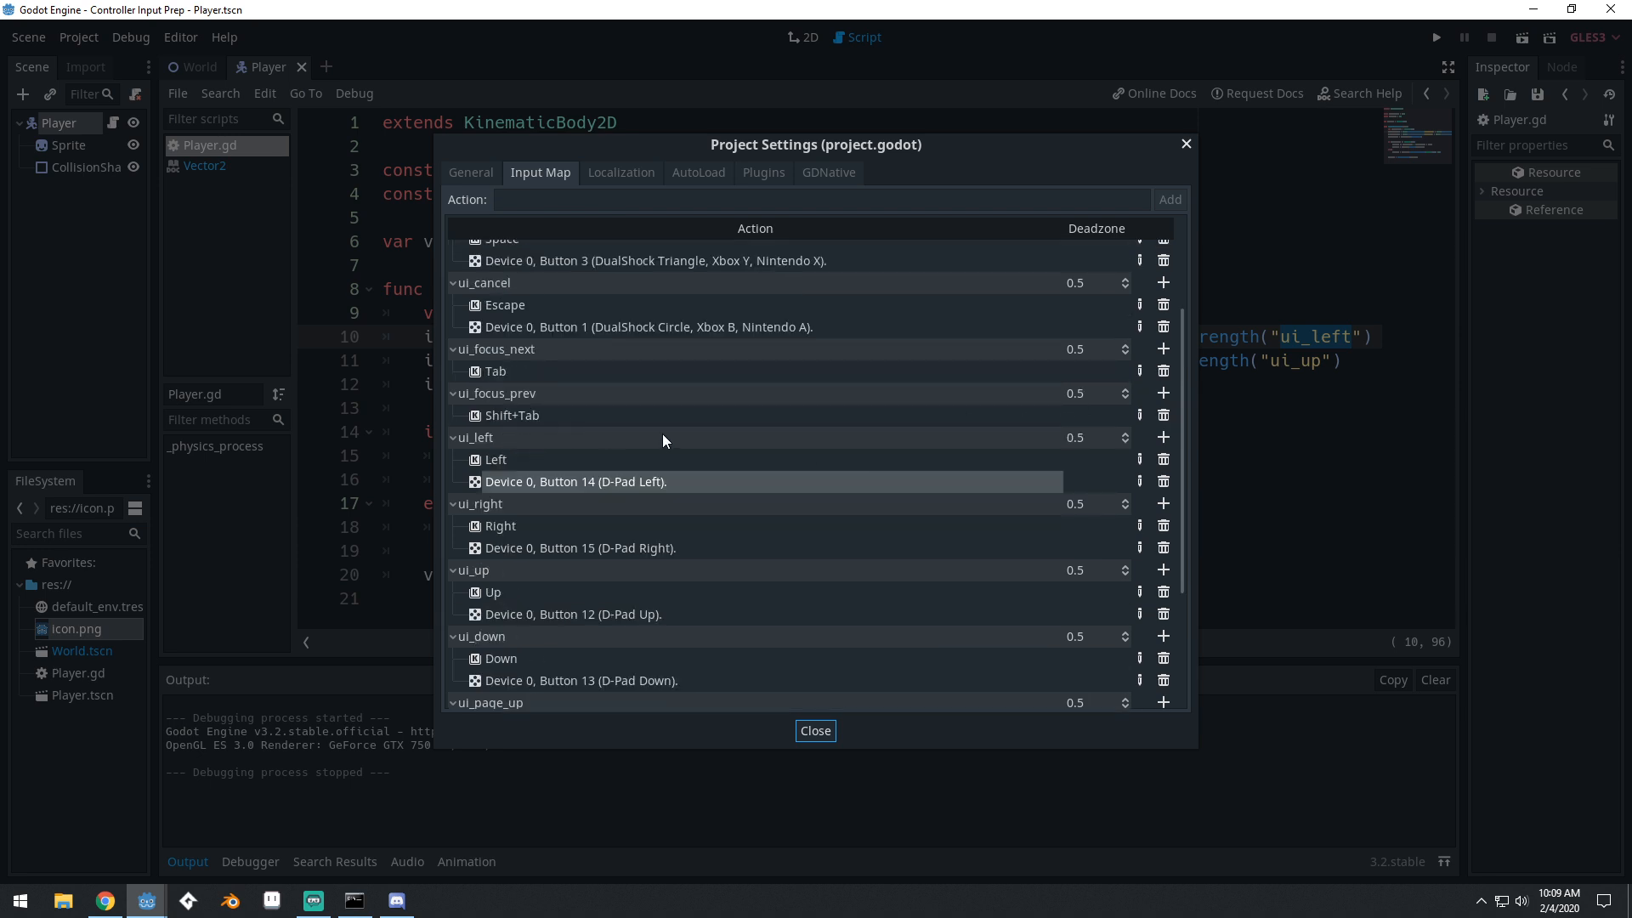
left_click(1163, 437)
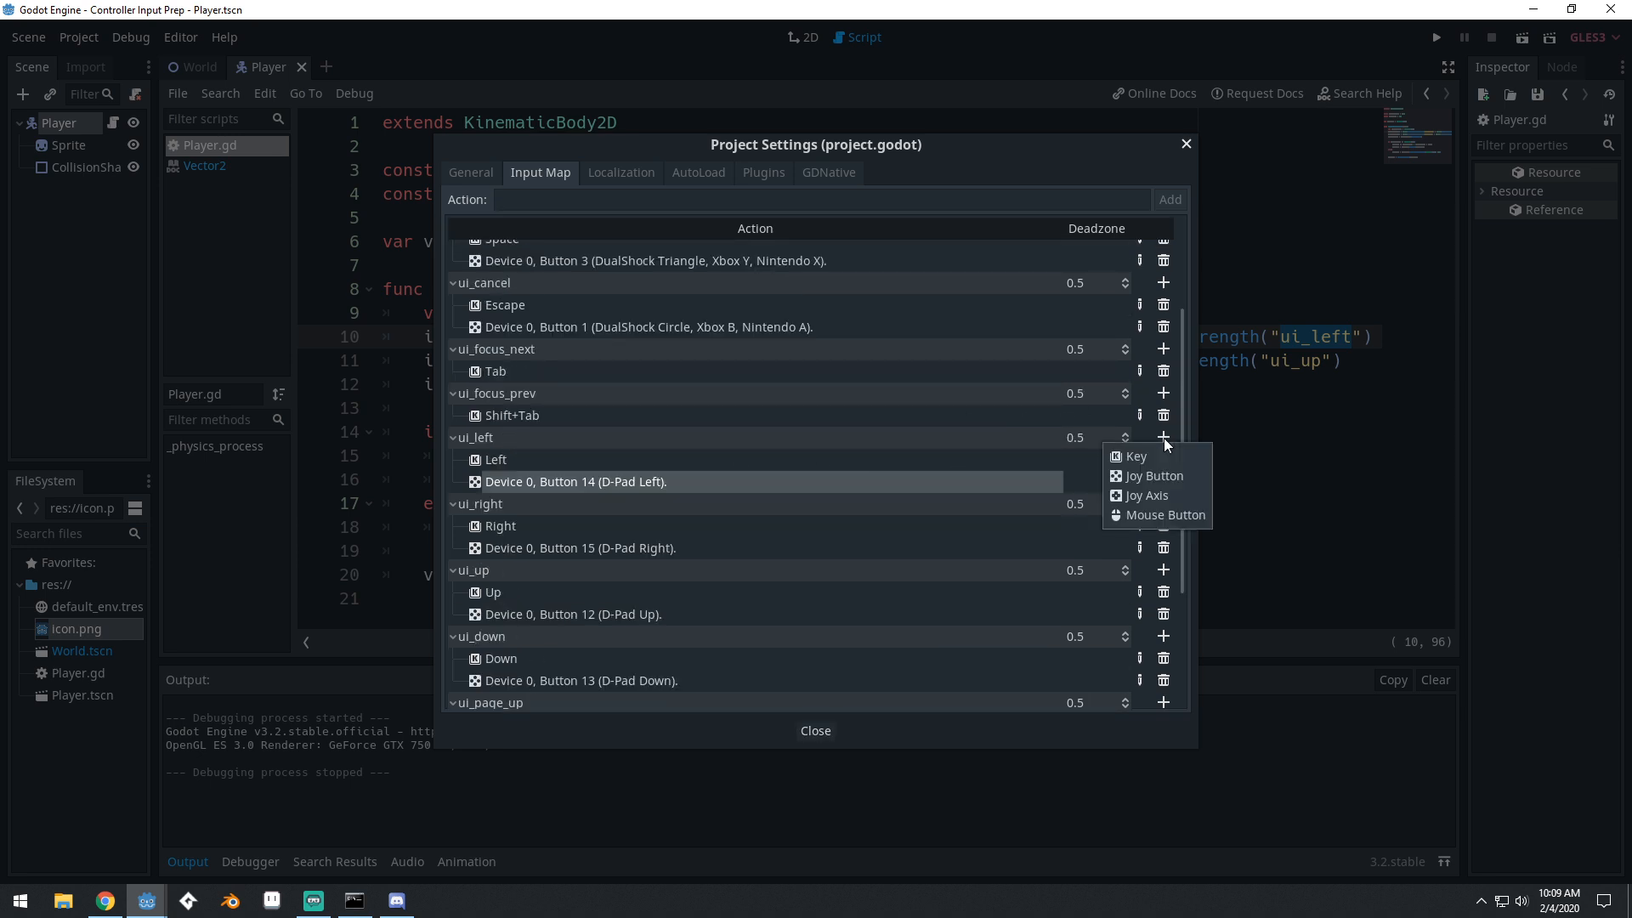
mouse_move(1146, 495)
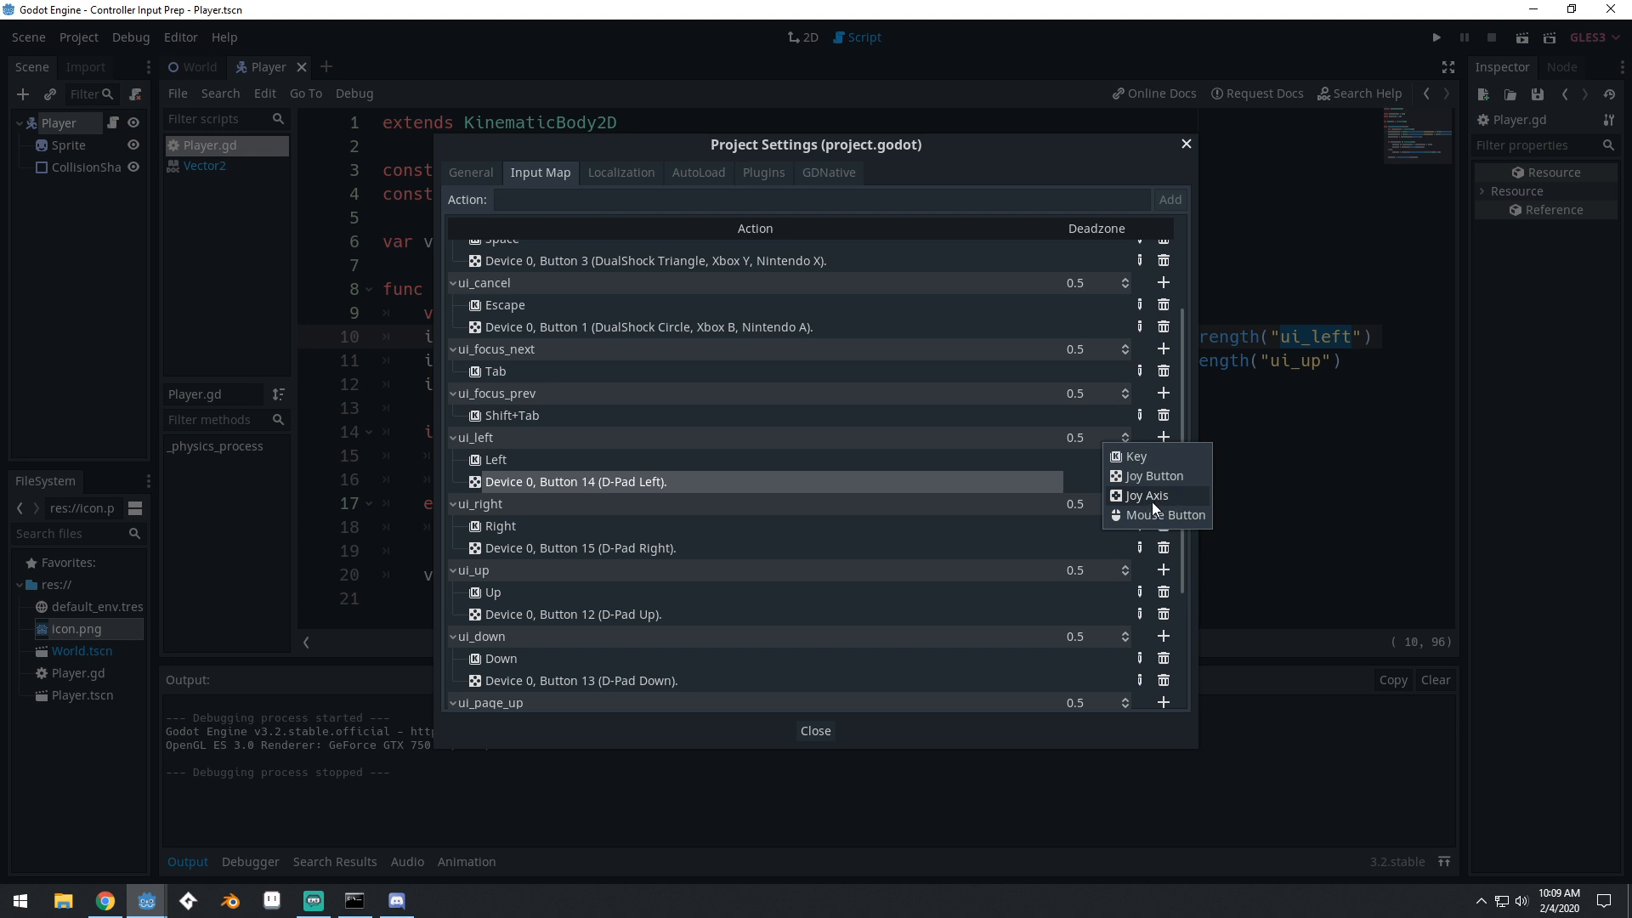
left_click(1146, 494)
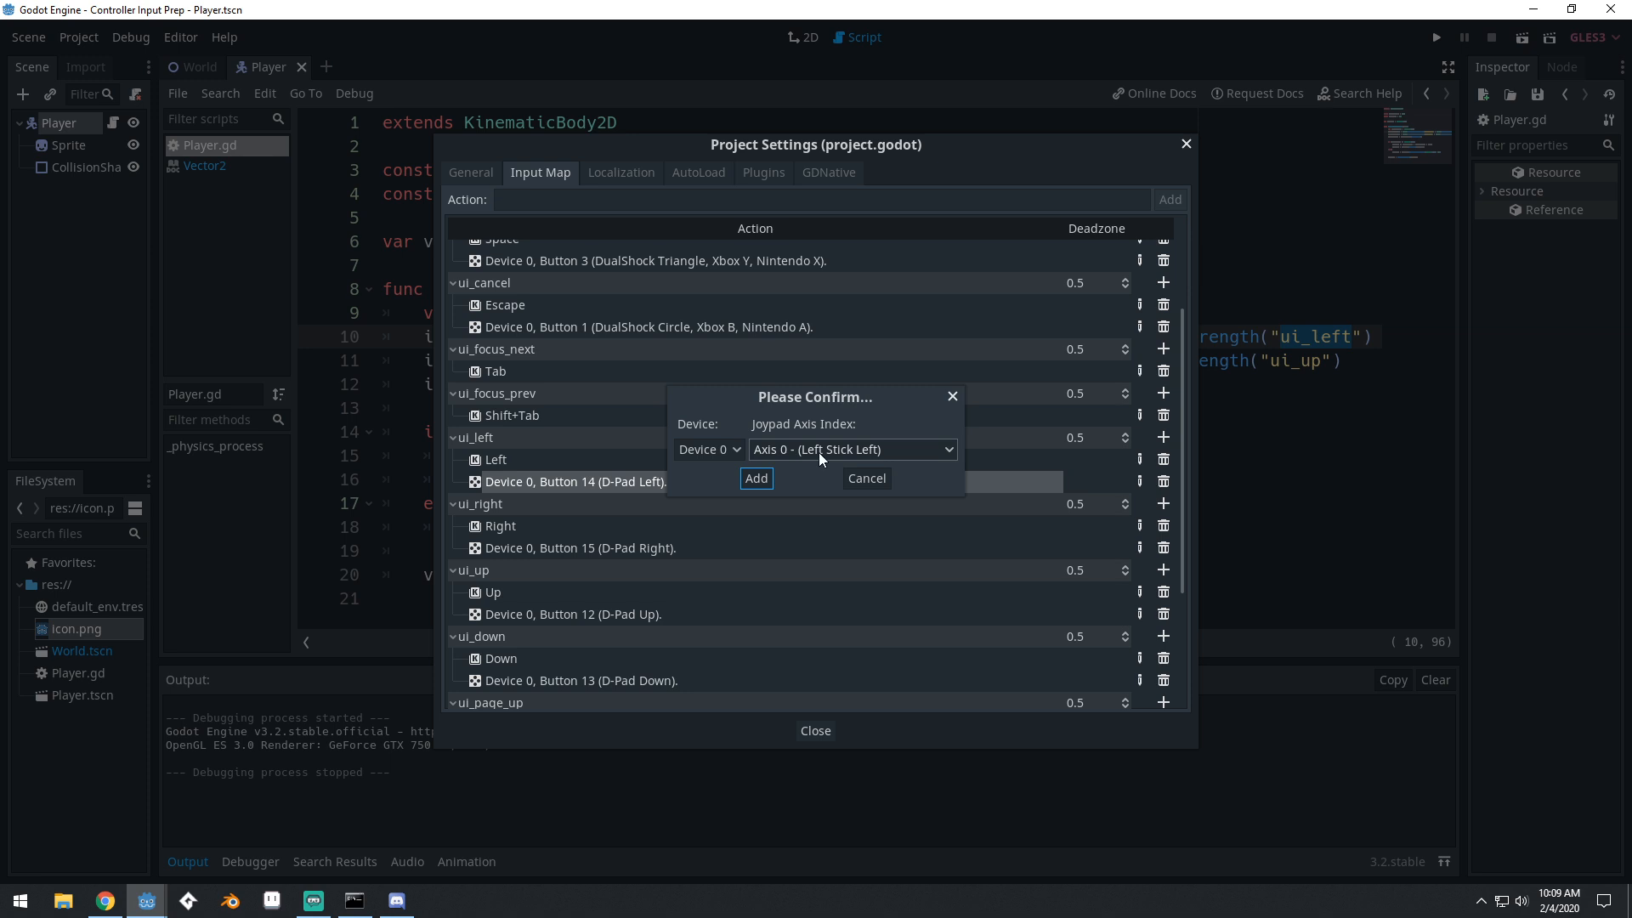
mouse_move(860, 466)
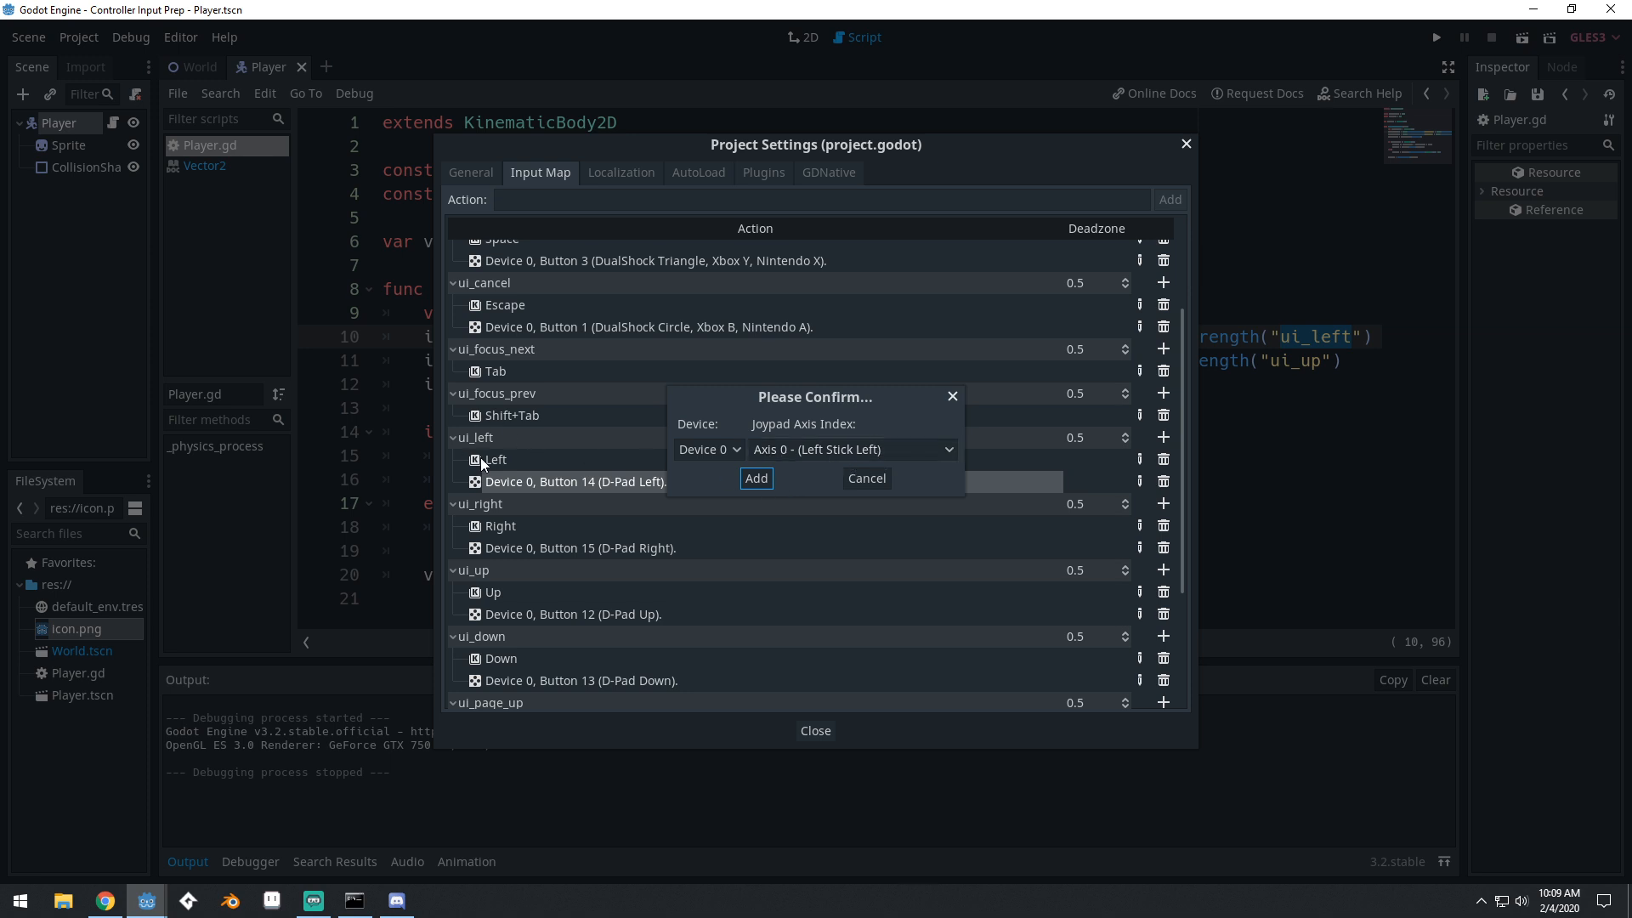
left_click(755, 477)
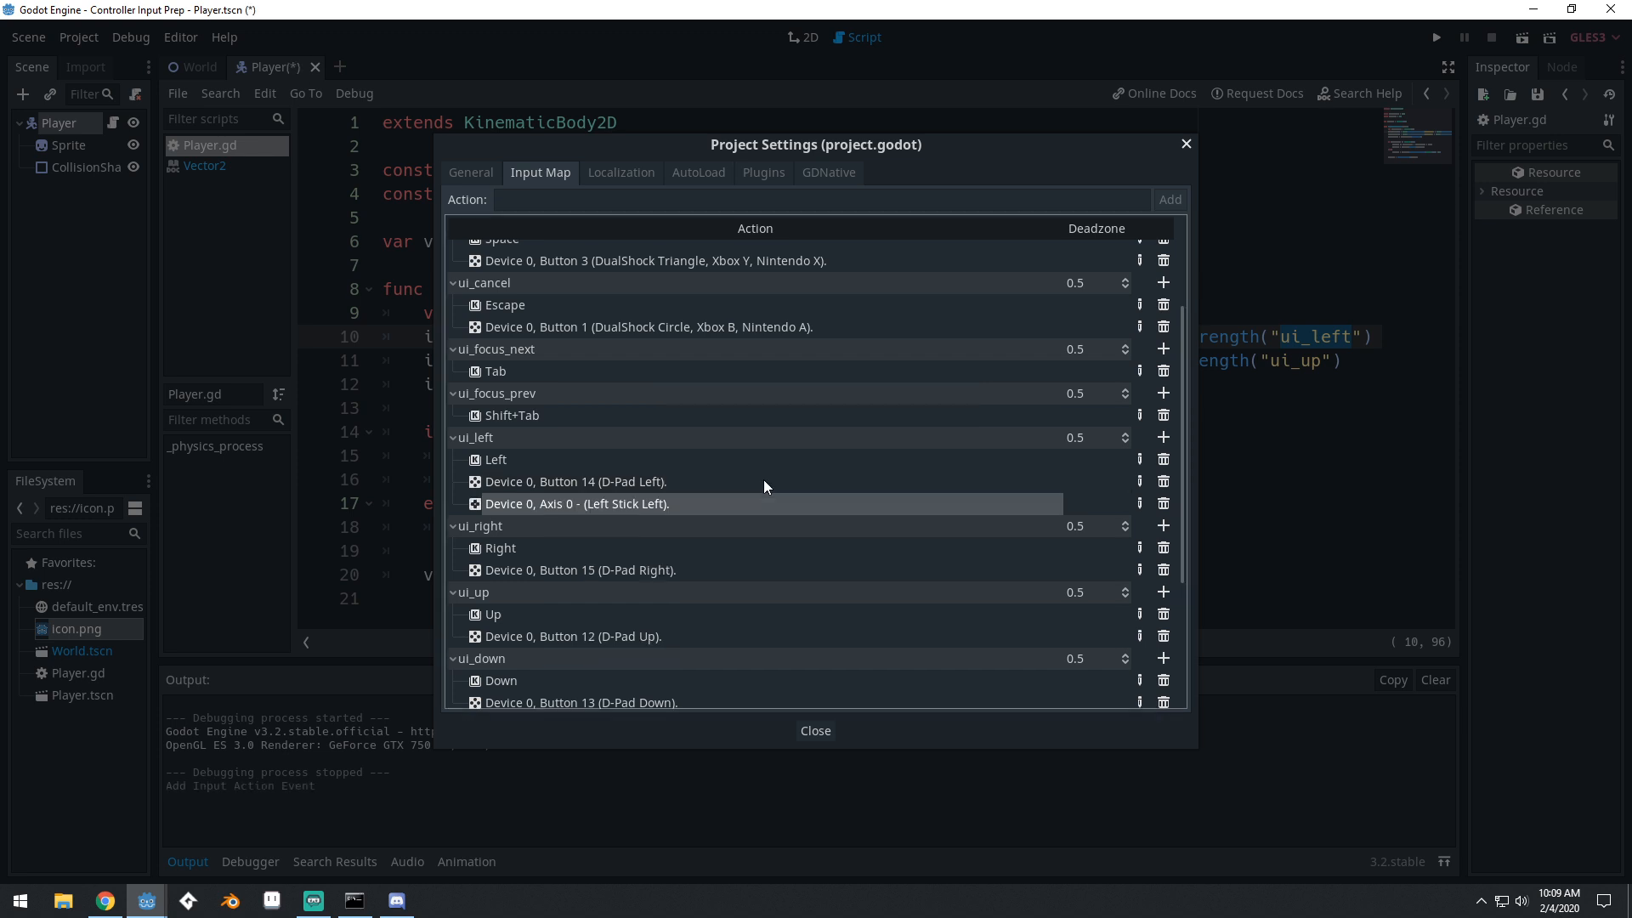
scroll("down", 3)
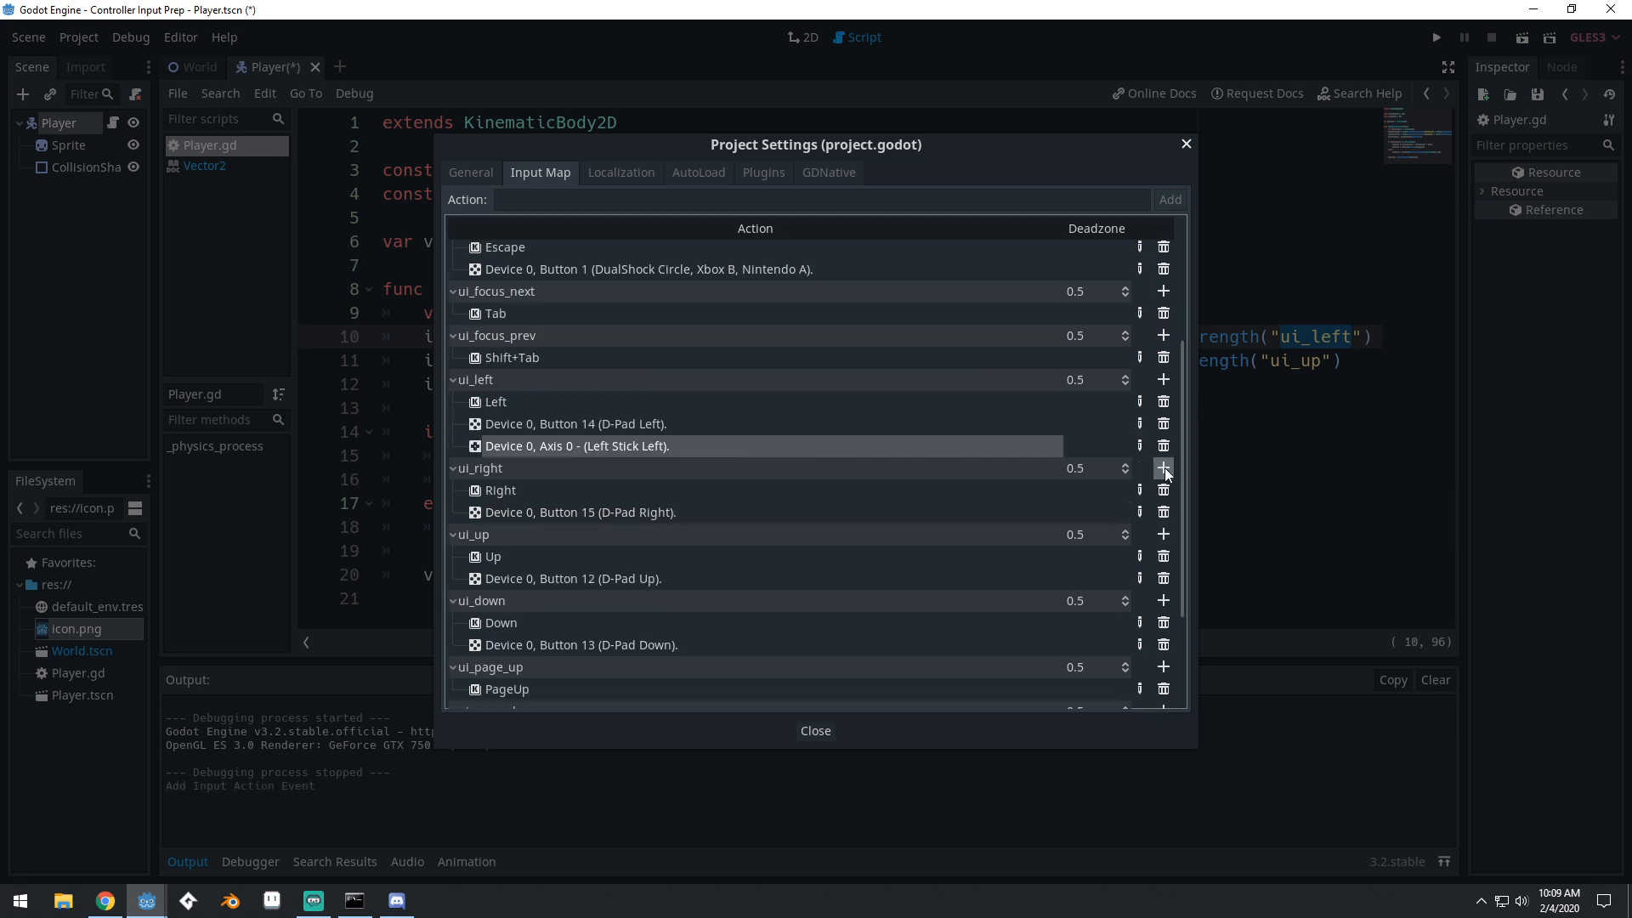
left_click(1163, 445)
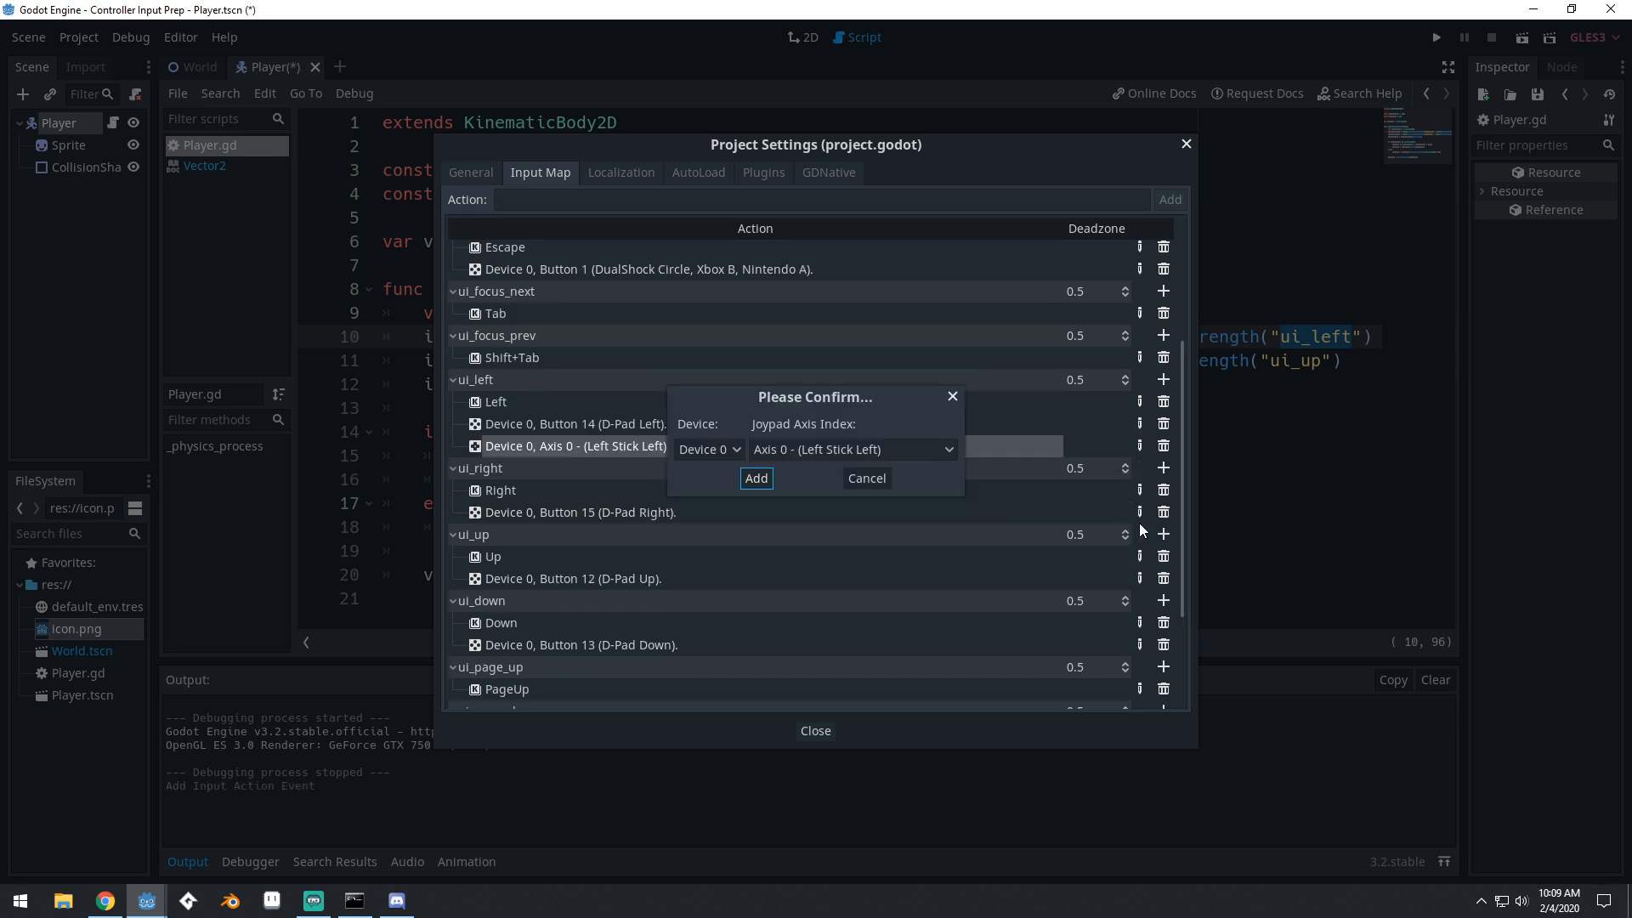
left_click(851, 449)
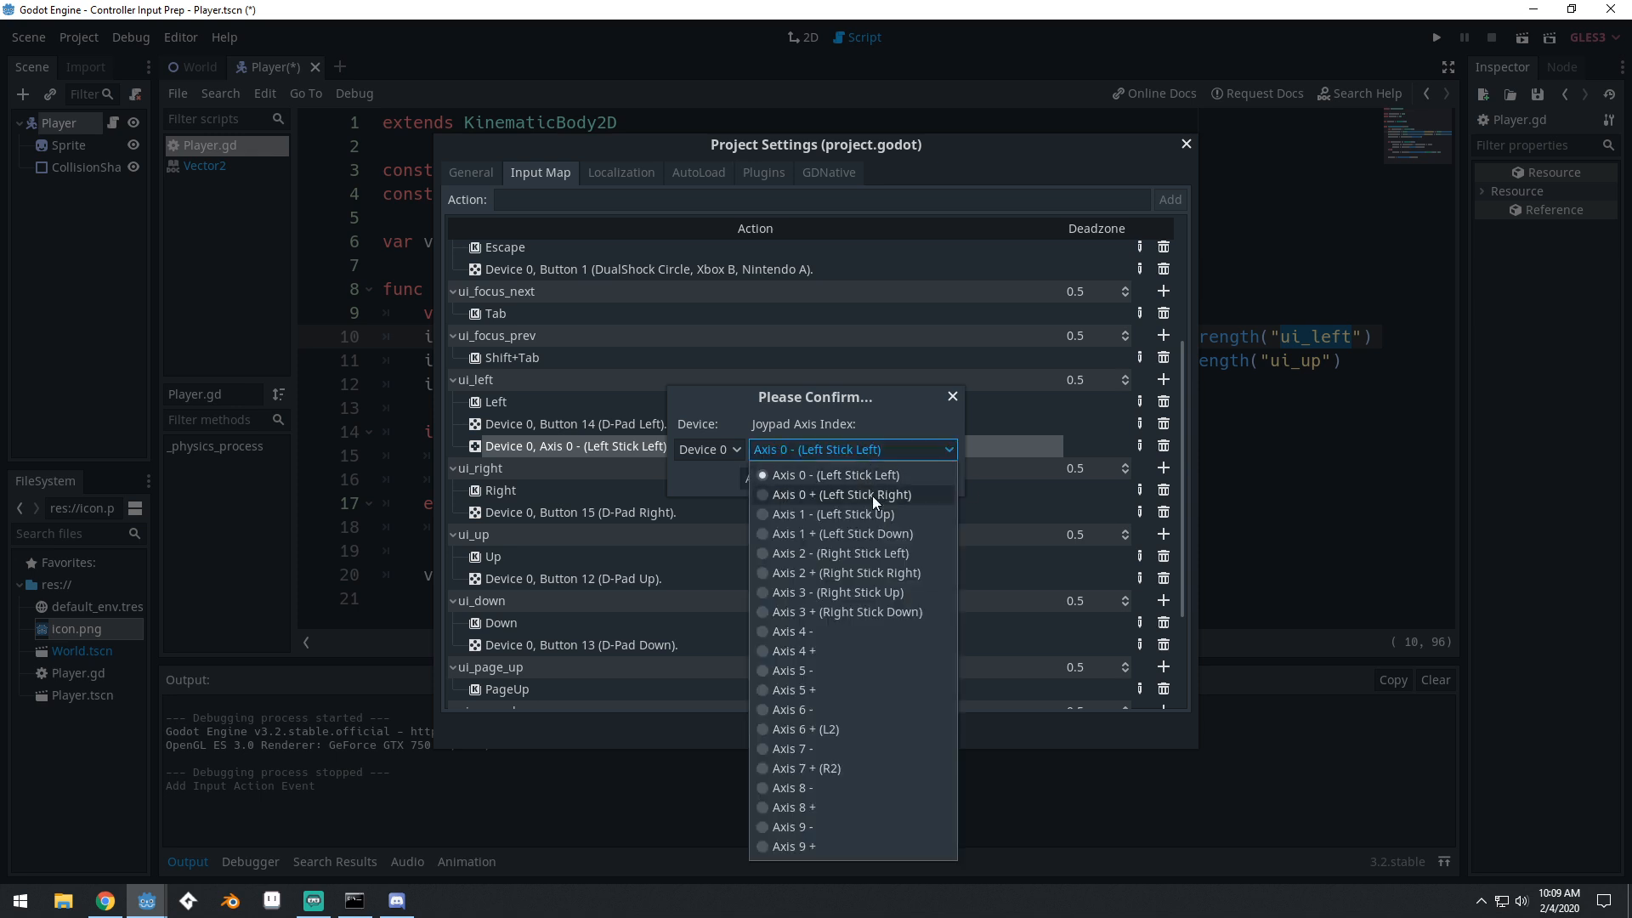
left_click(840, 495)
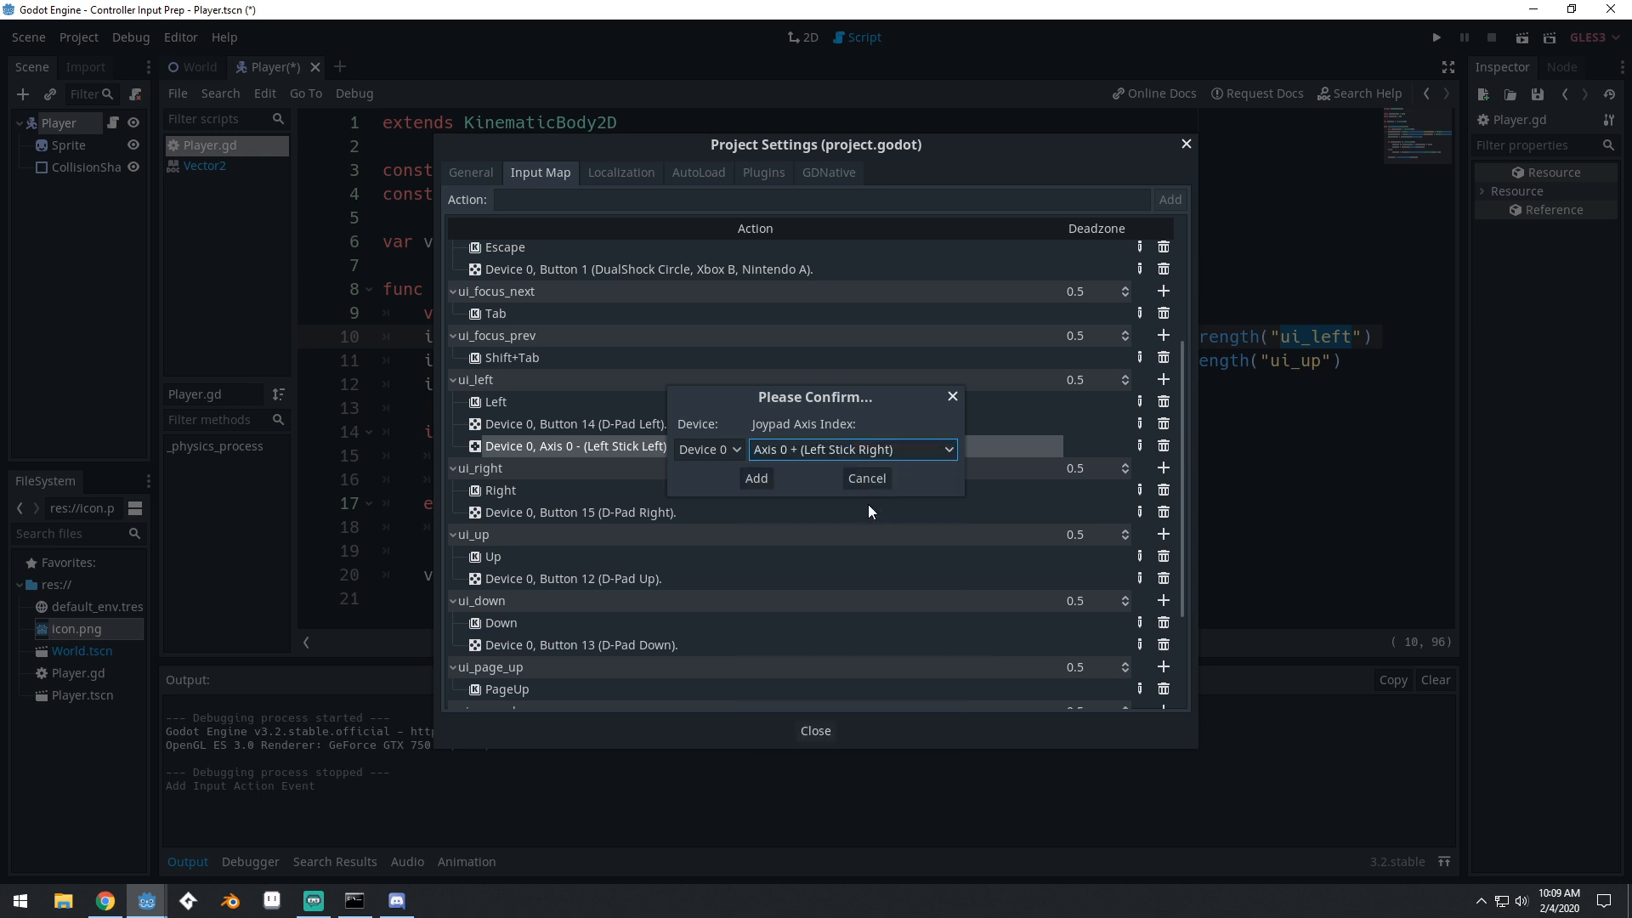
left_click(755, 477)
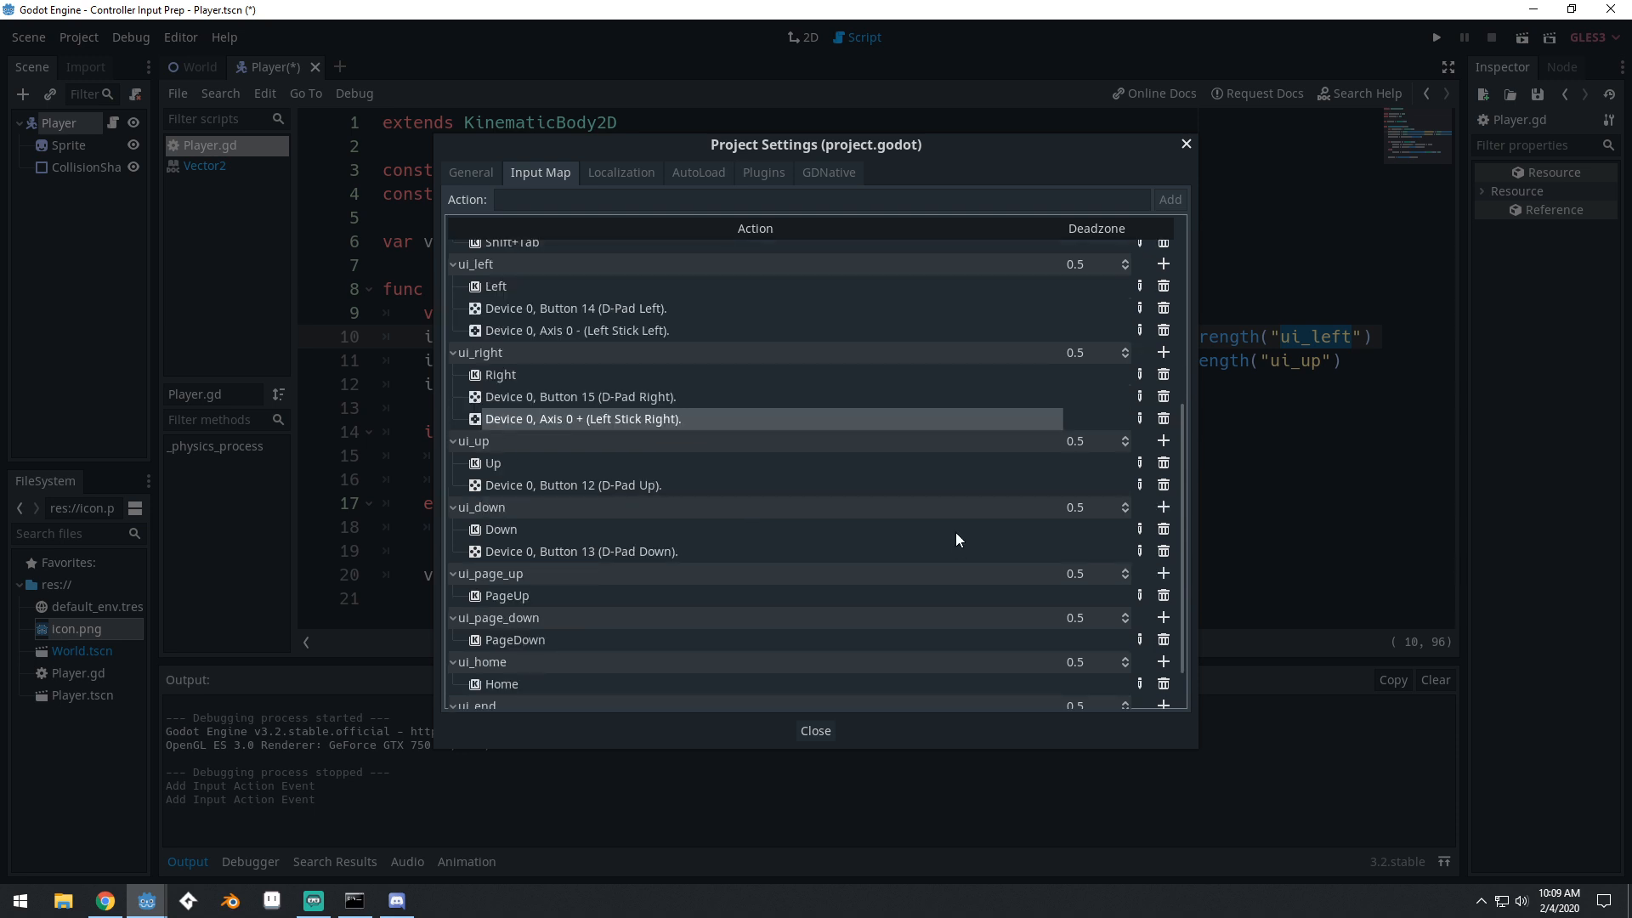
Add Joy Axis events Left Stick Up to ui_up and Left Stick Down to ui_down
left_click(1163, 442)
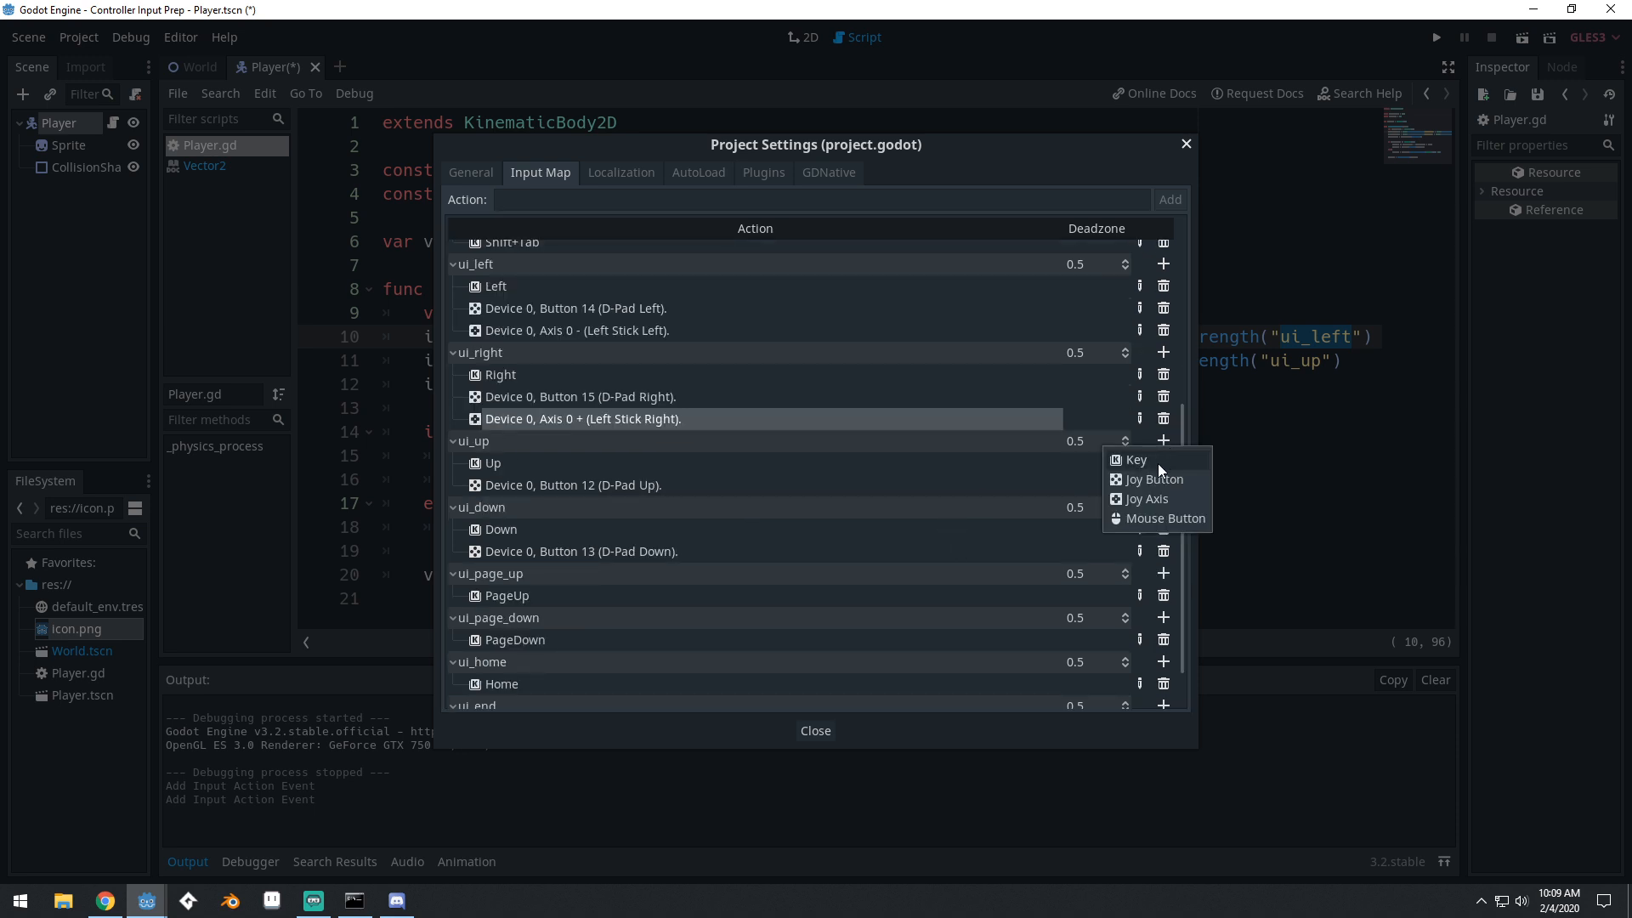
left_click(1146, 499)
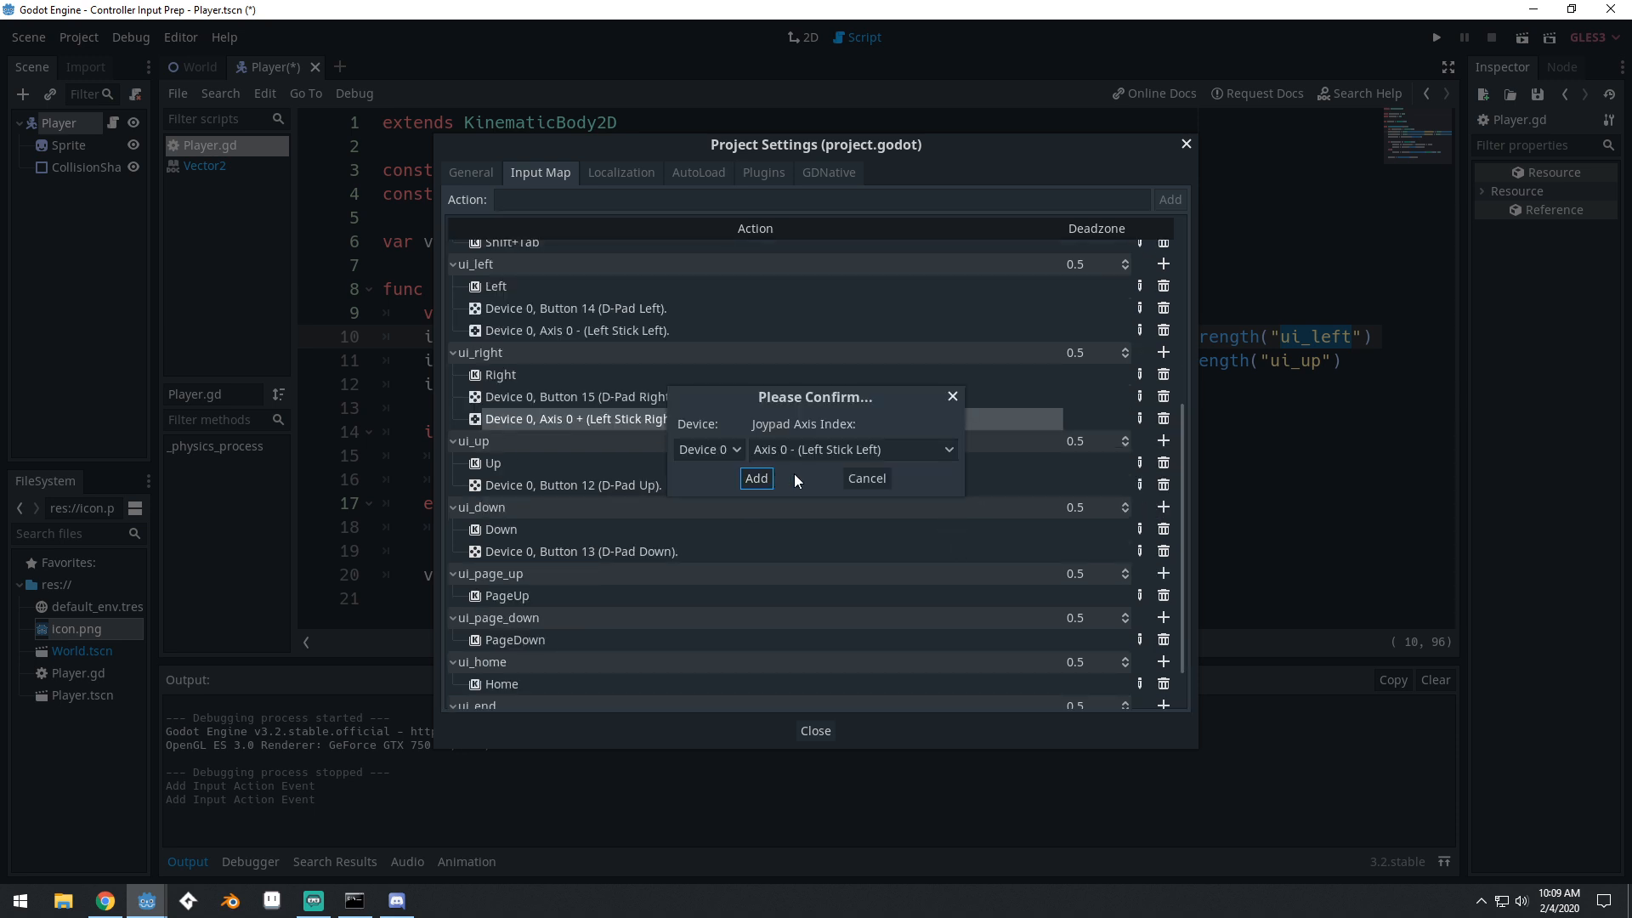
left_click(850, 449)
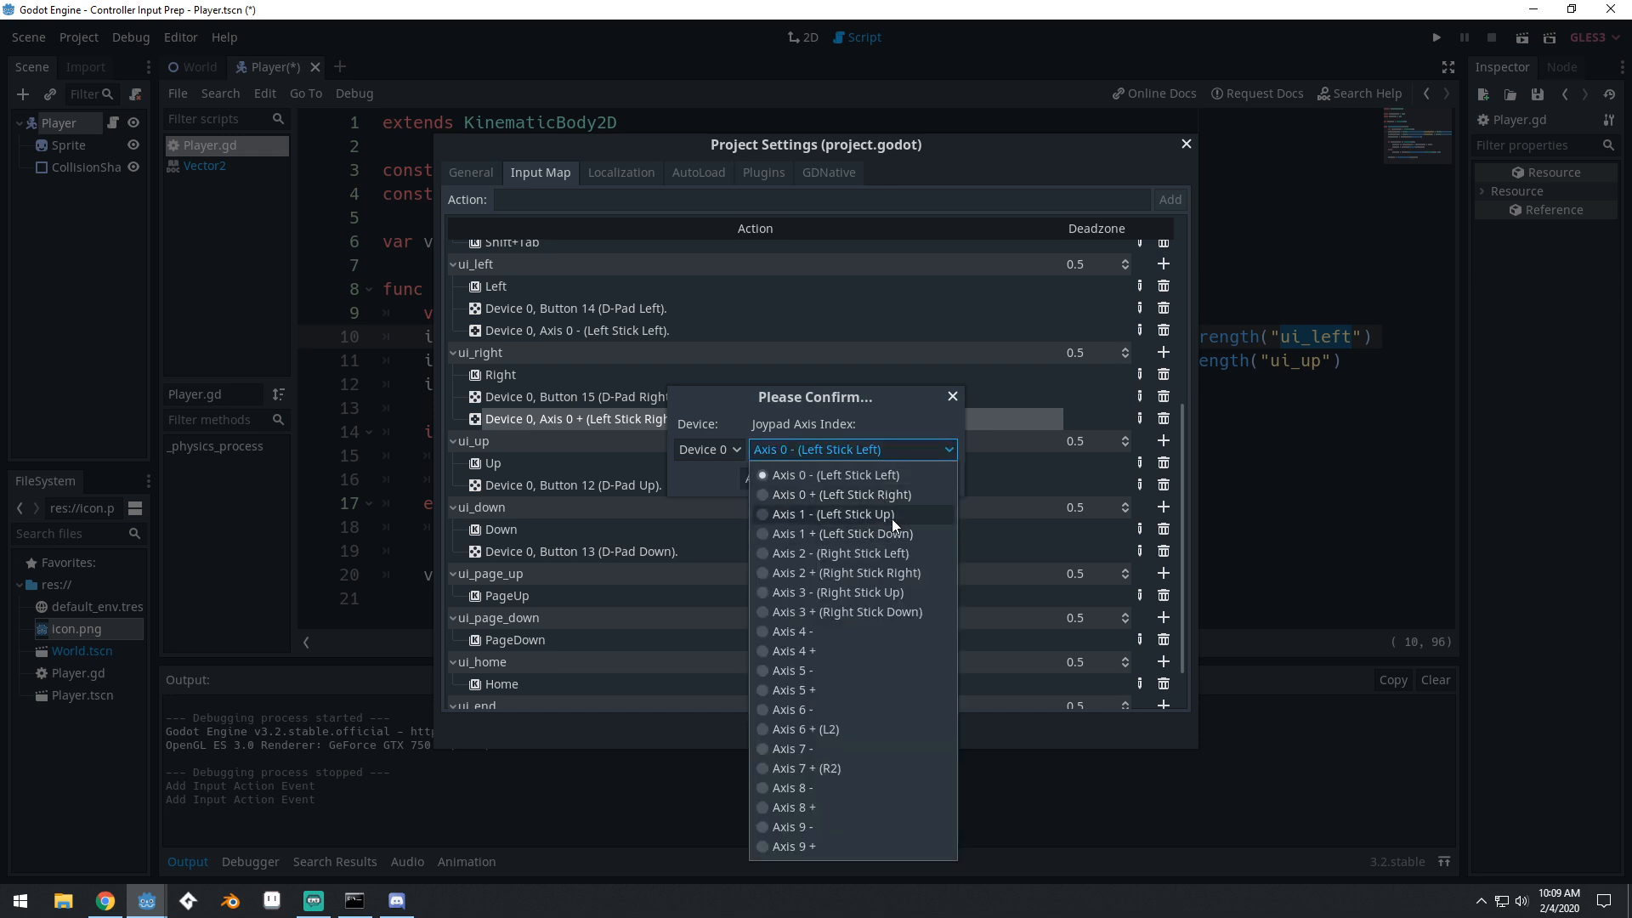
mouse_move(874, 529)
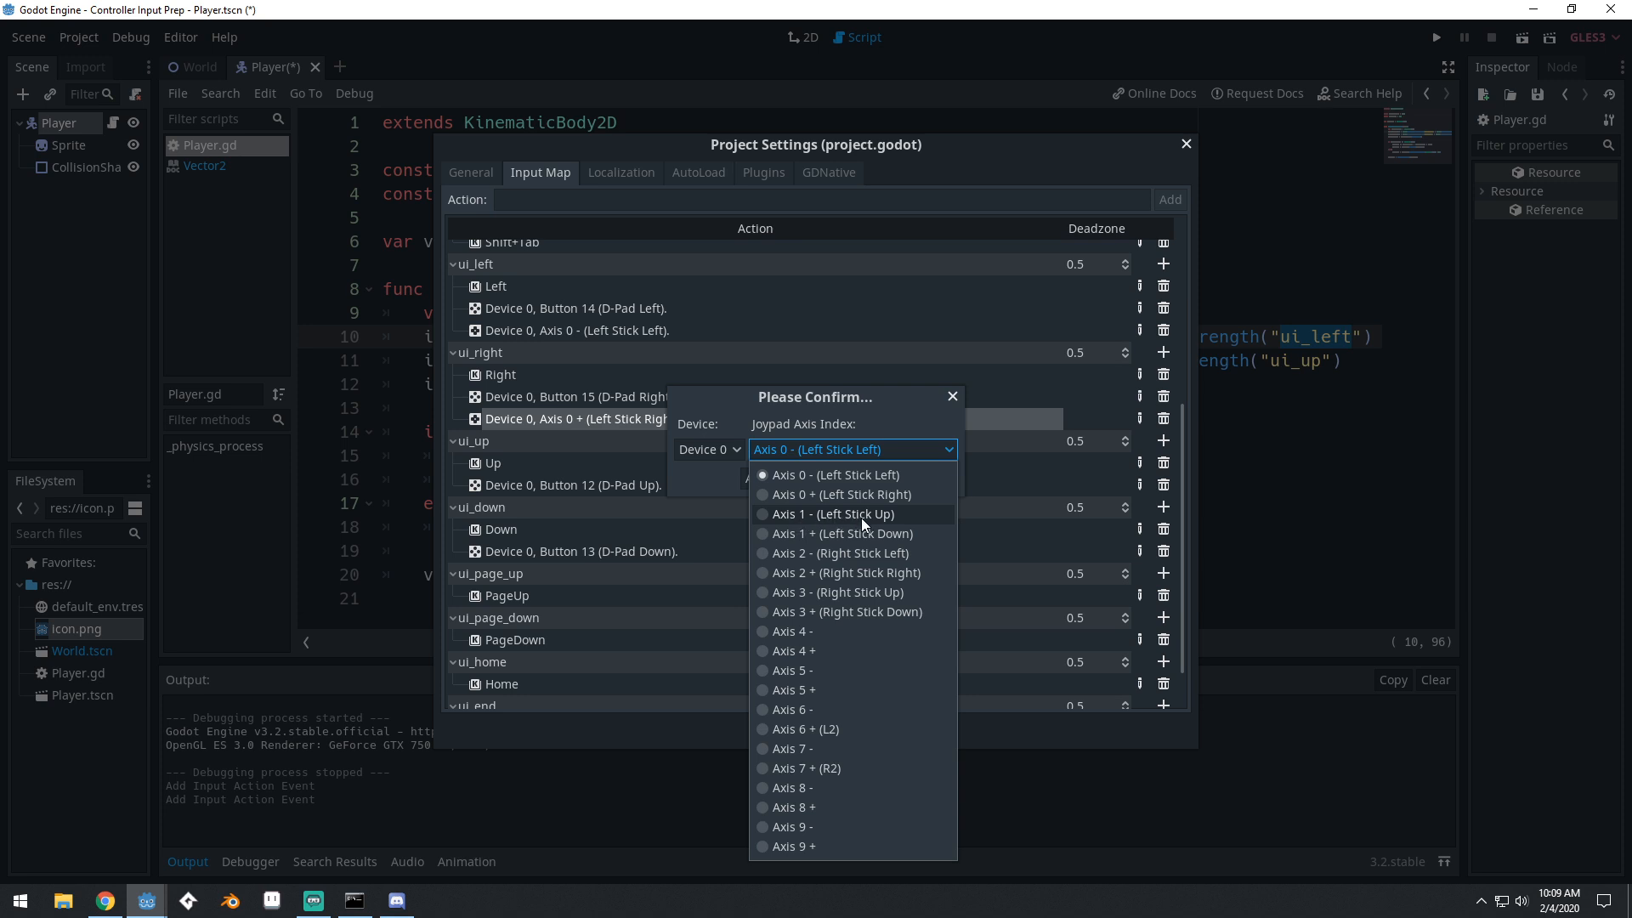
left_click(833, 514)
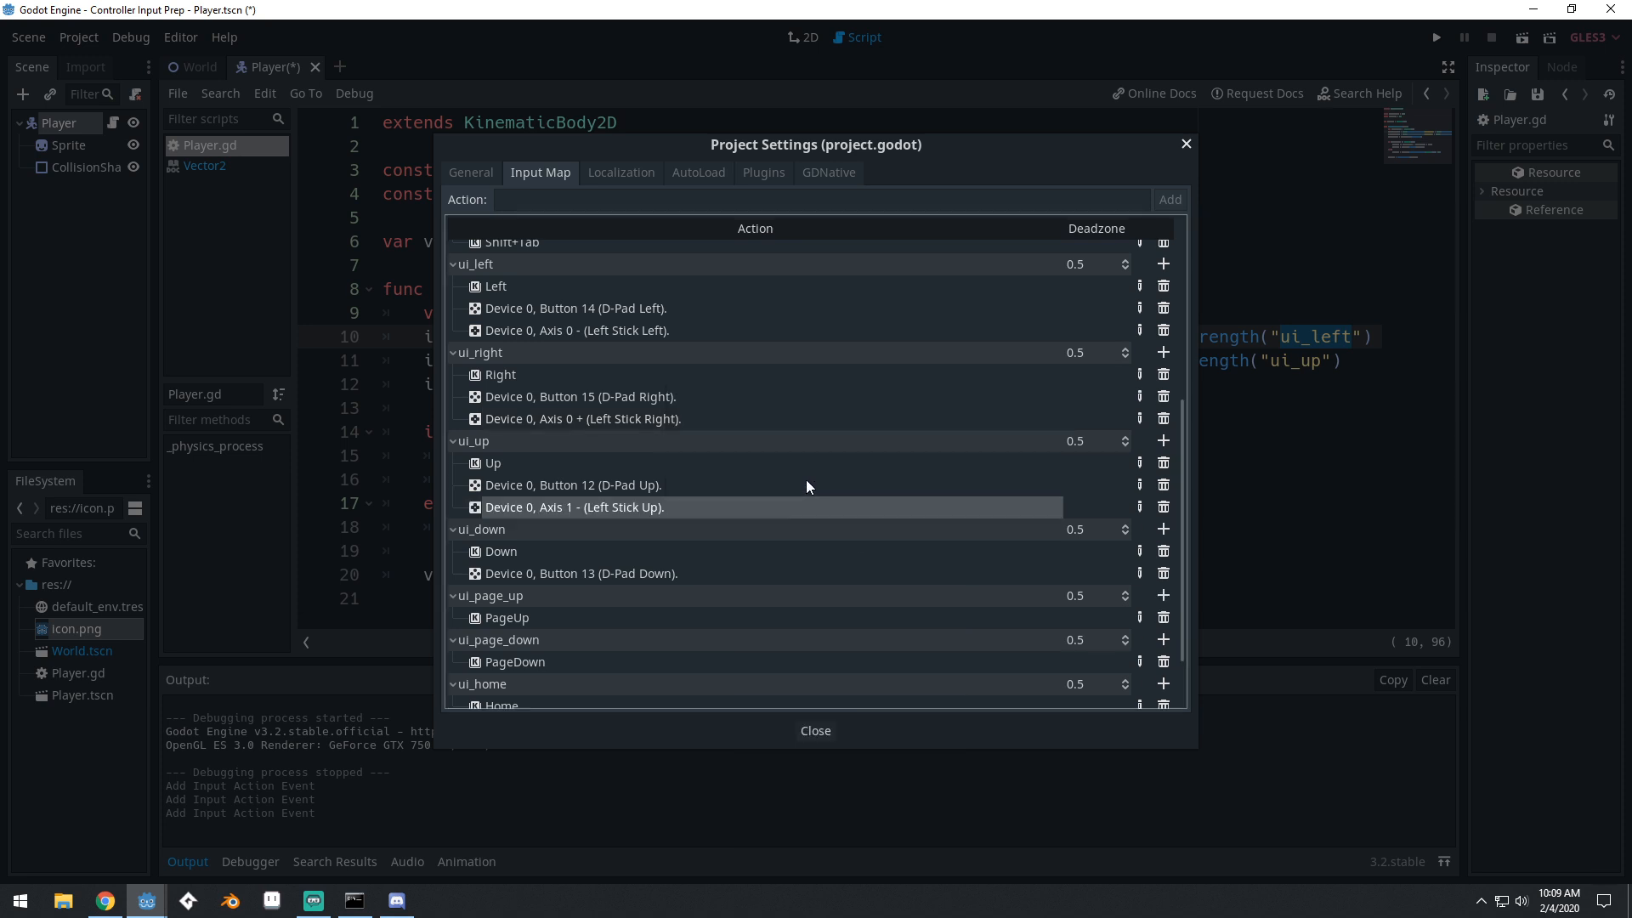
mouse_move(1137, 532)
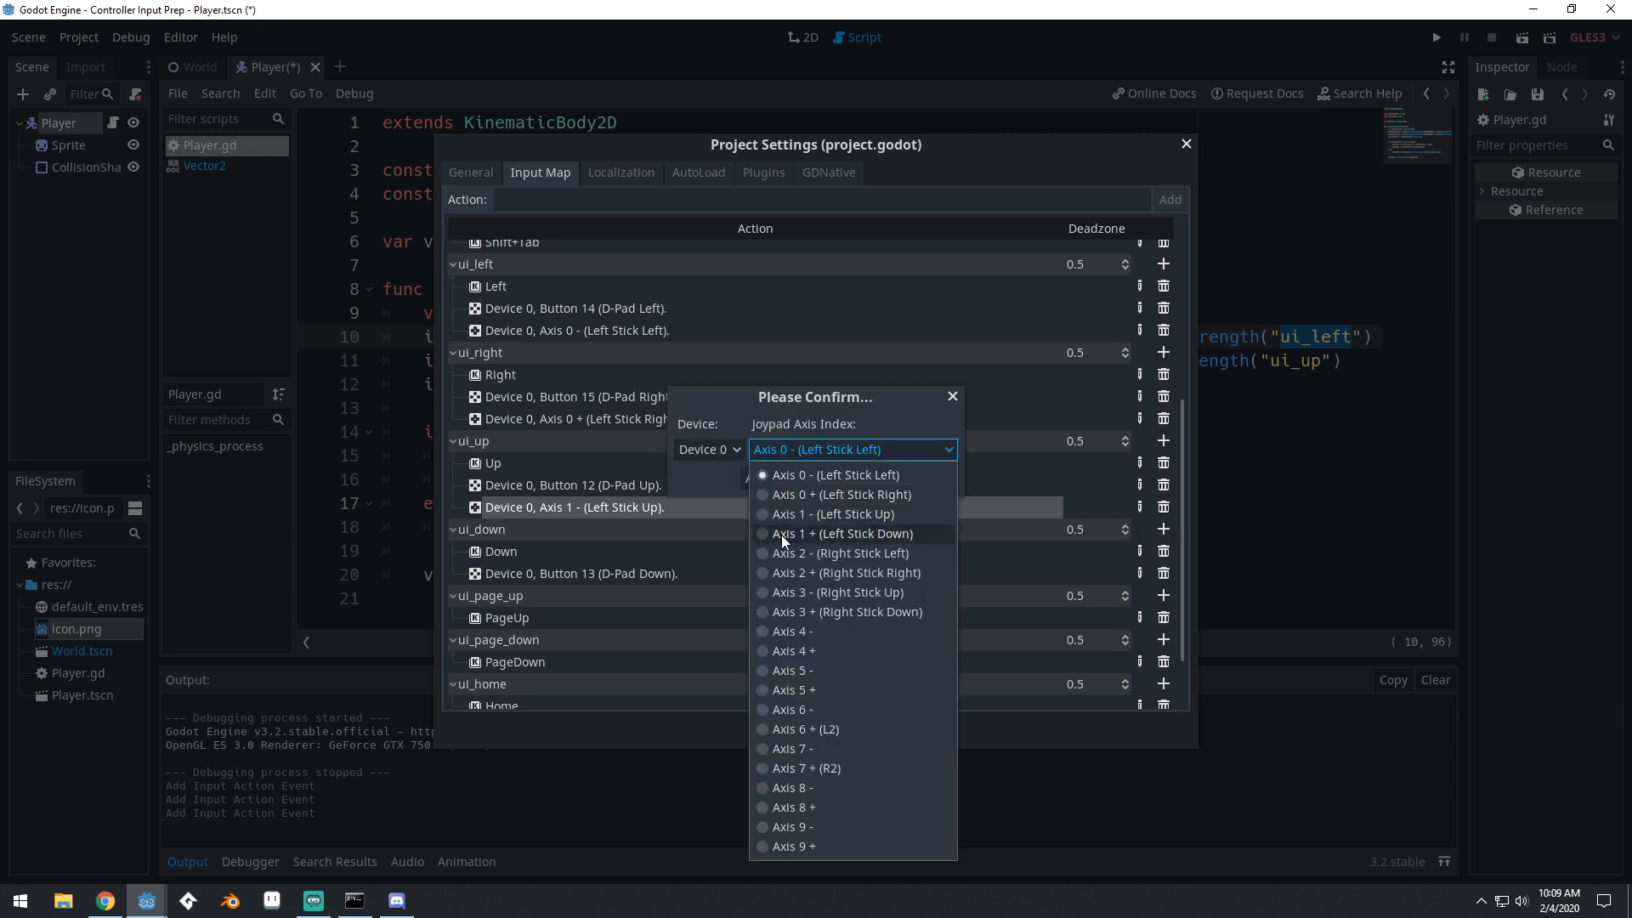
mouse_move(873, 541)
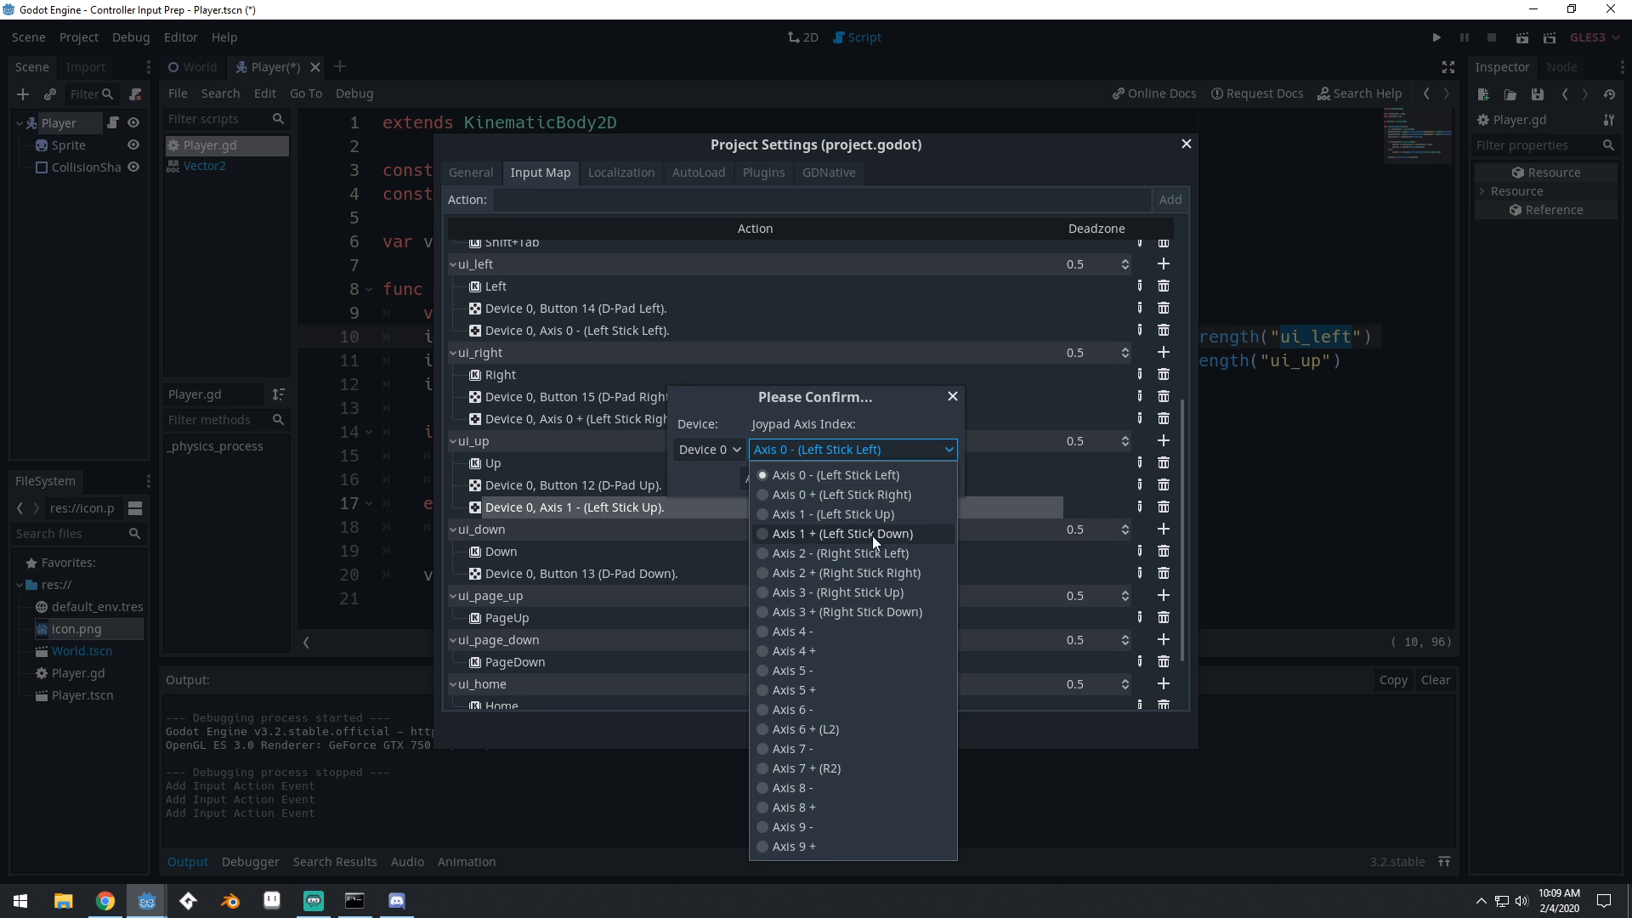
left_click(841, 533)
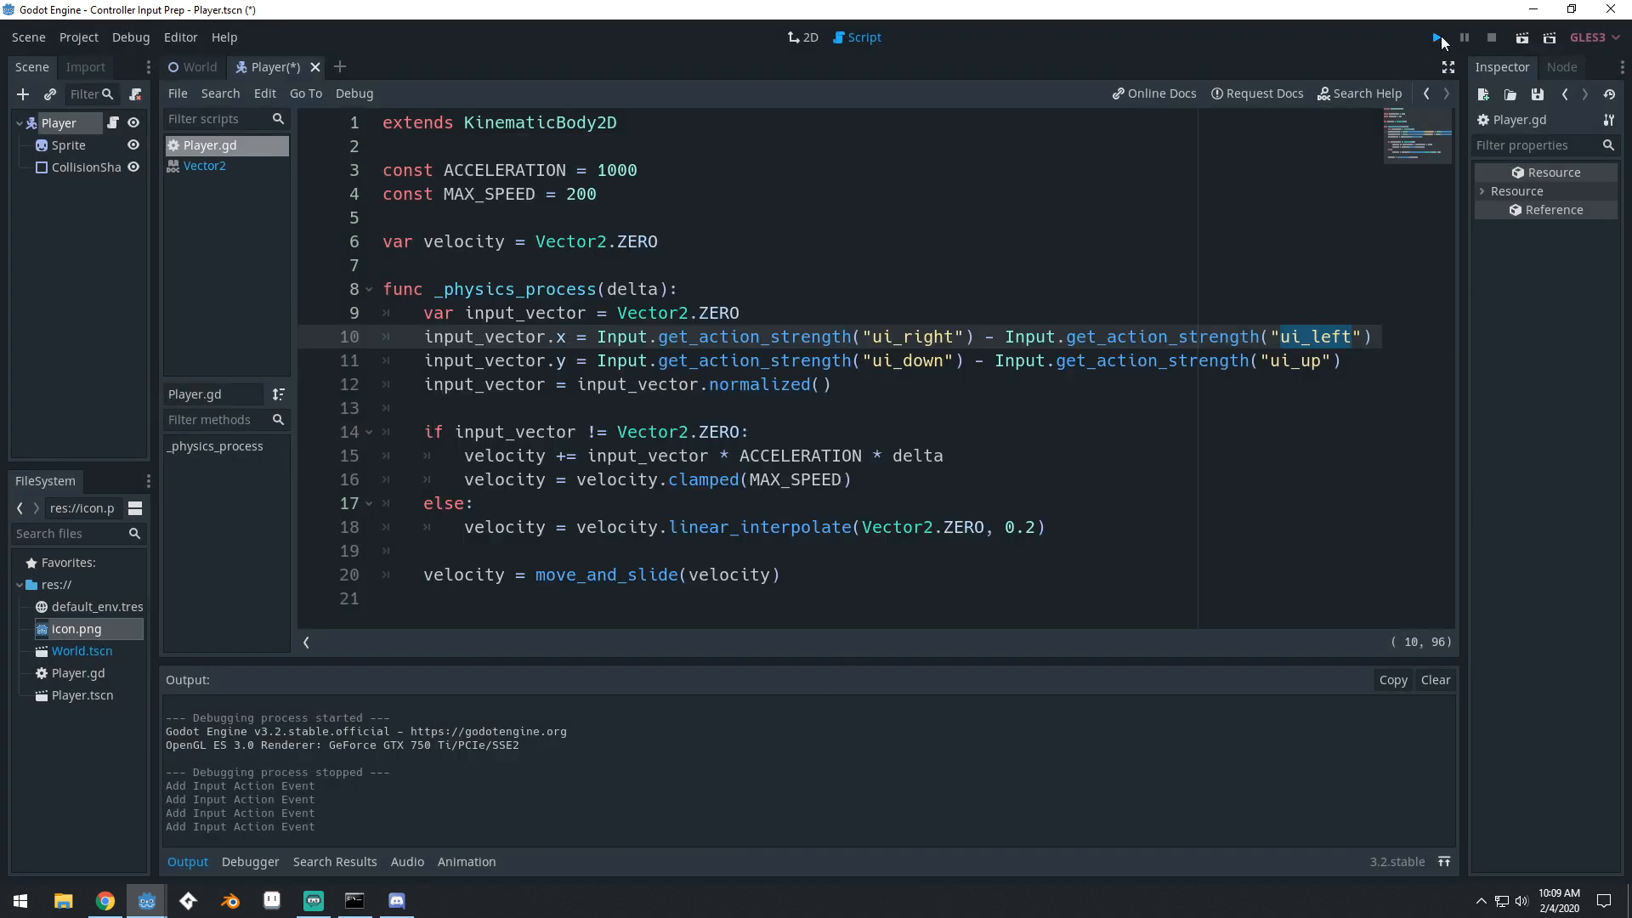
left_click(1440, 38)
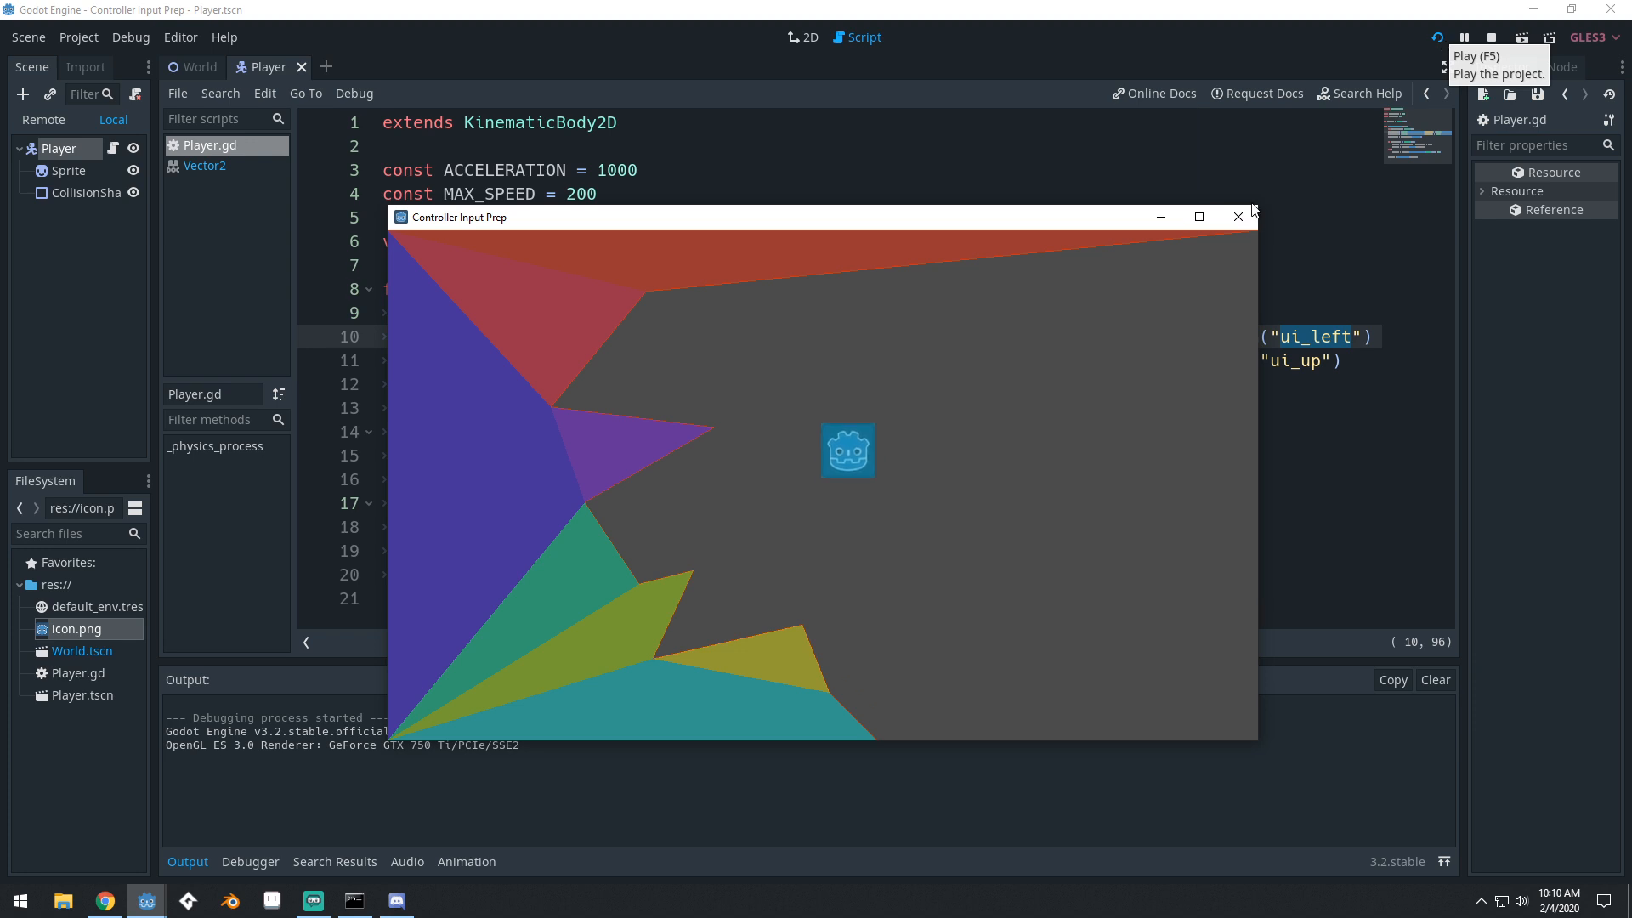
left_click(1238, 216)
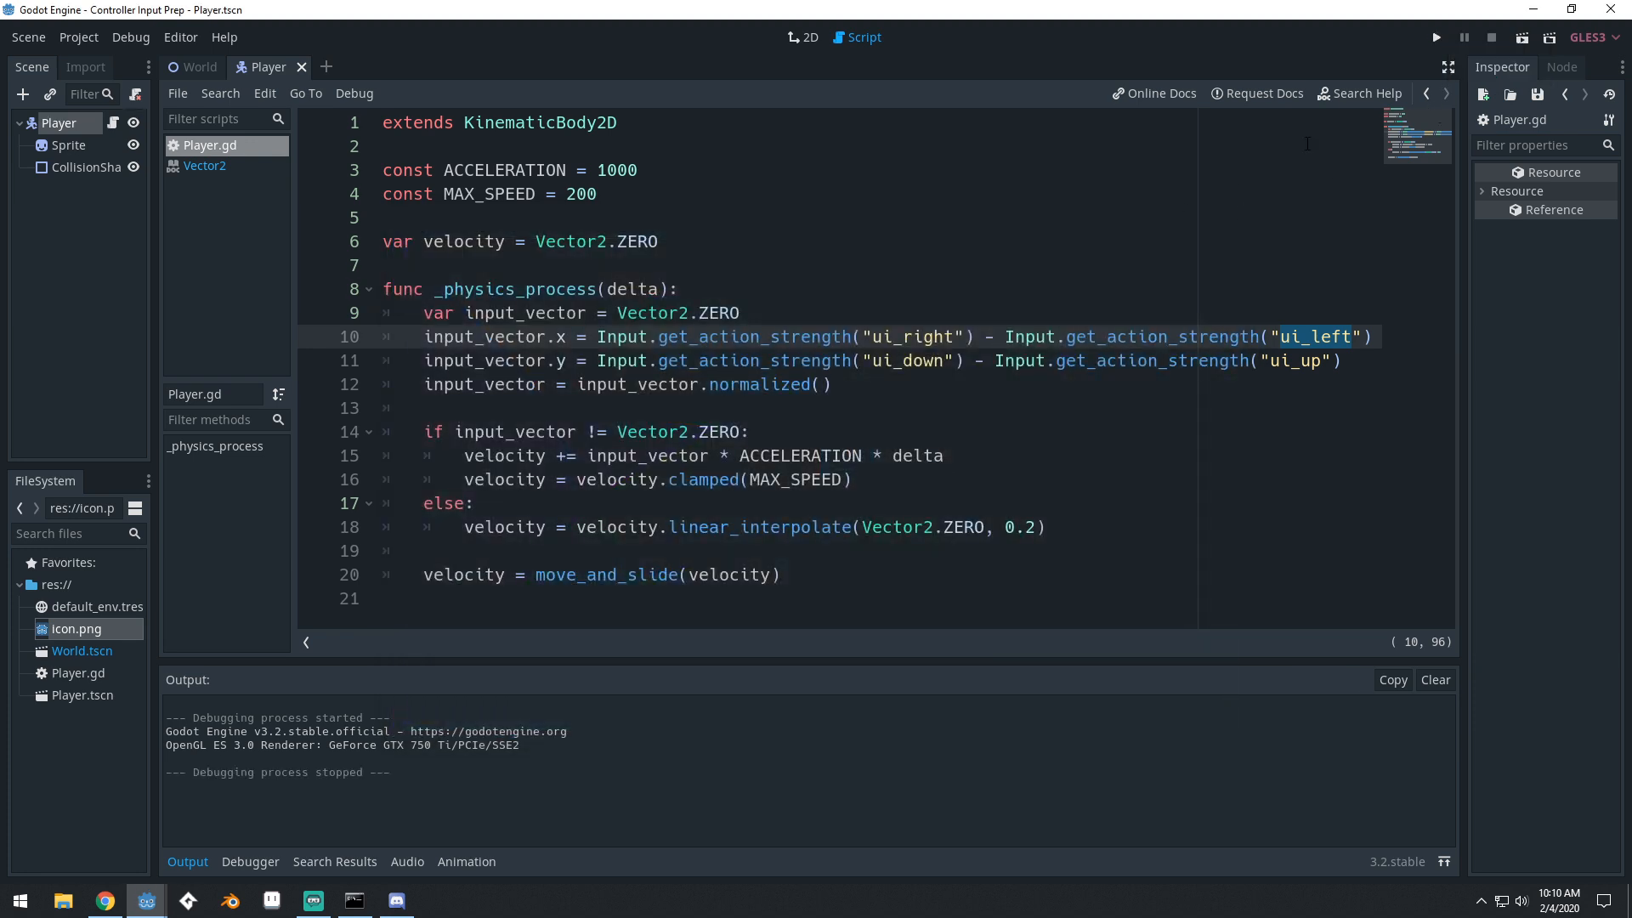
left_click(1035, 216)
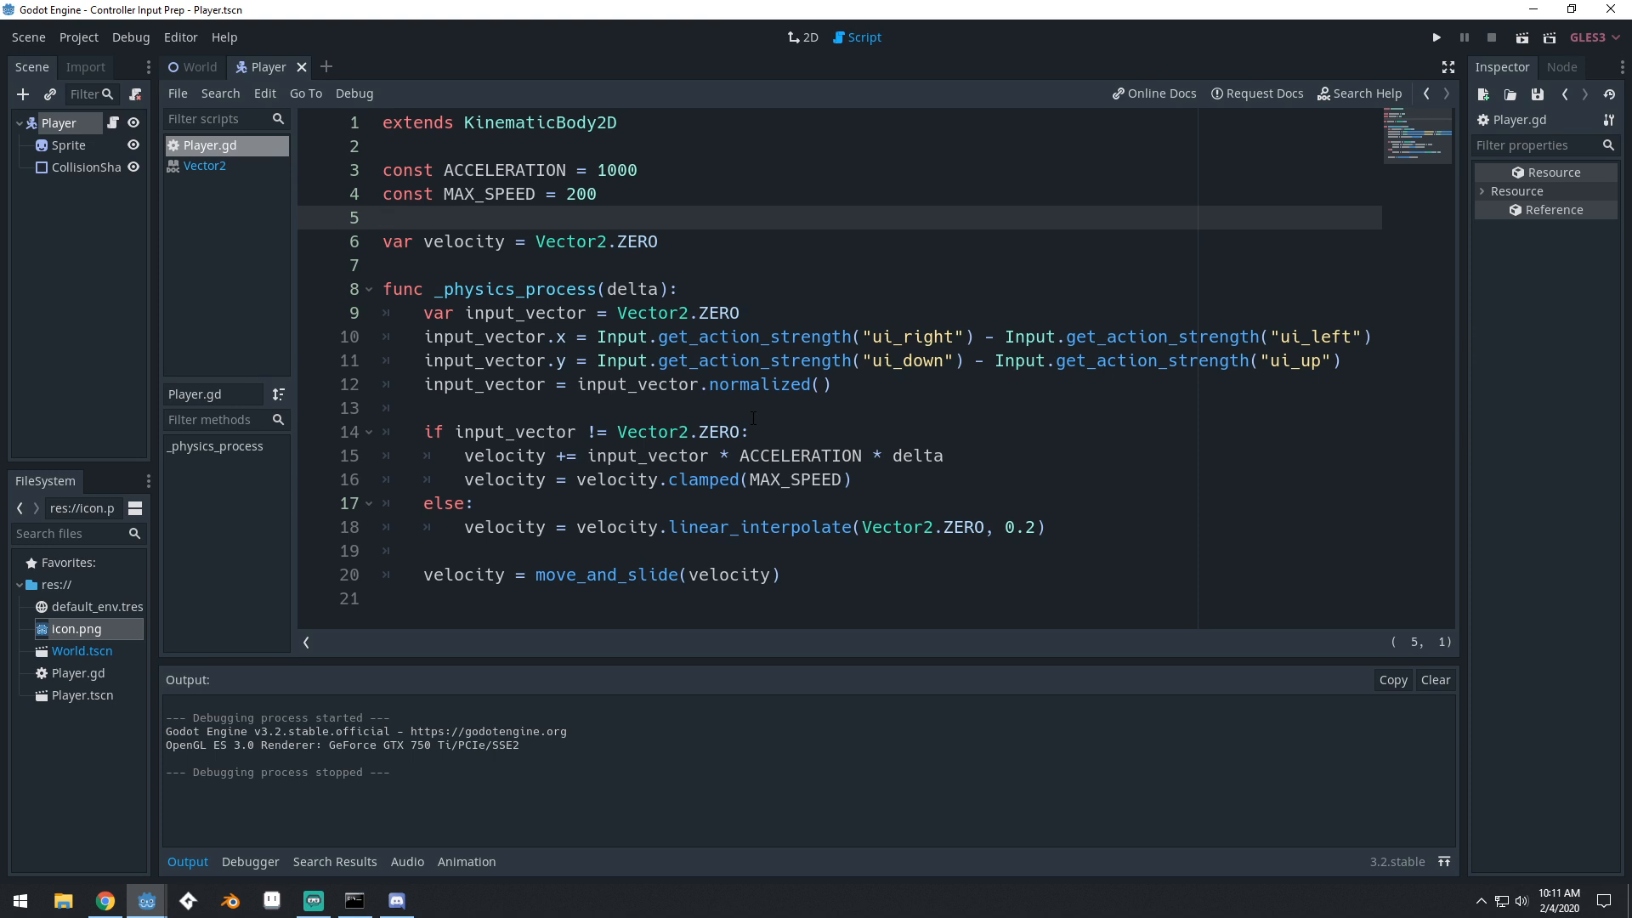
mouse_move(147, 901)
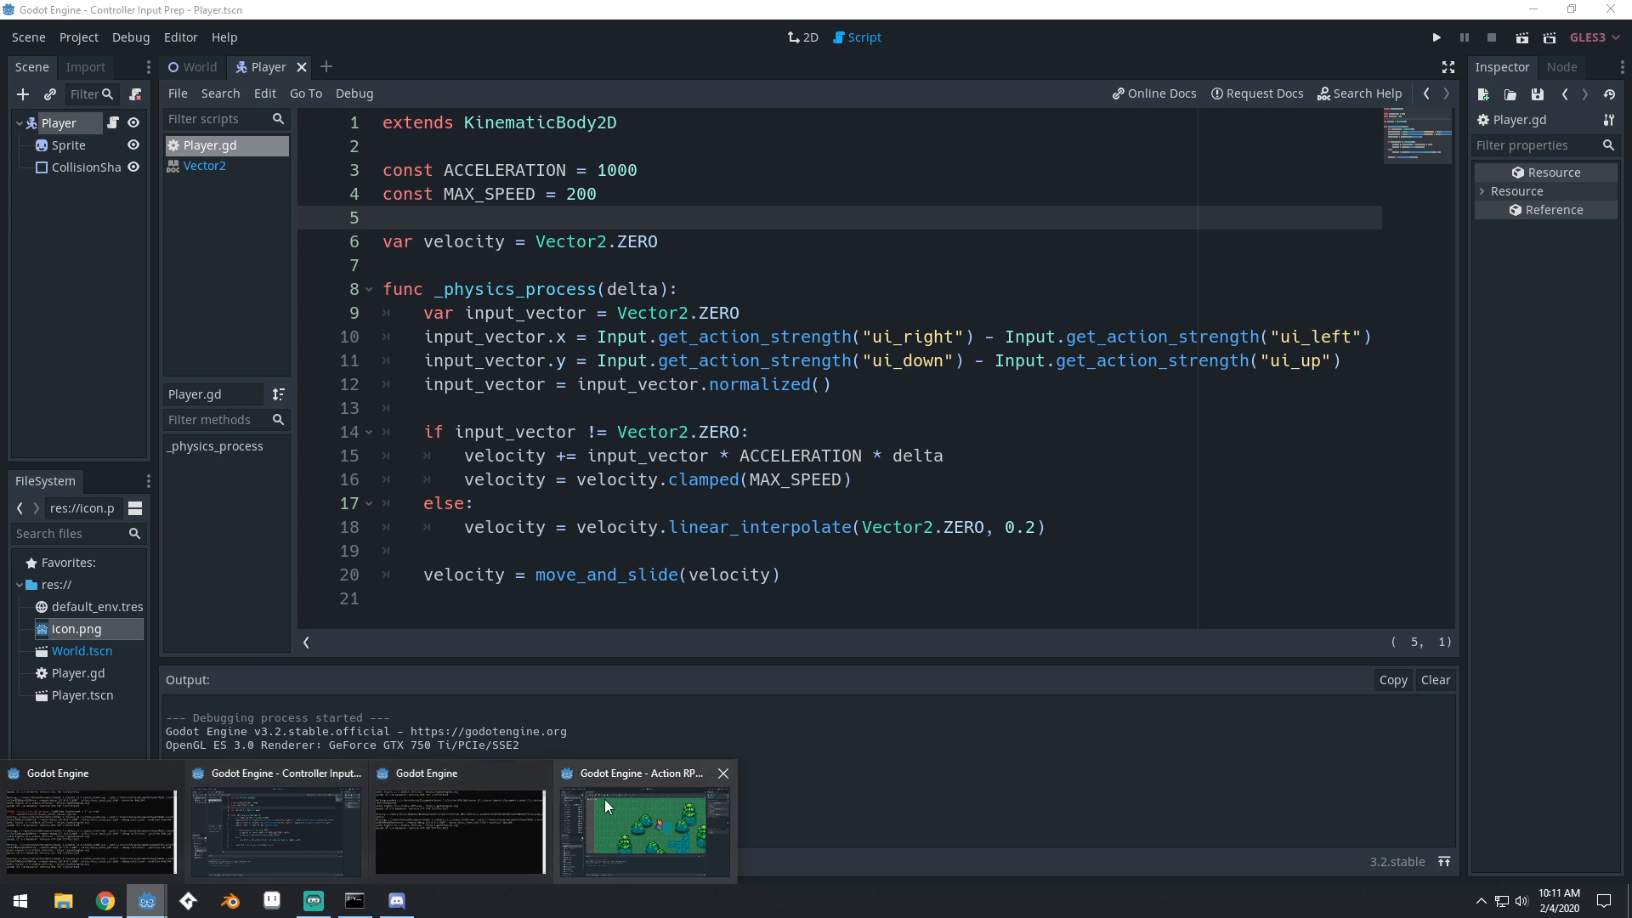
left_click(641, 823)
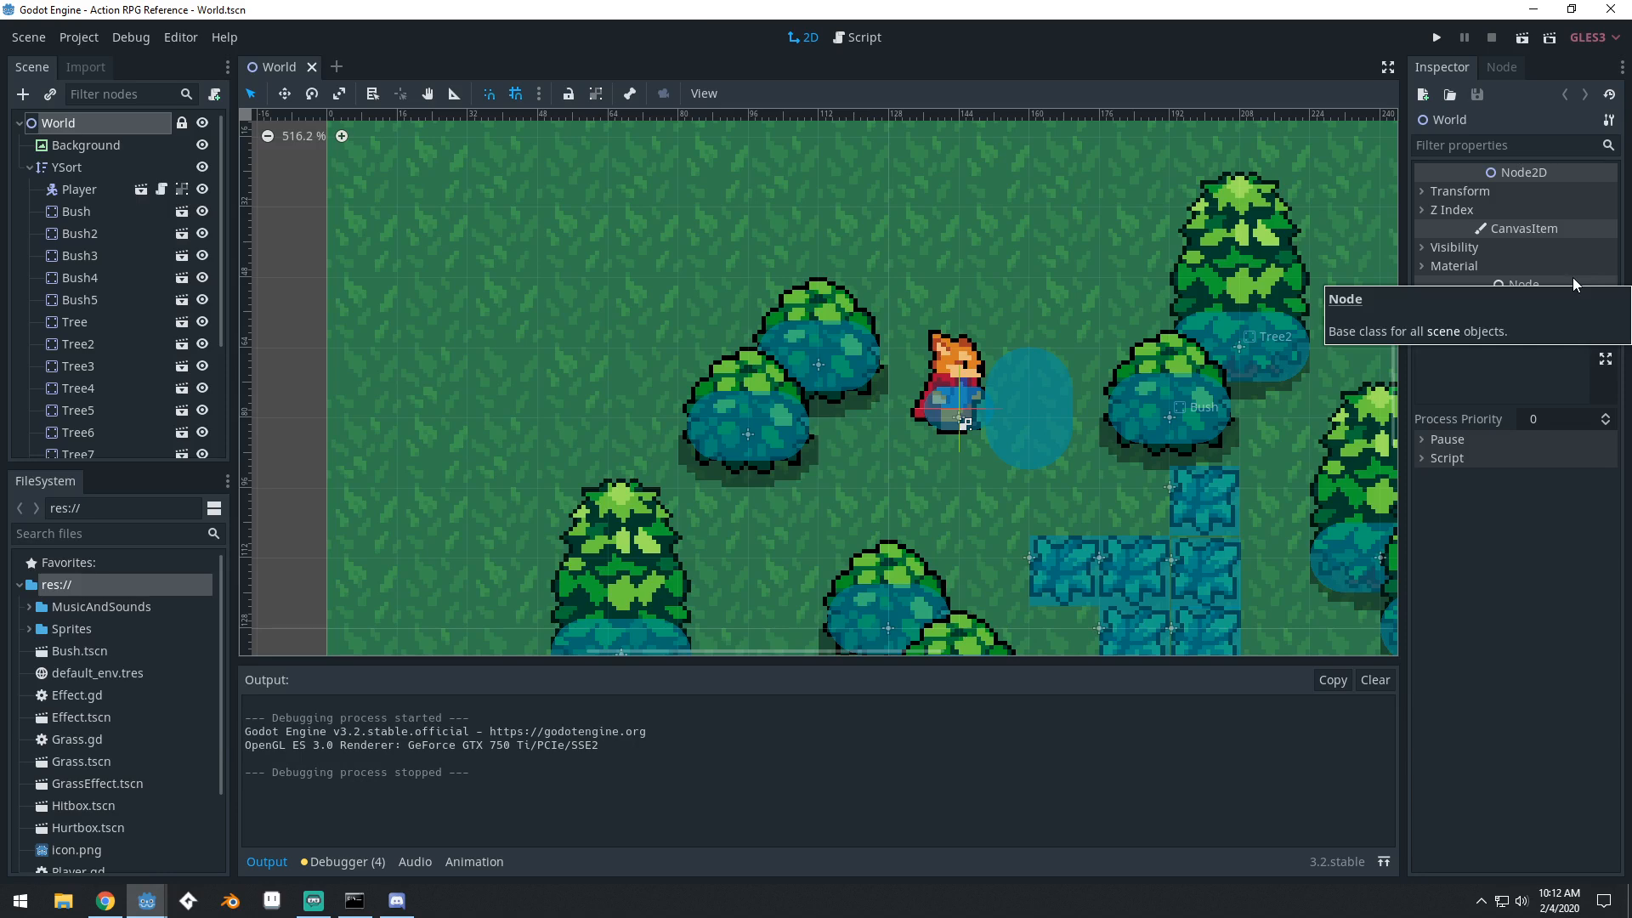
left_click(1435, 36)
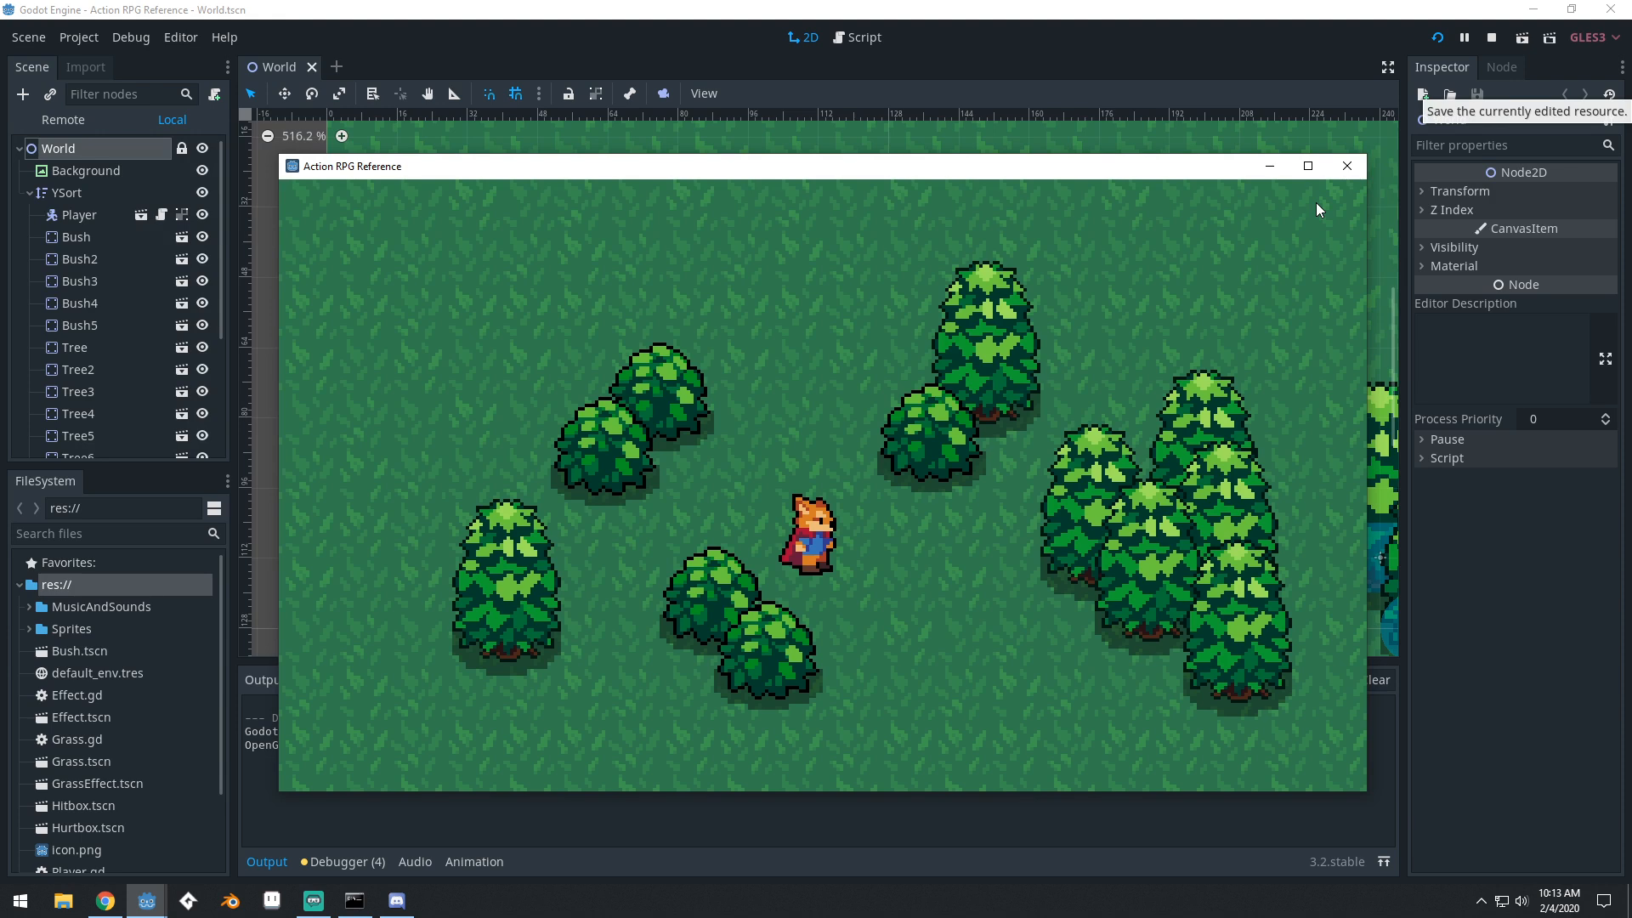
mouse_move(1199, 352)
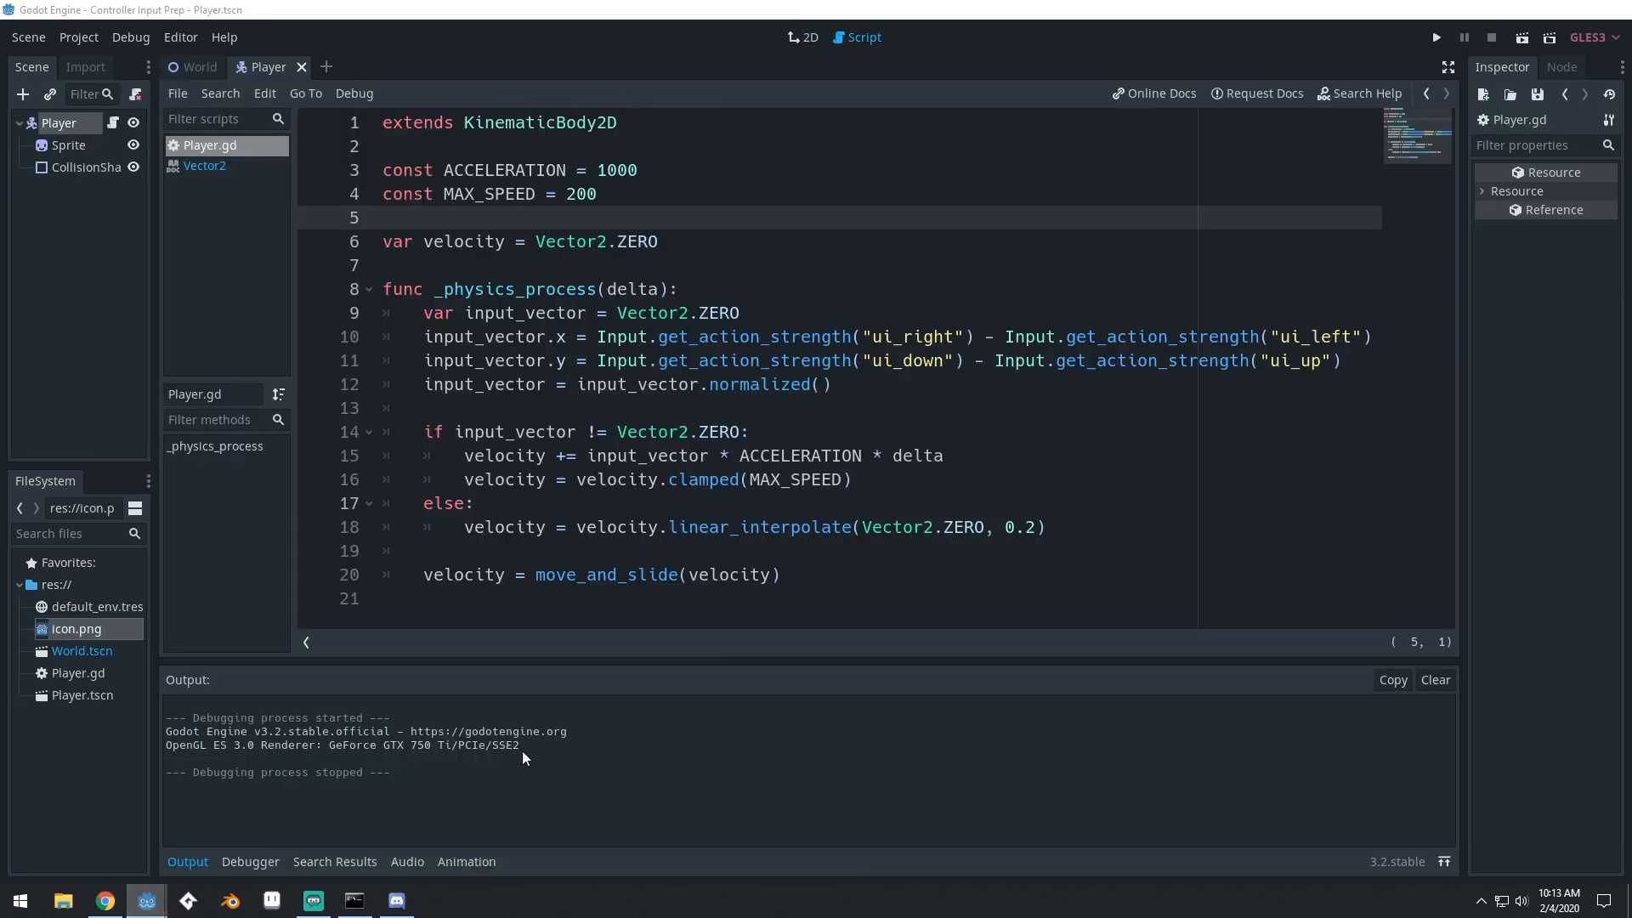
left_click(475, 503)
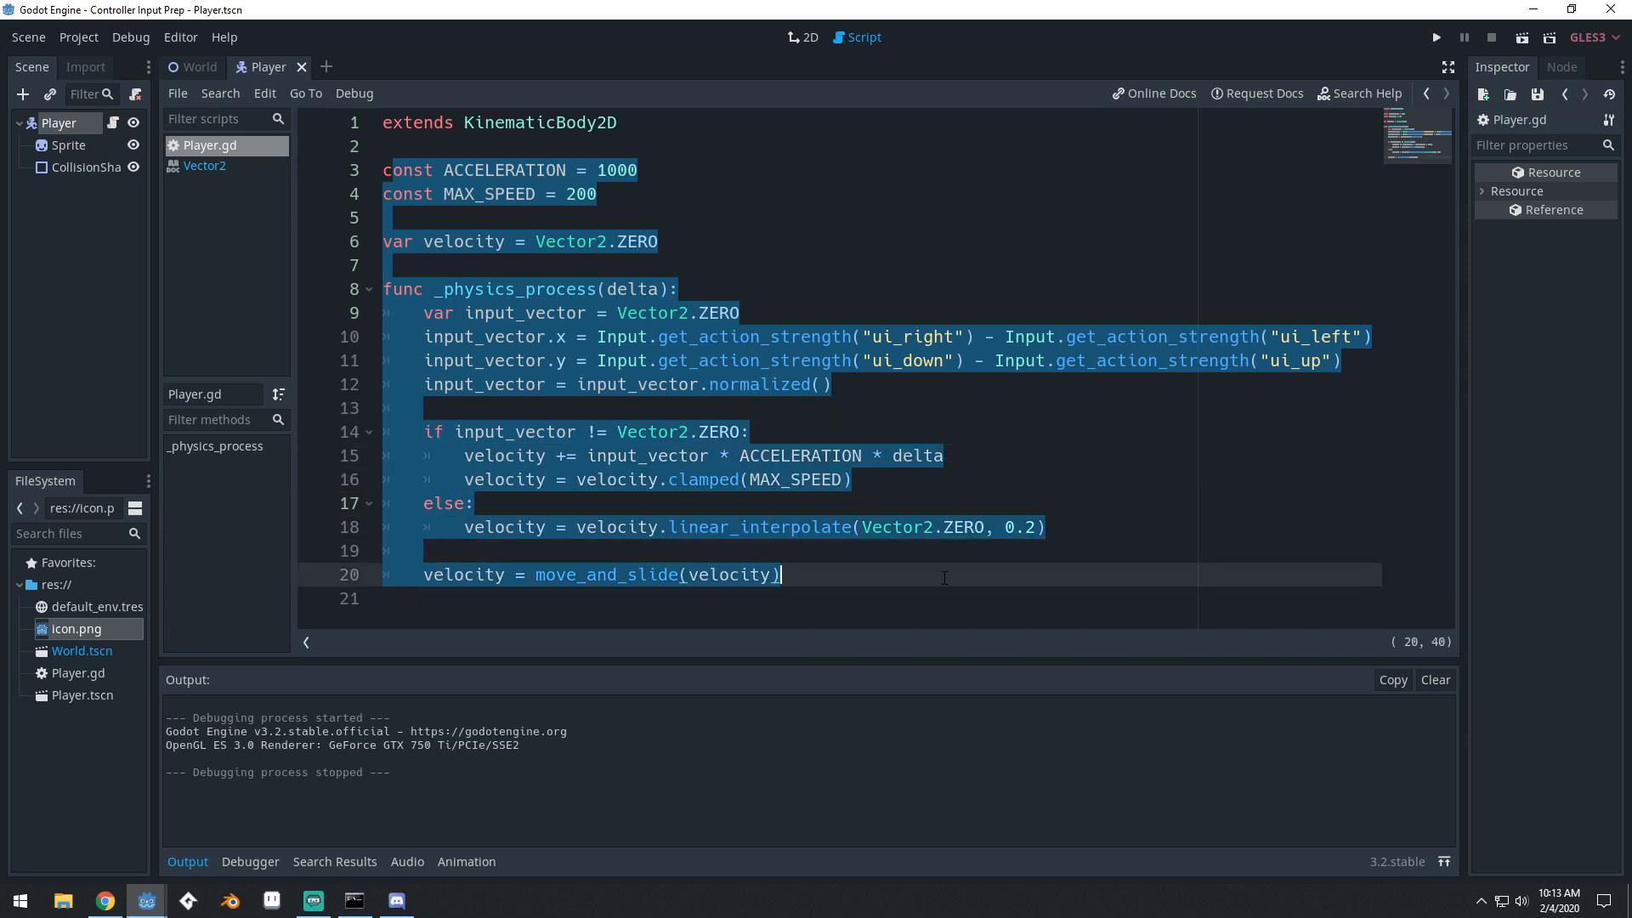
left_click(1051, 430)
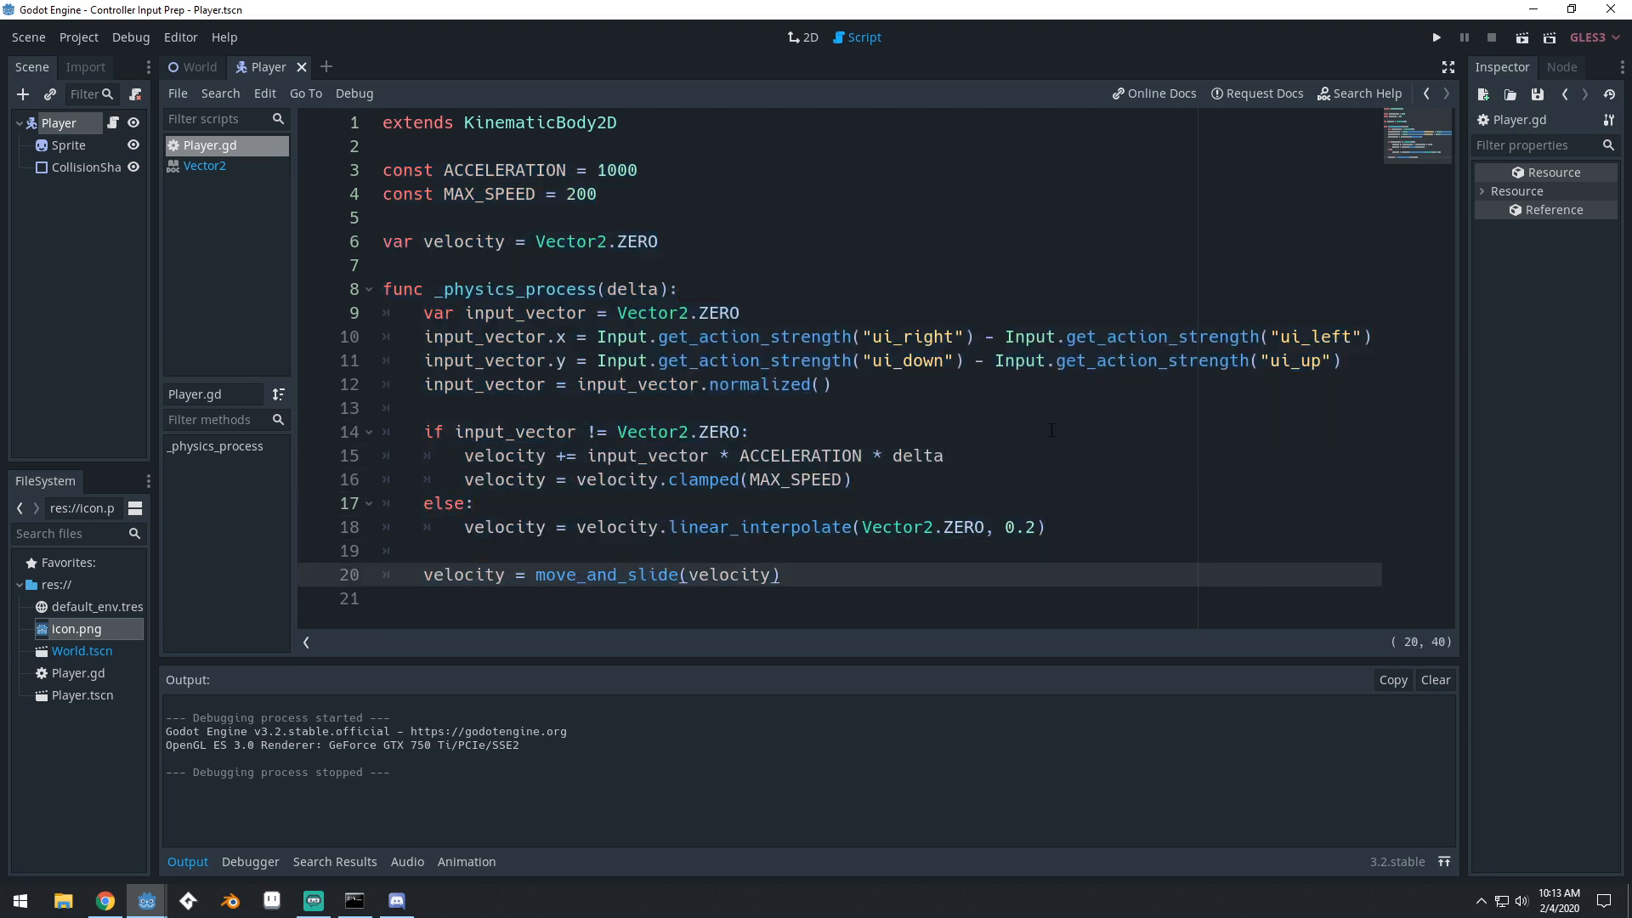
left_click(129, 36)
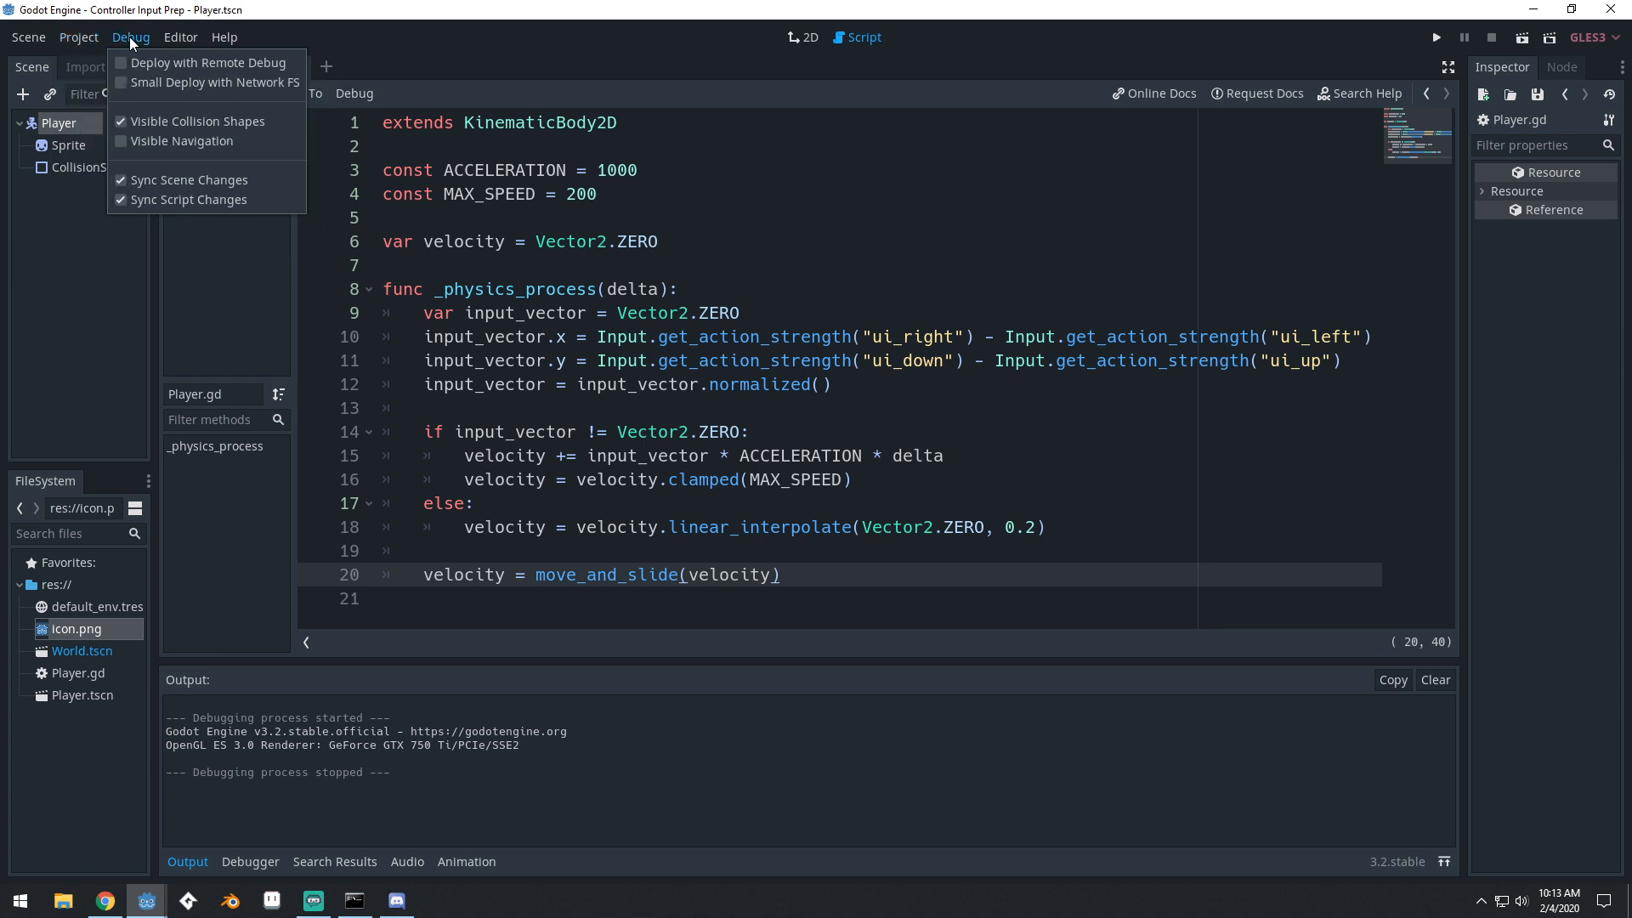
left_click(79, 37)
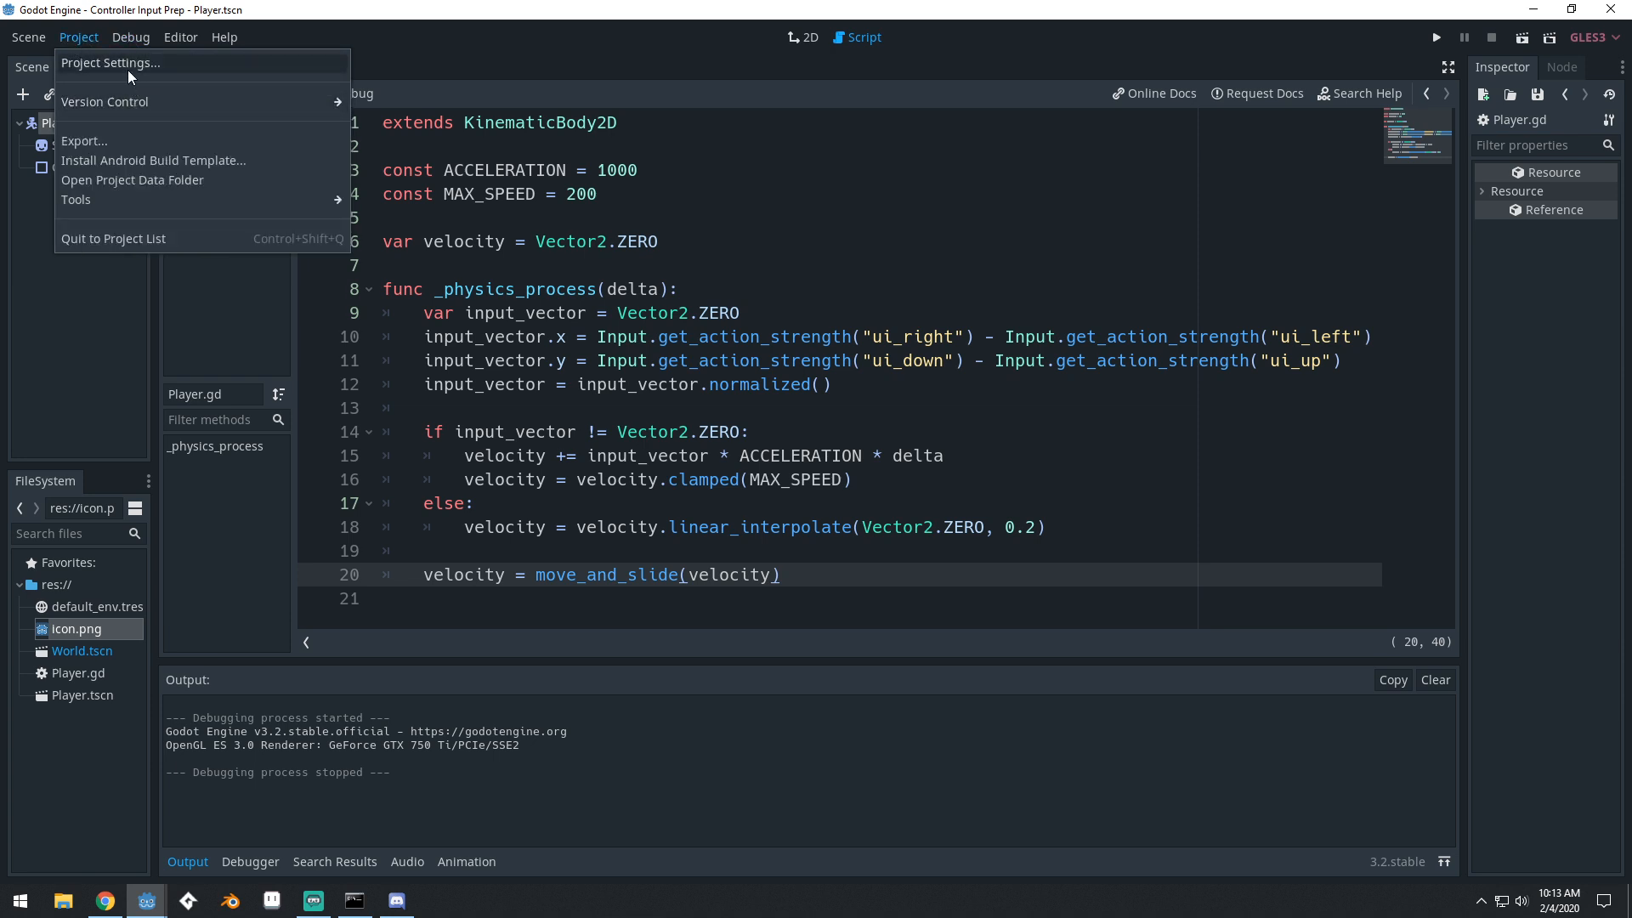
left_click(110, 63)
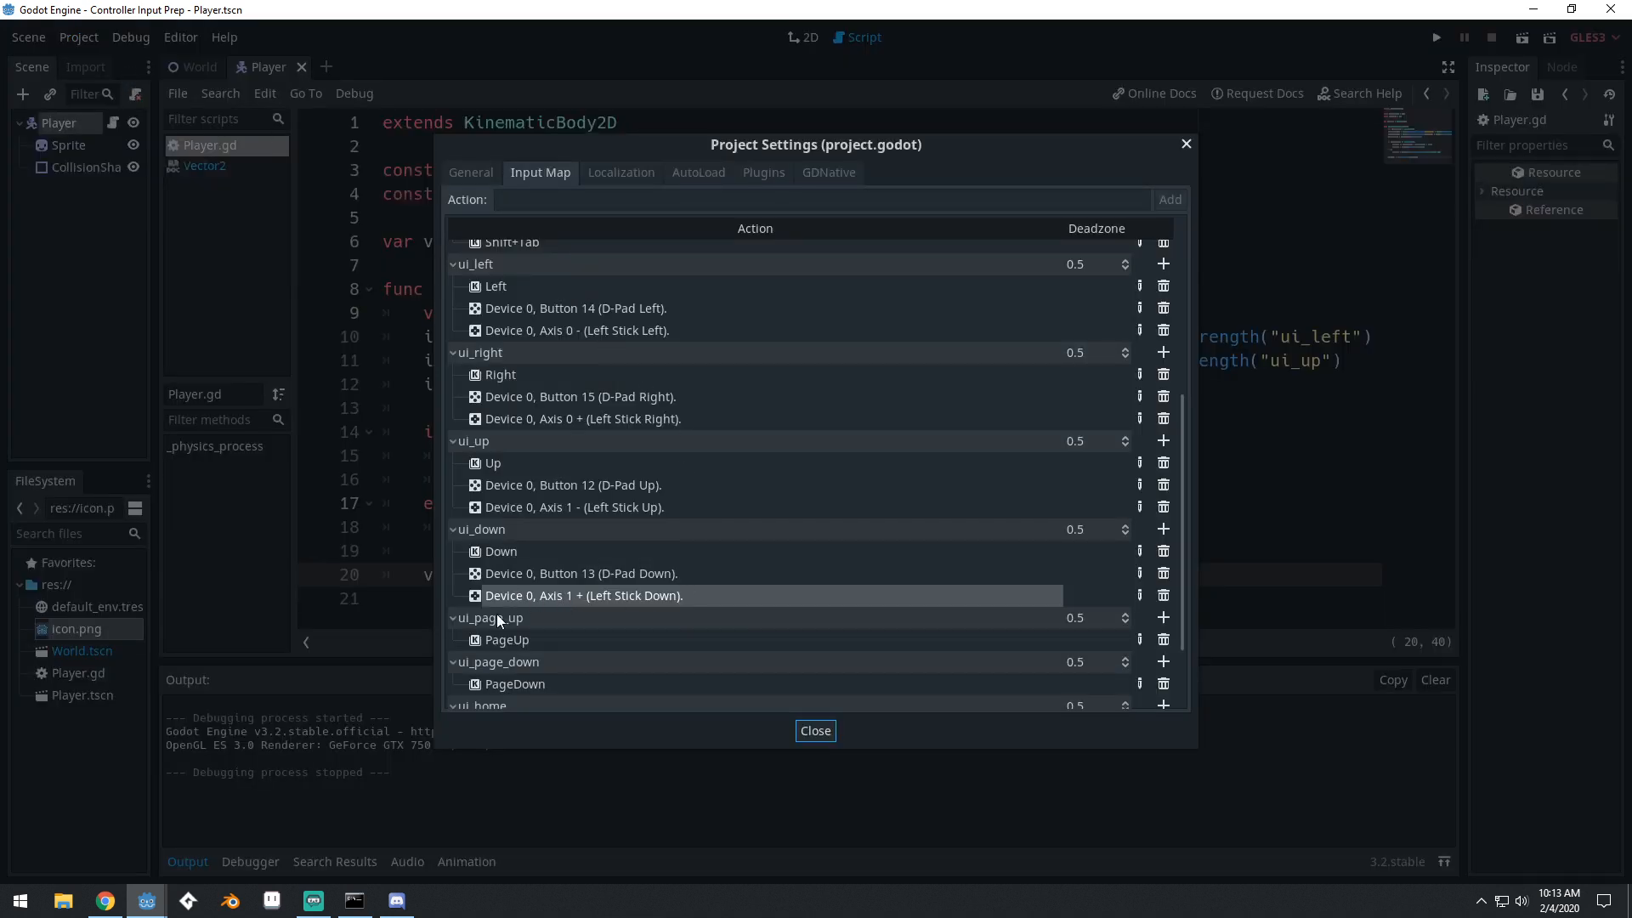
mouse_move(627, 273)
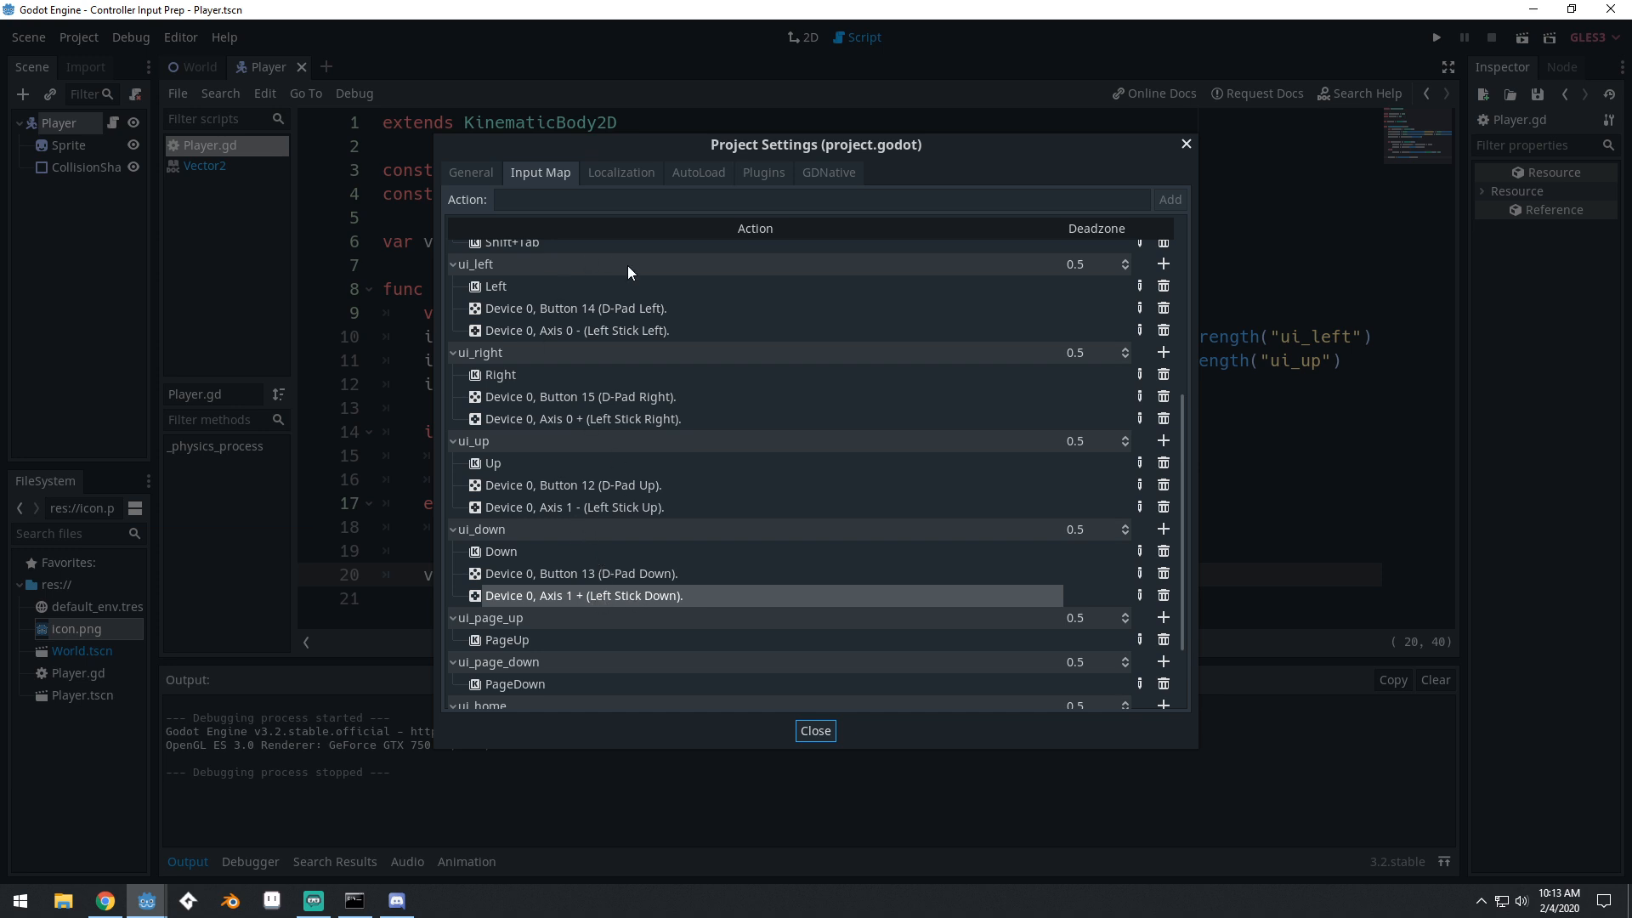
left_click(815, 730)
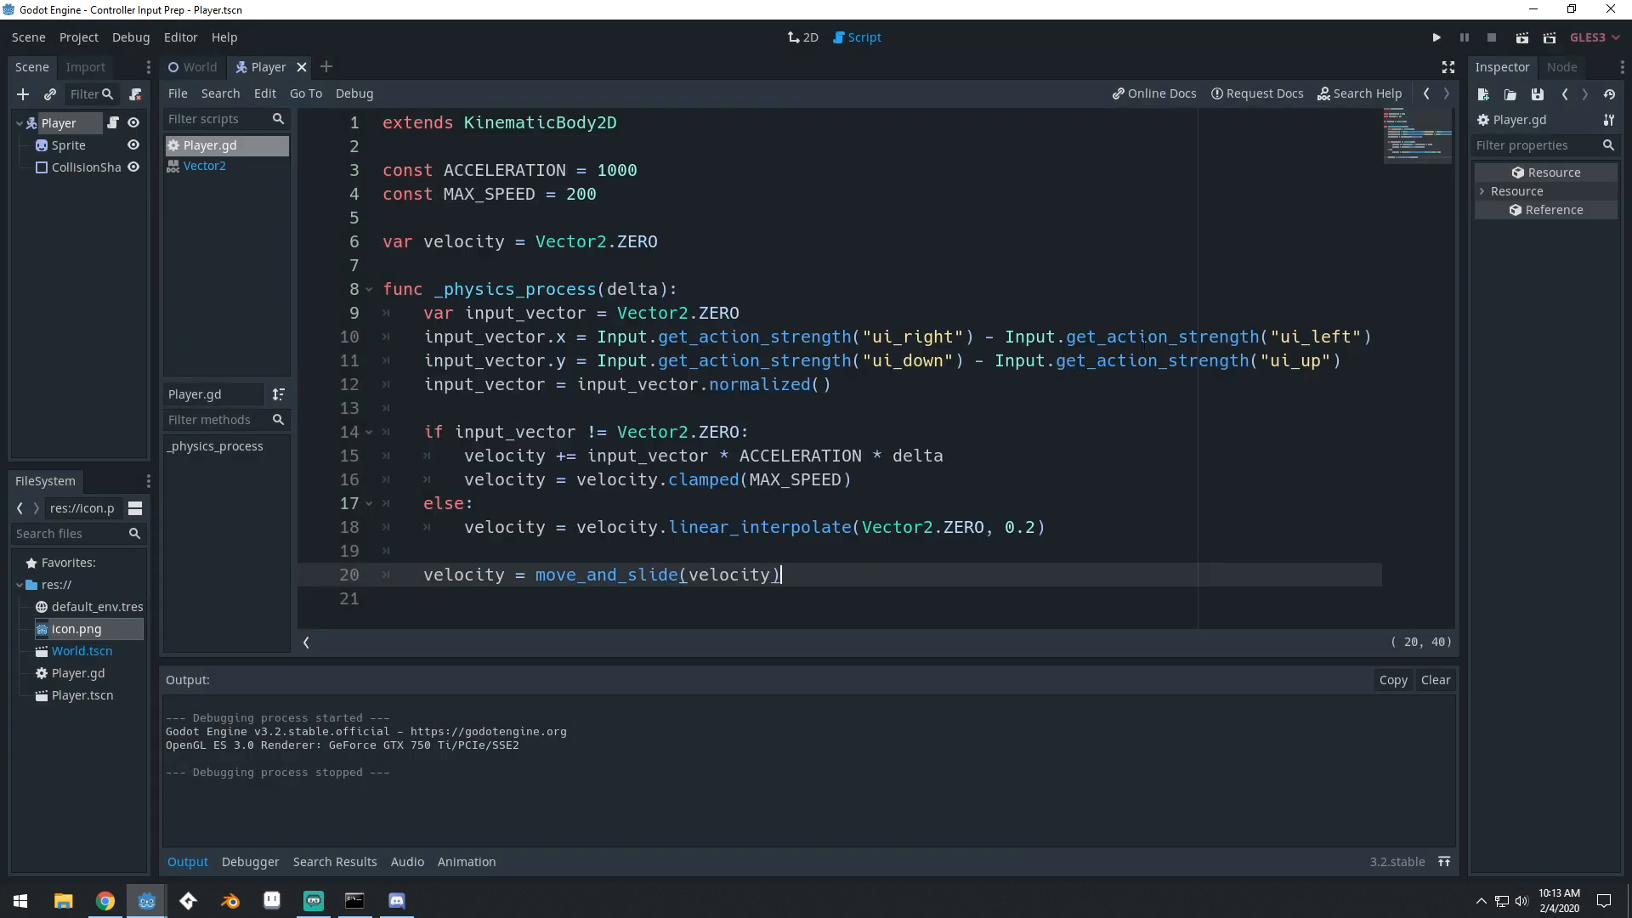
left_click(702, 337)
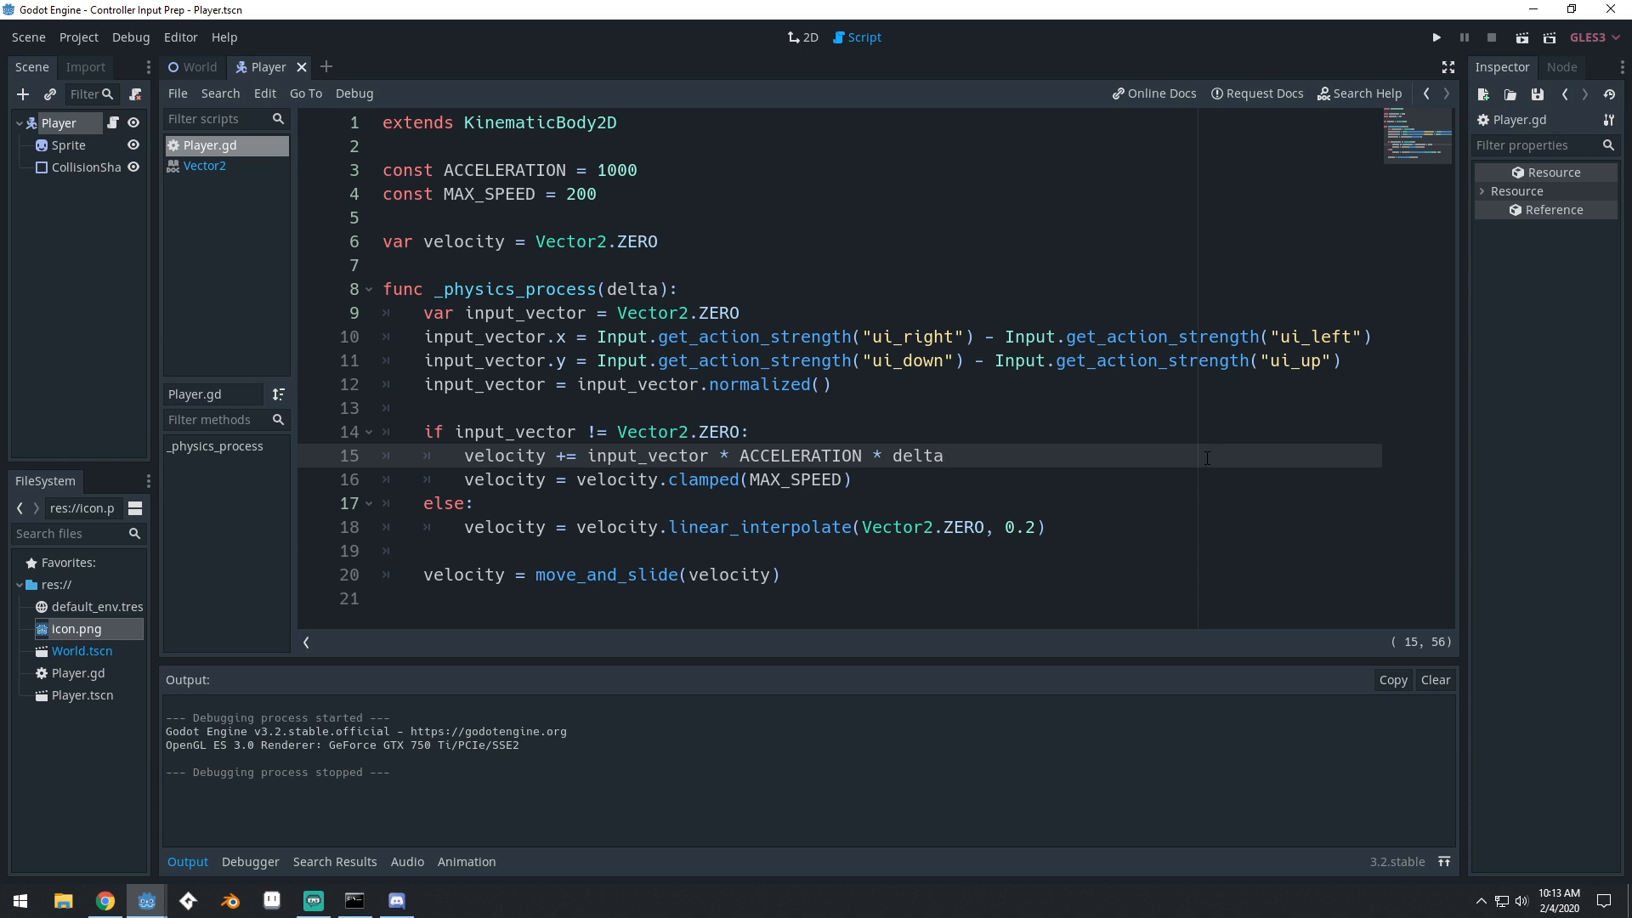
key("ctrl+a")
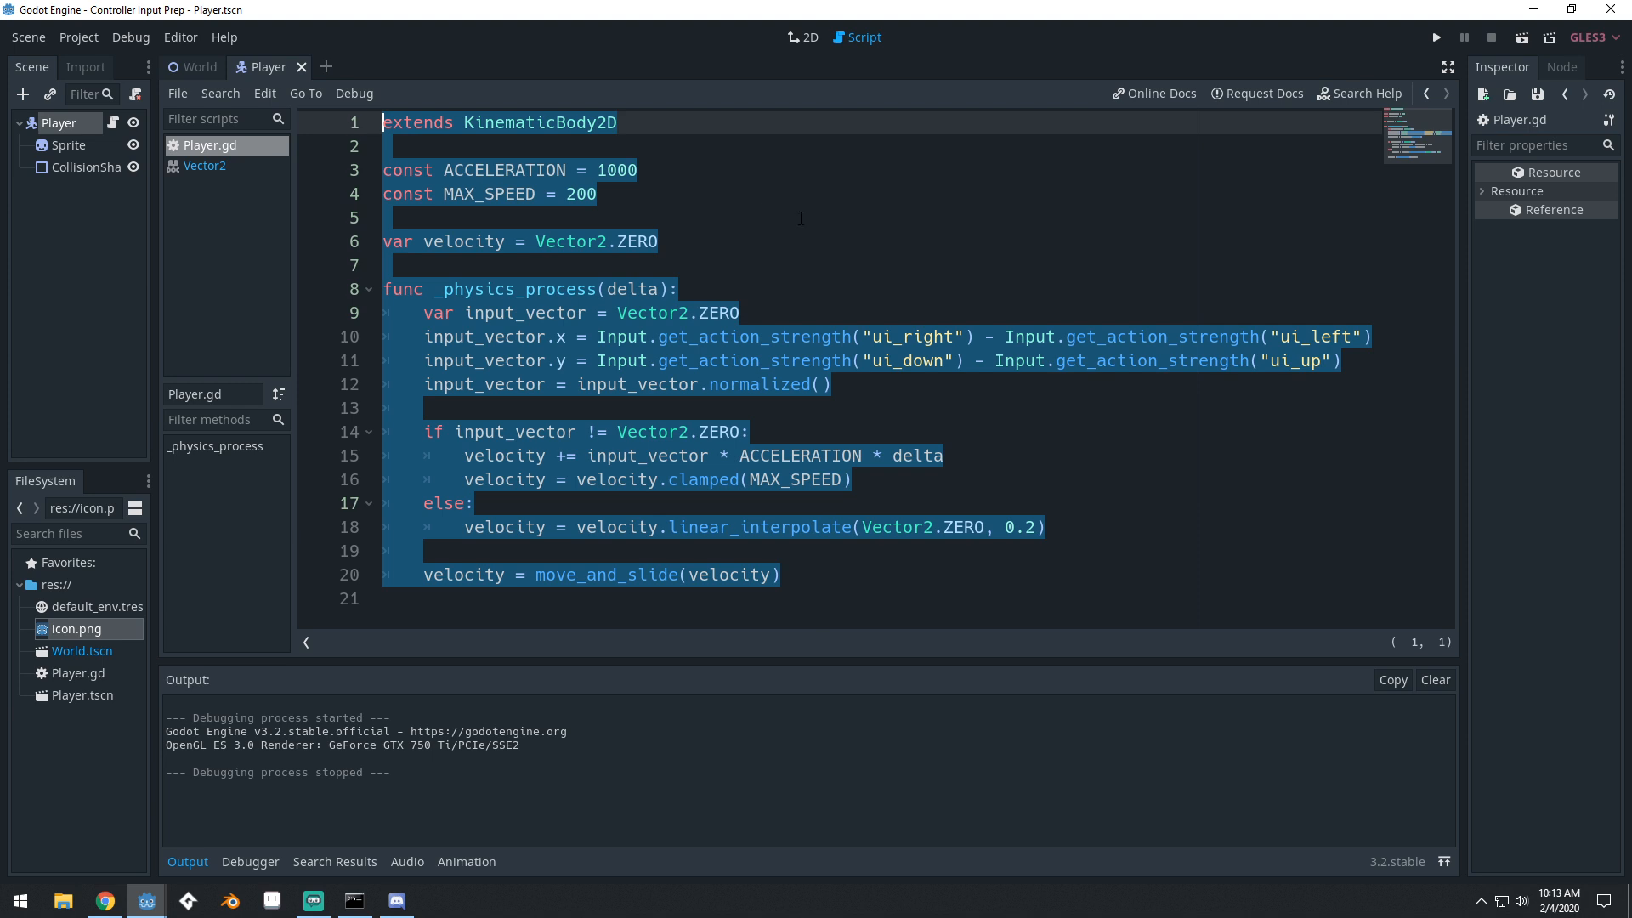
left_click(813, 218)
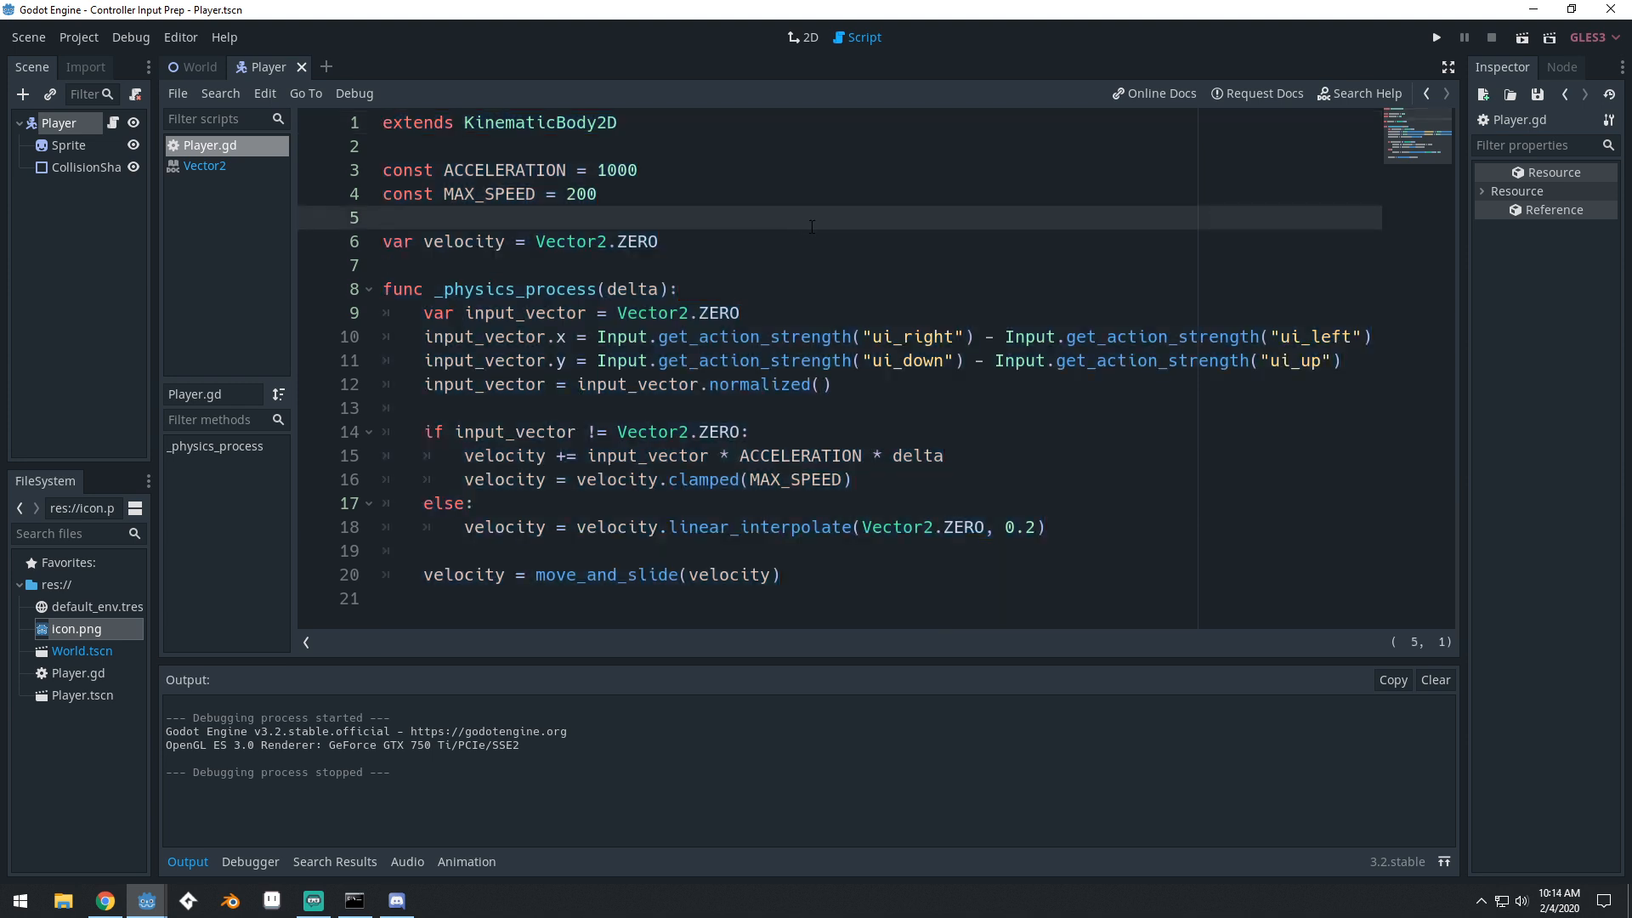